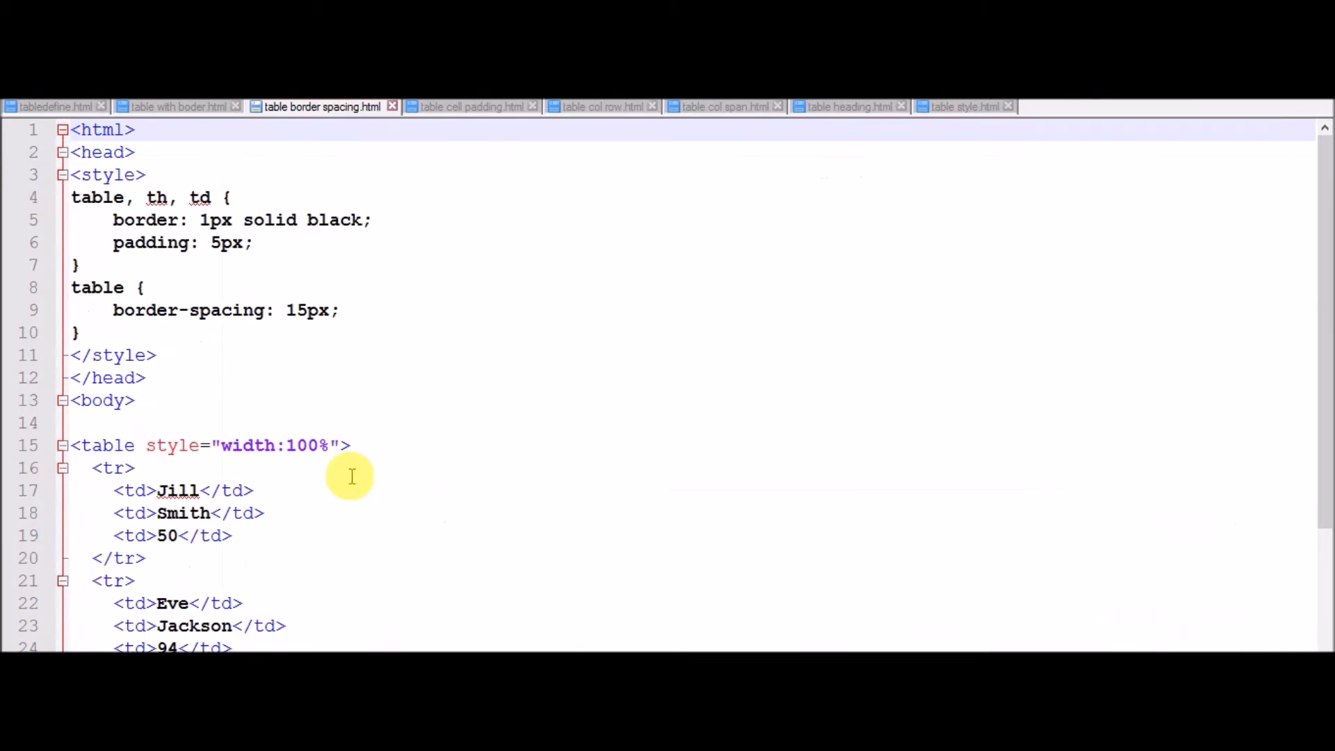
mouse_move(1004, 328)
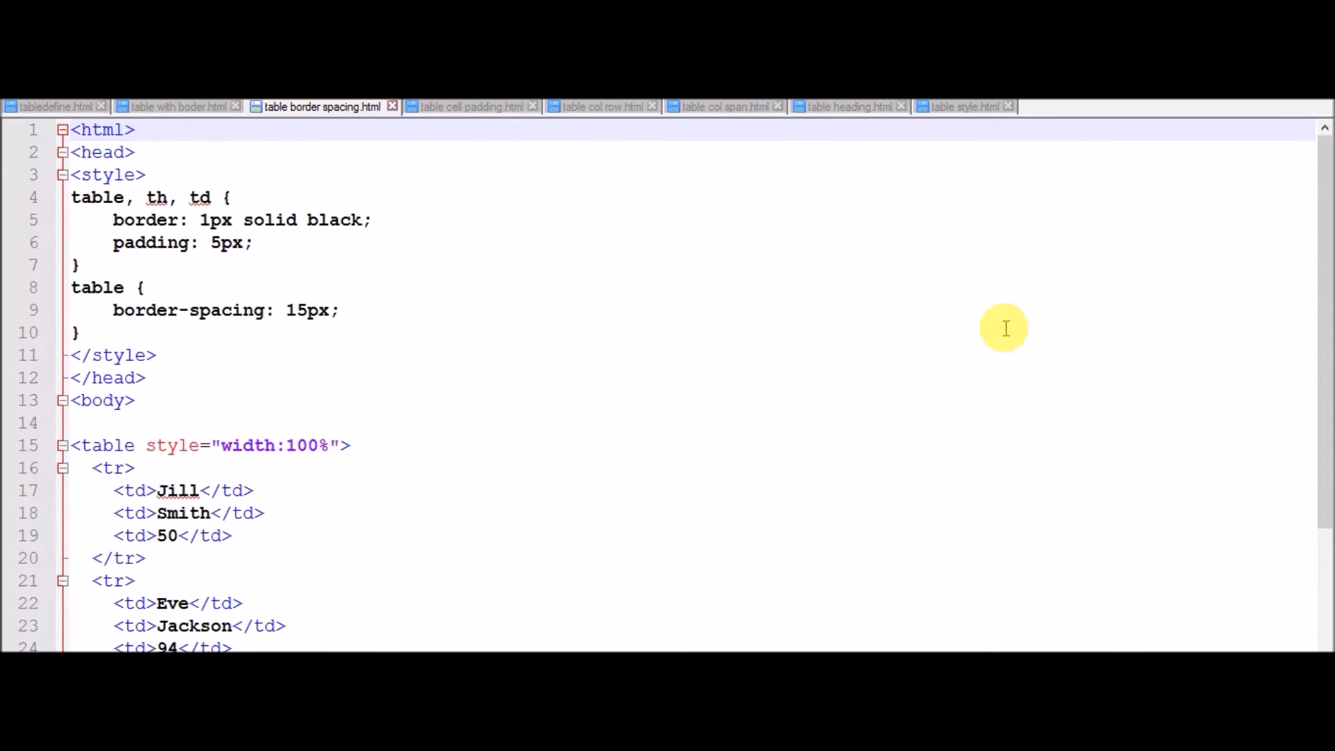
Step: Switch to the tabledefine.html file with its three-row names-and-scores table
left_click(51, 105)
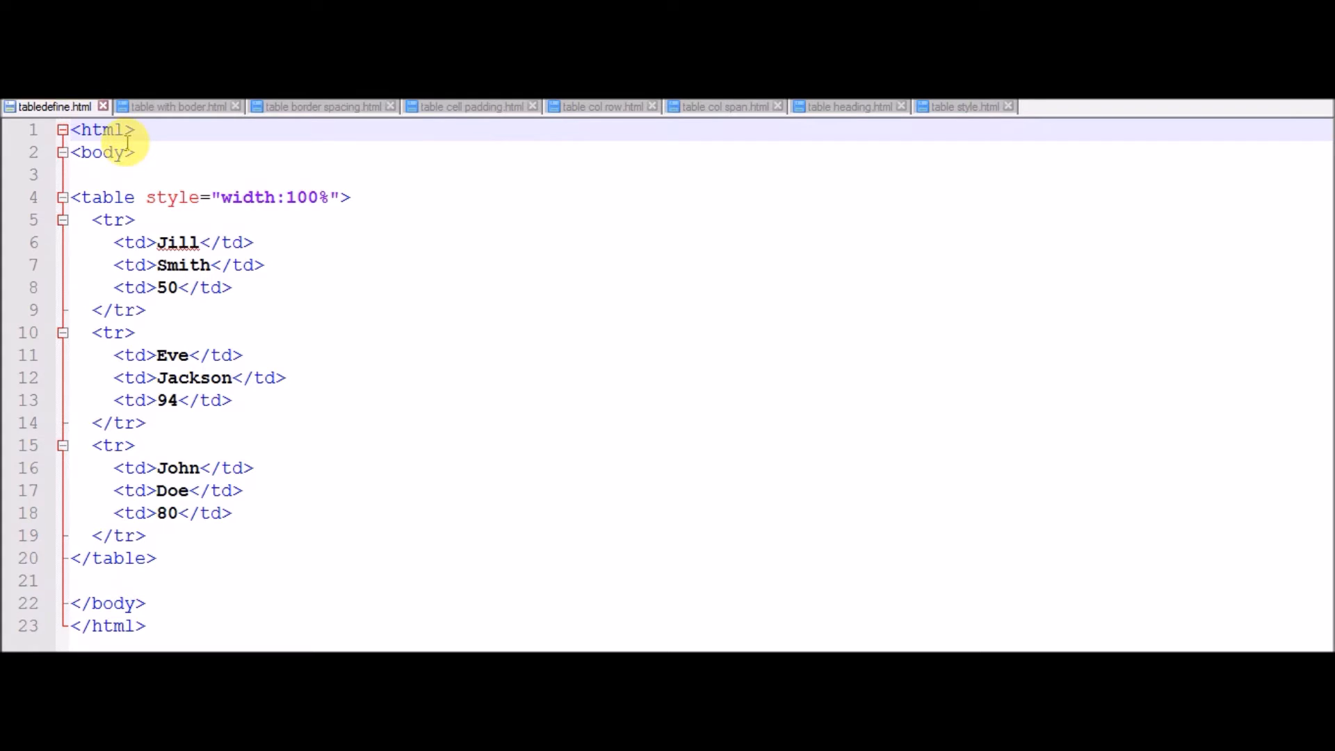
Step: Point out the table, its rows and data cells, then start the Firefox preview
left_click(94, 175)
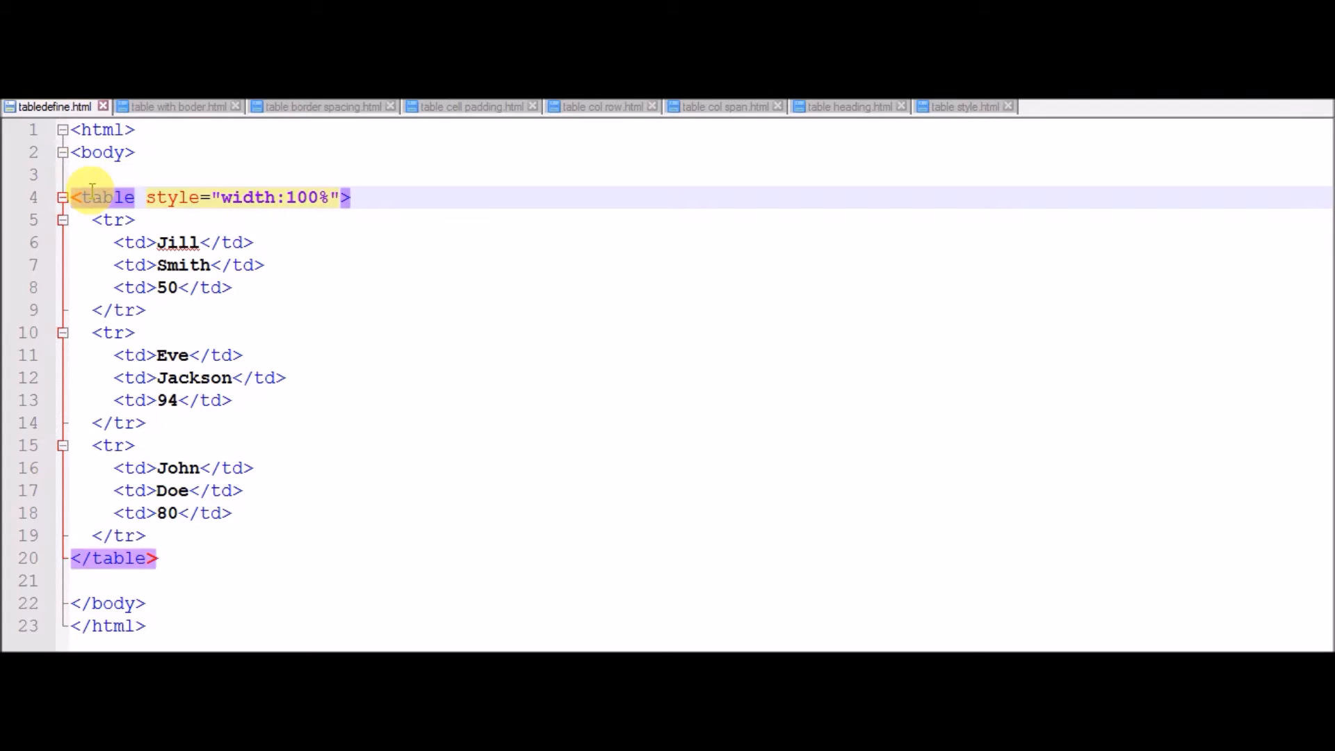
mouse_move(425, 206)
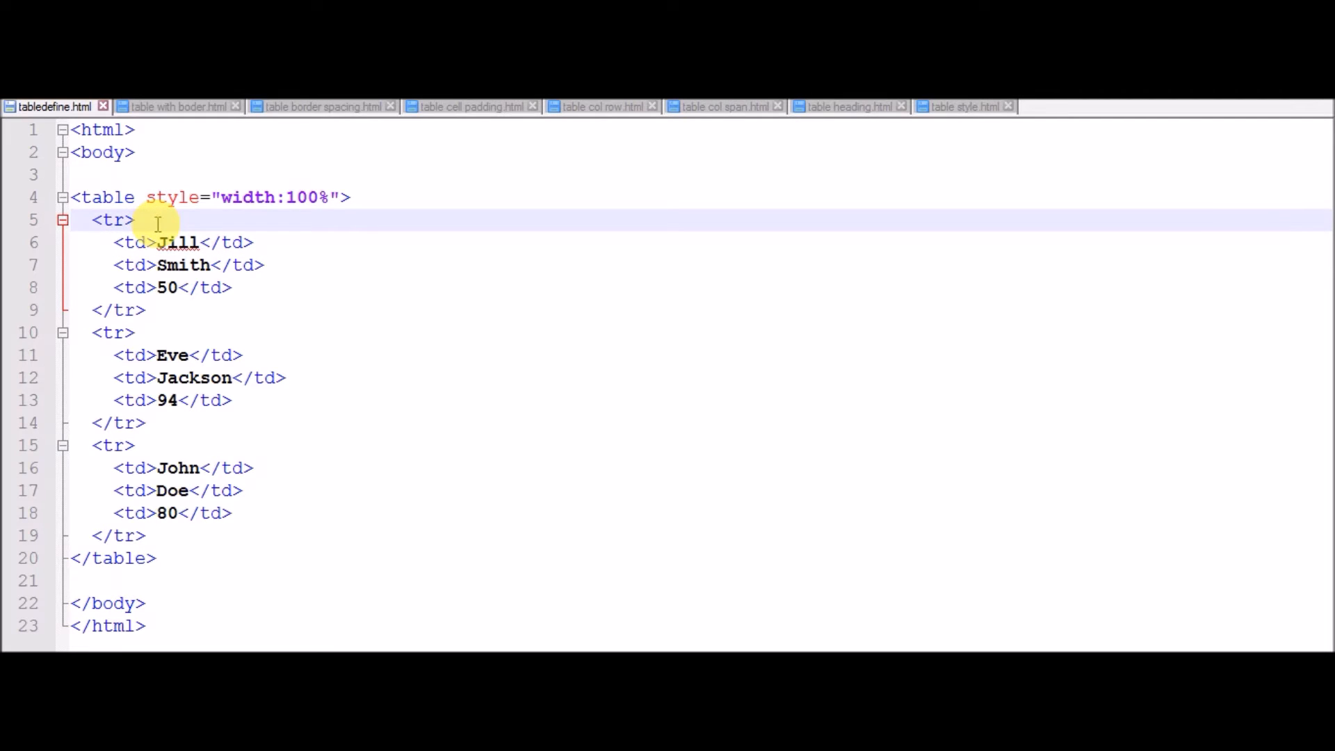
left_click(252, 242)
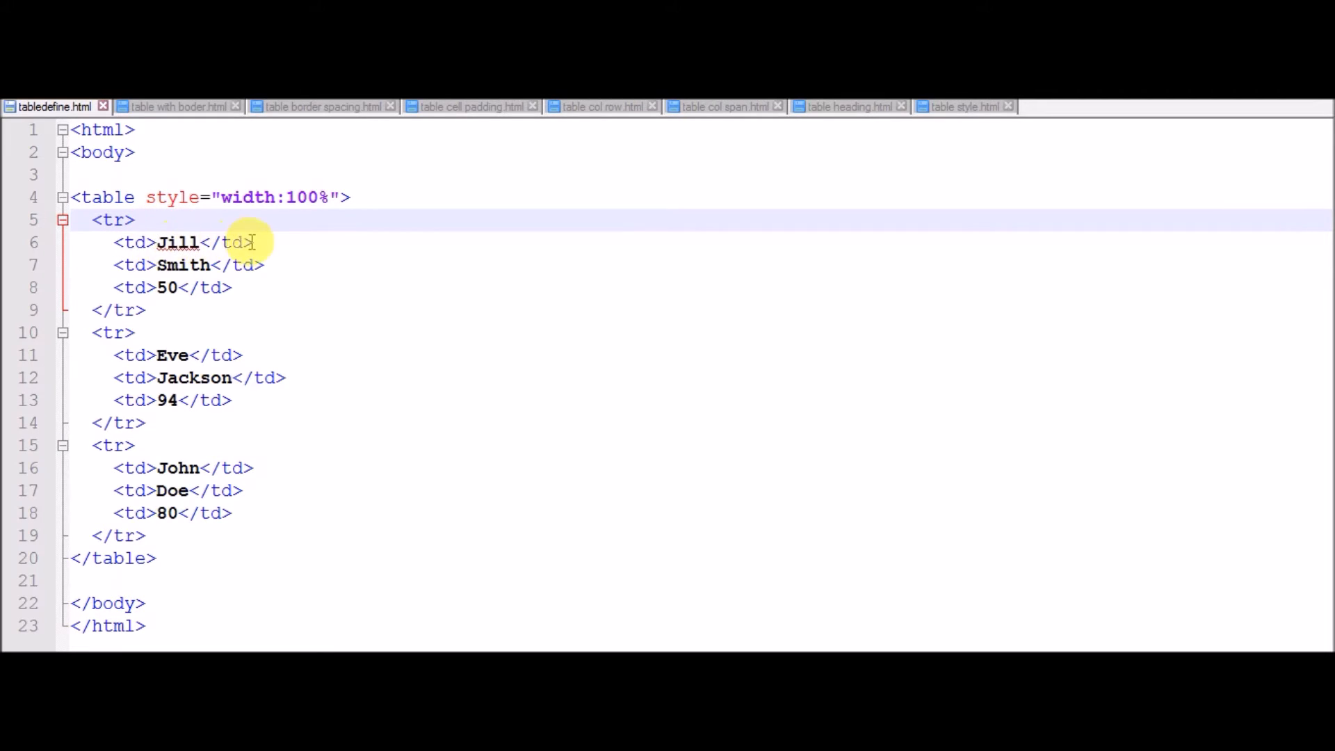
left_click(107, 265)
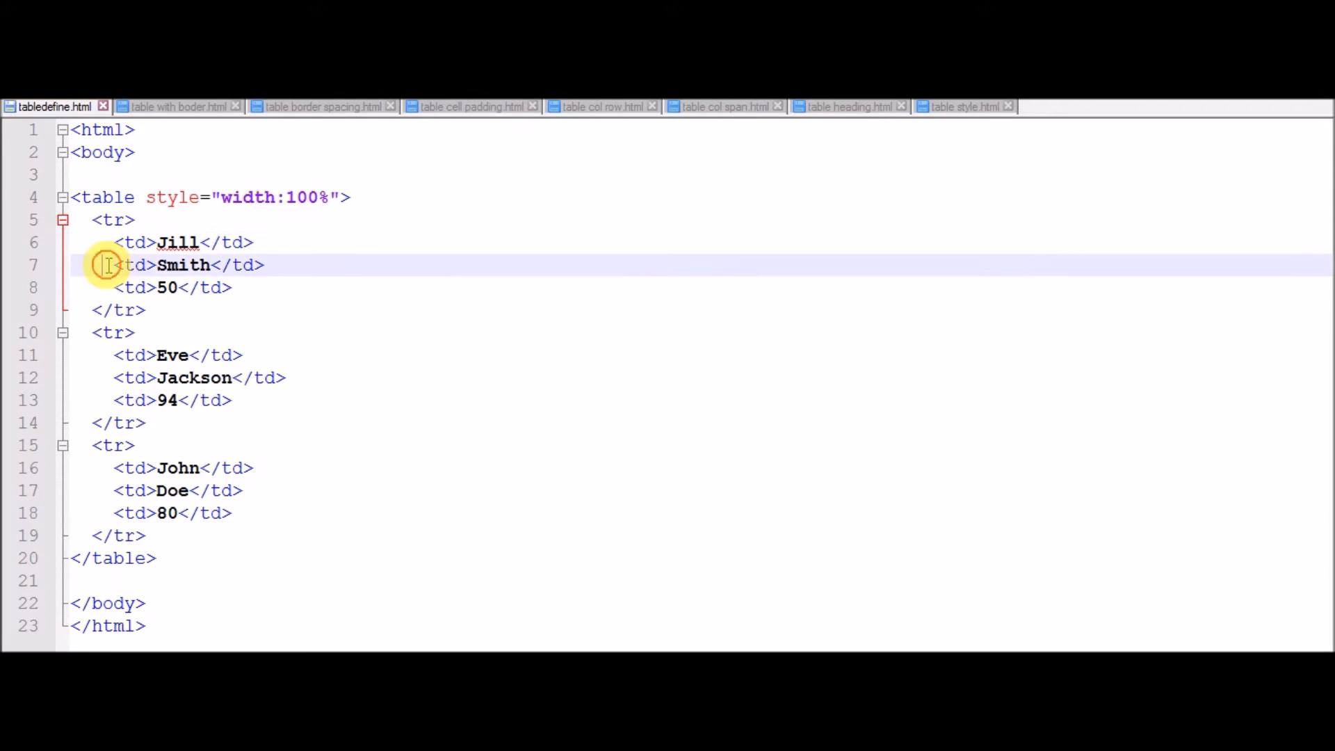
mouse_move(290, 265)
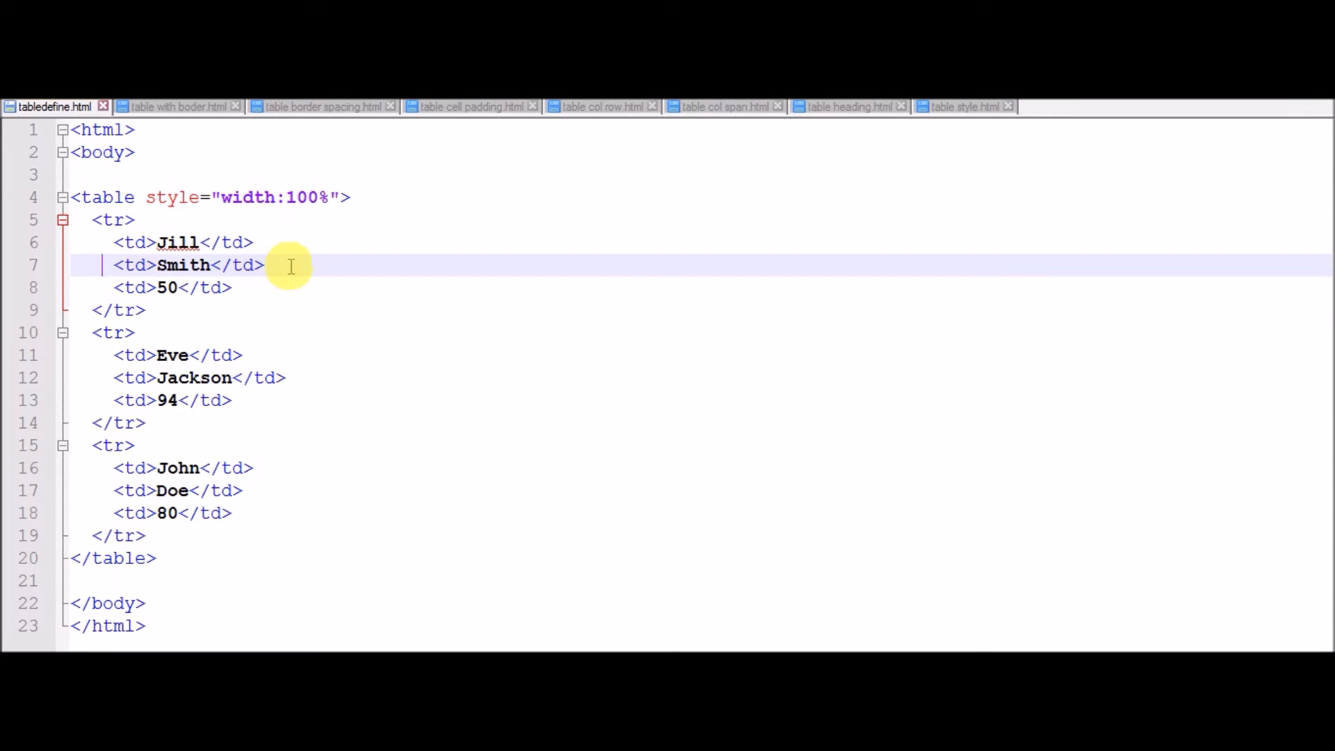
mouse_move(145, 309)
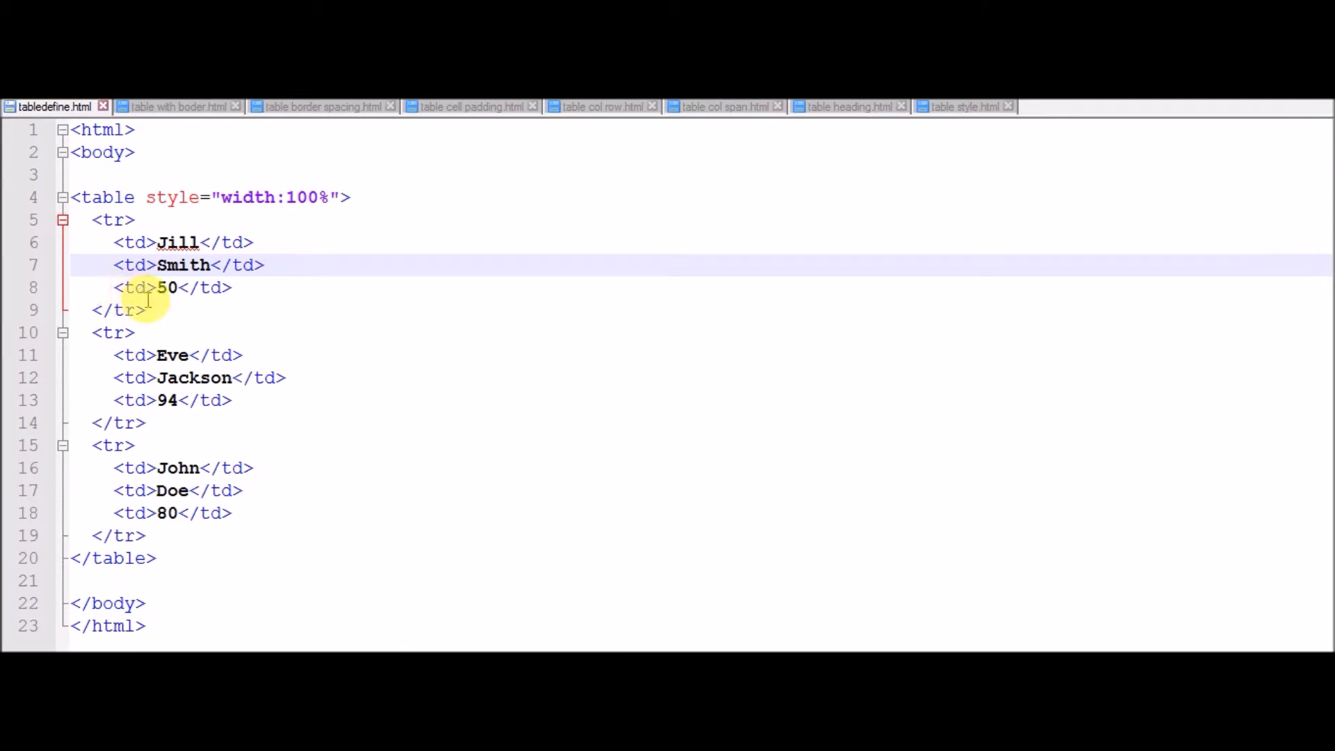
left_click(148, 308)
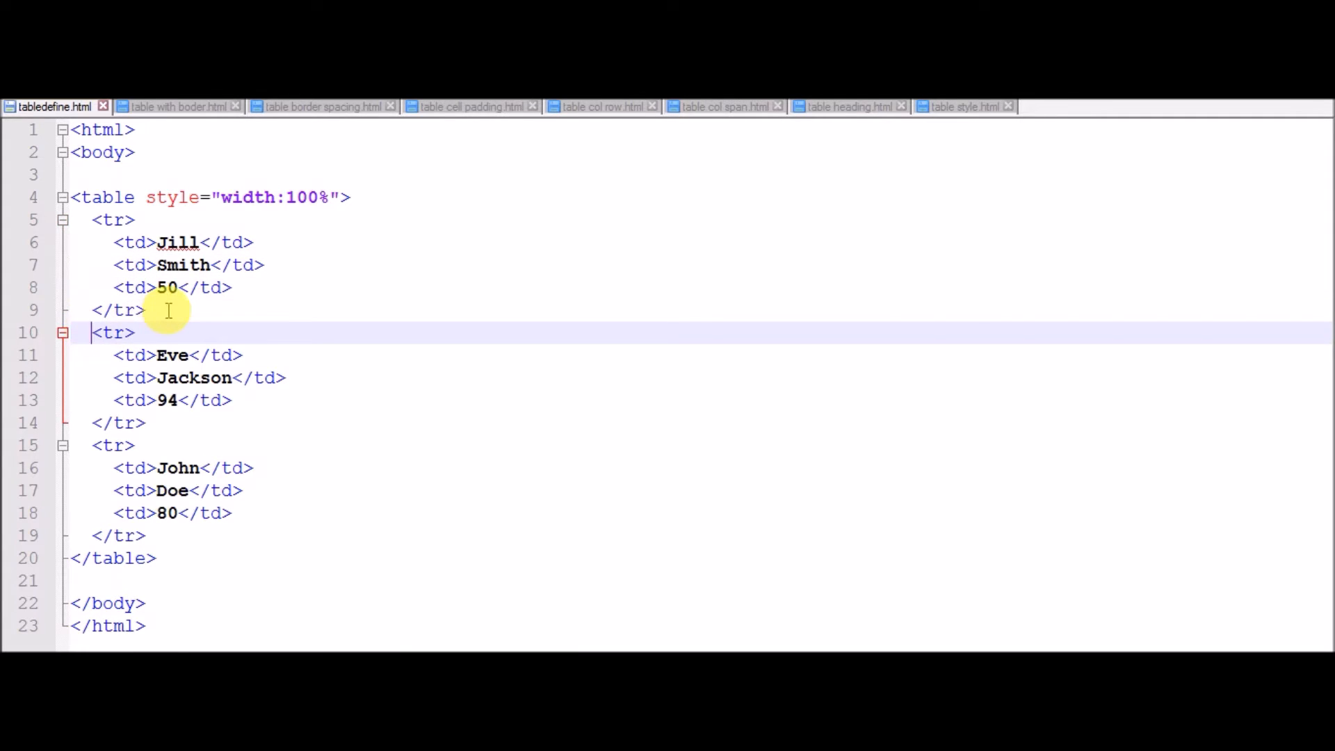
mouse_move(128, 430)
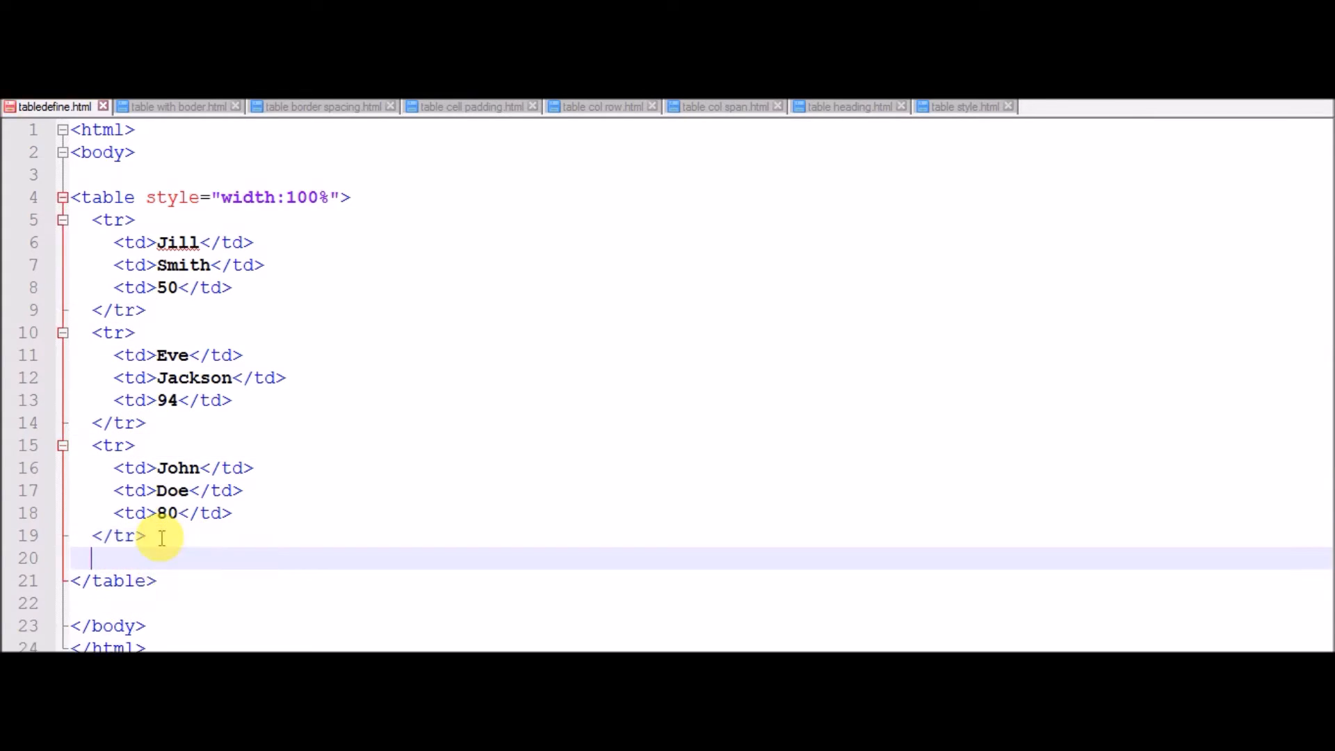
left_click(113, 580)
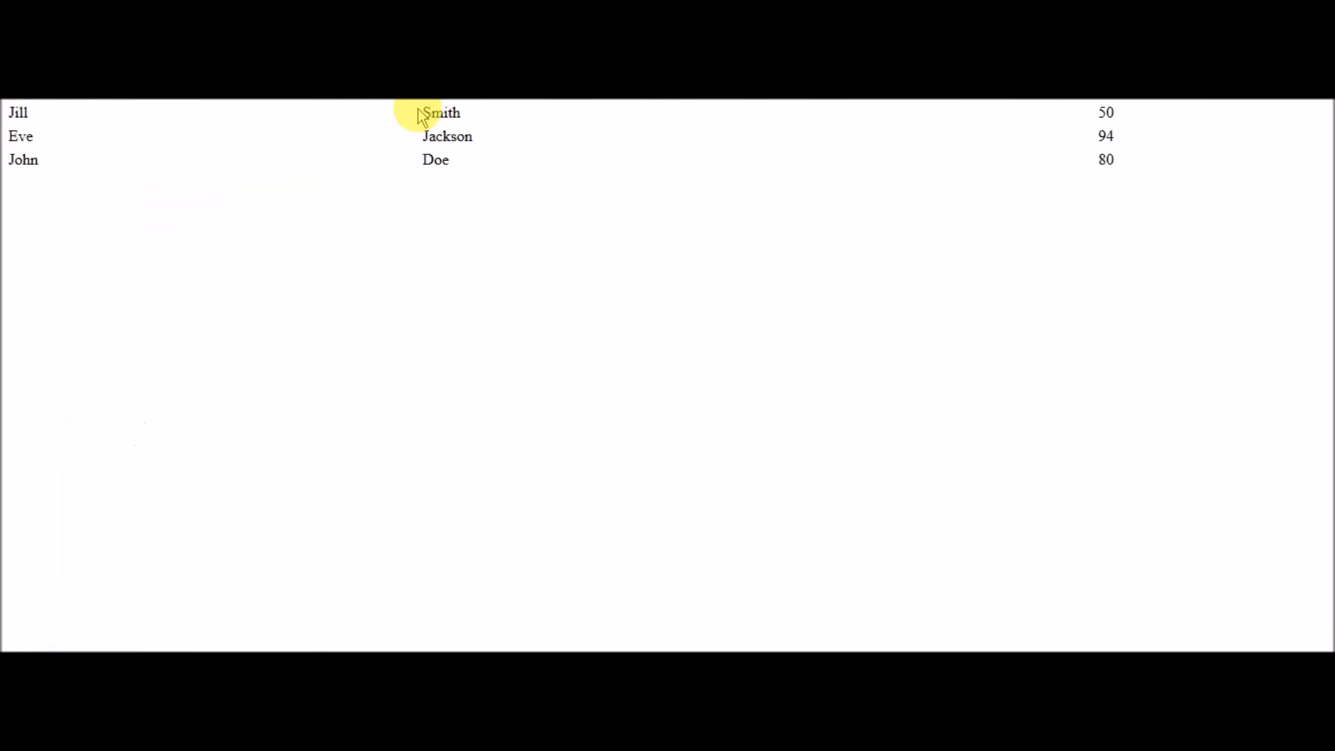
mouse_move(253, 126)
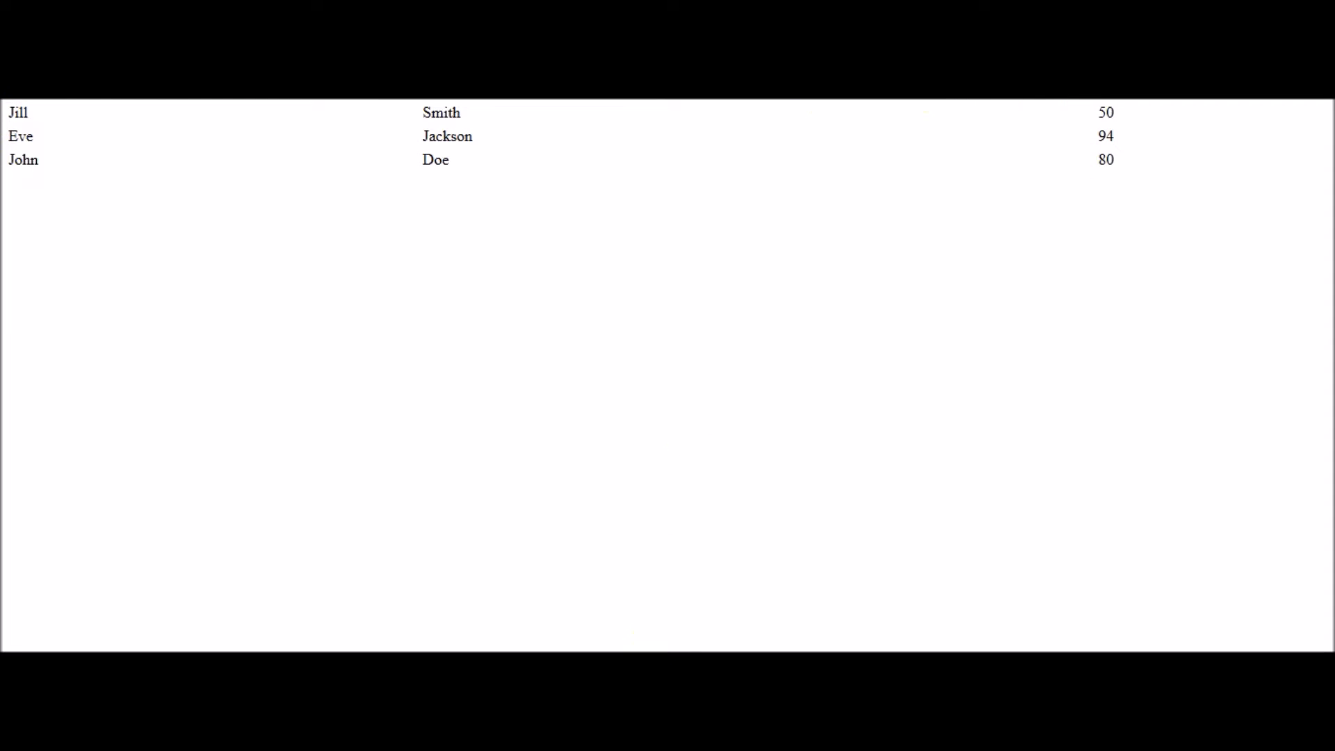
Step: Return from the borderless table preview to tabledefine.html in the editor
left_click(53, 107)
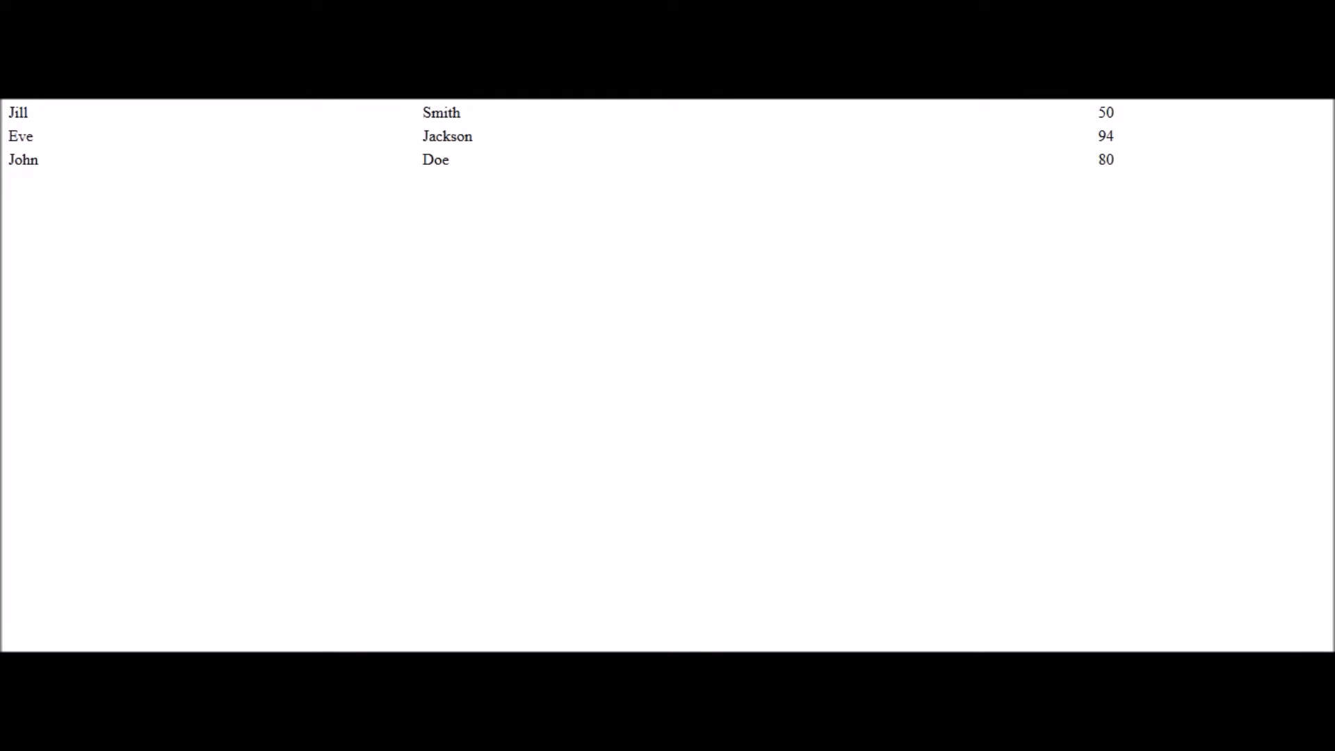
mouse_move(175, 498)
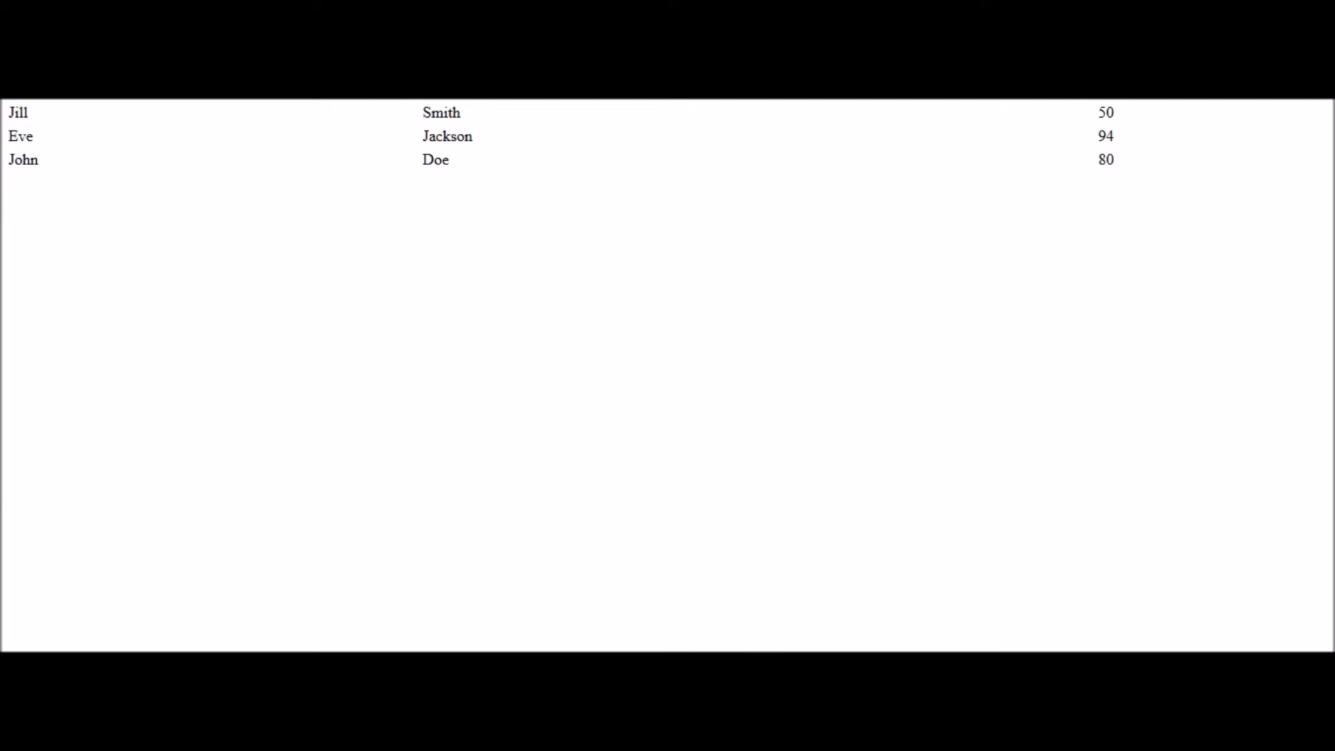
mouse_move(309, 306)
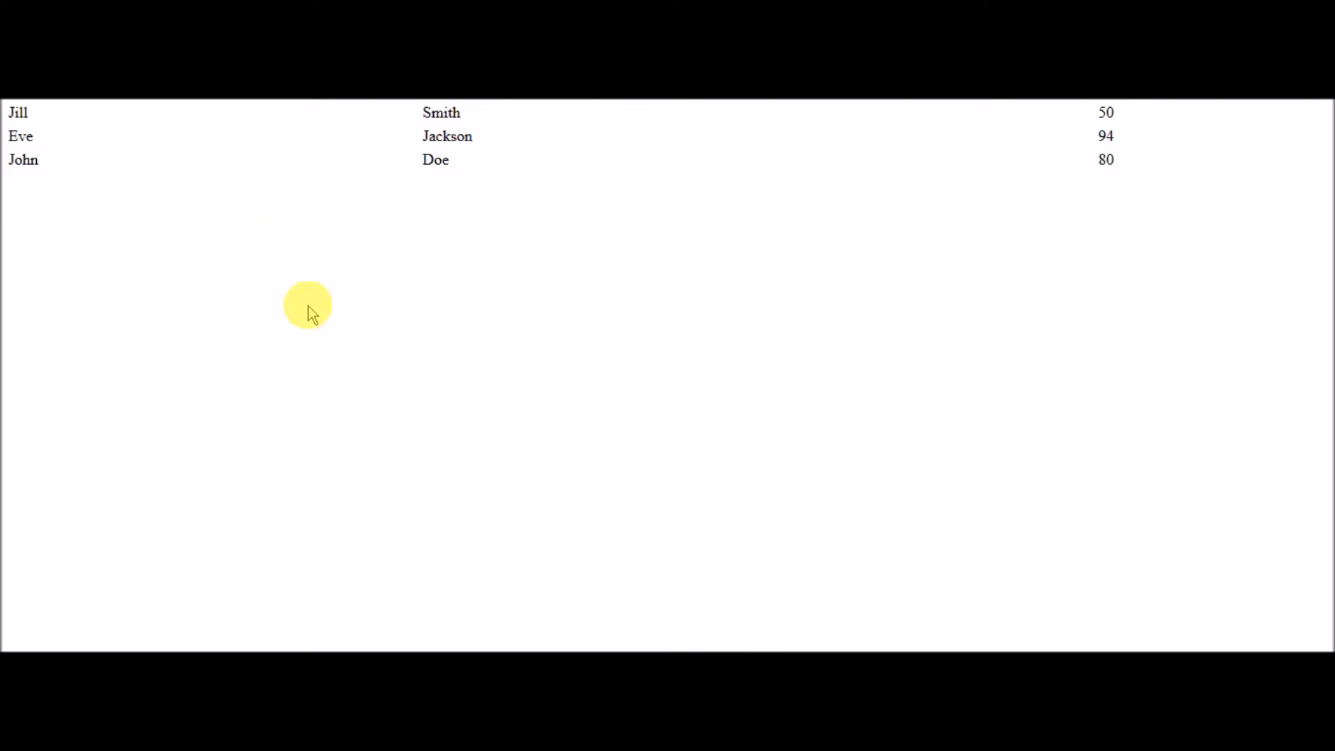
mouse_move(48, 117)
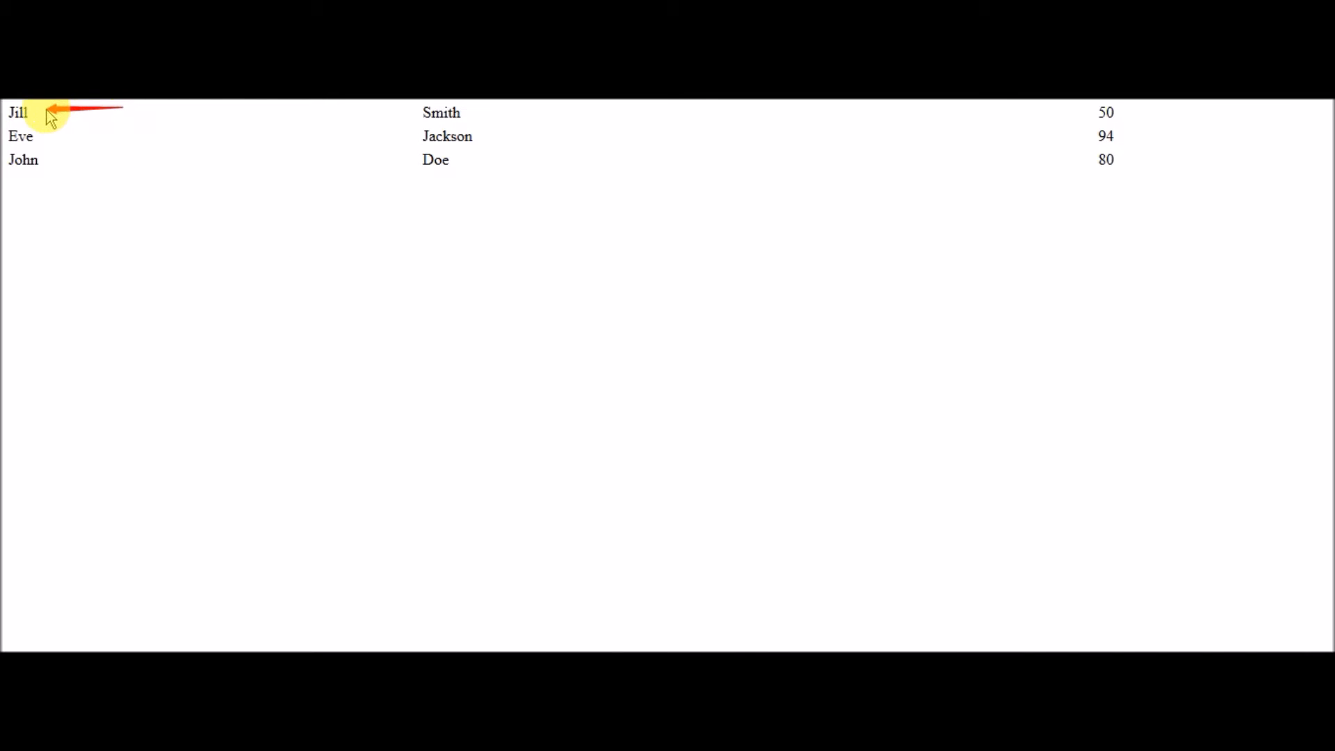
mouse_move(481, 117)
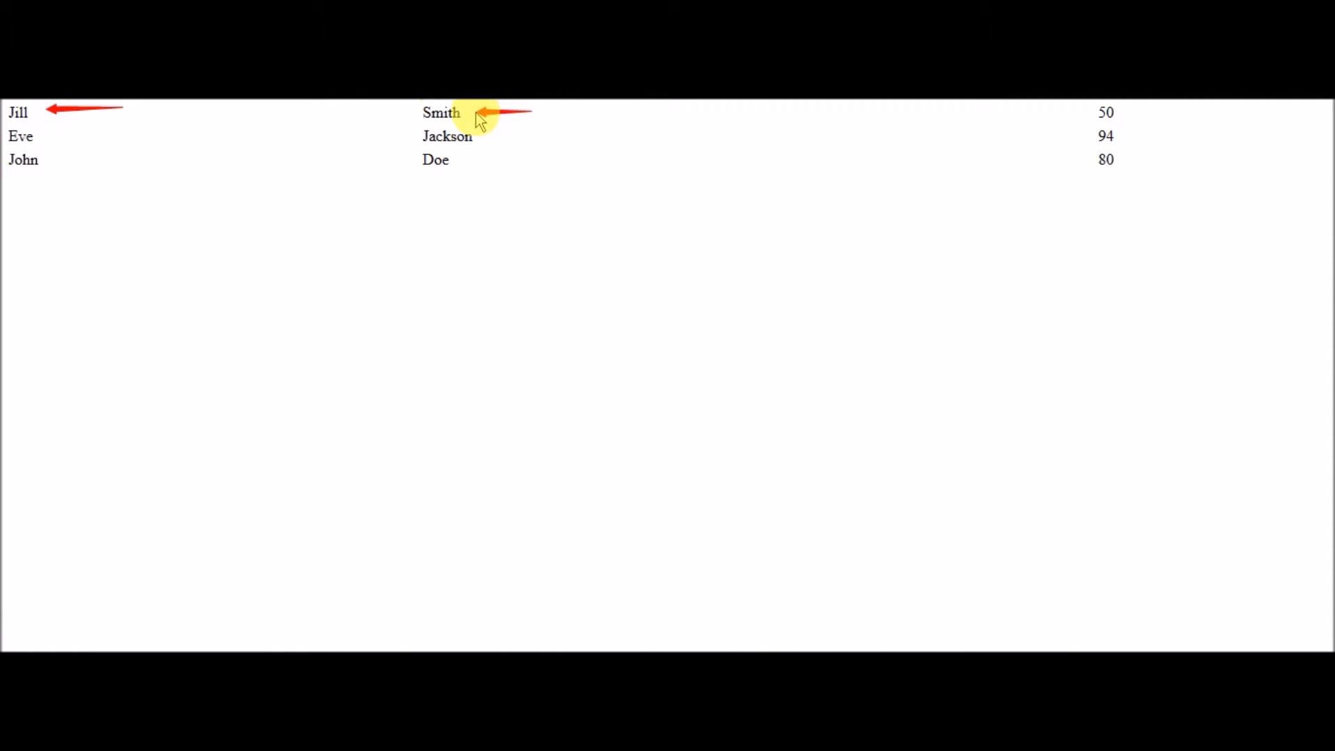
mouse_move(1127, 117)
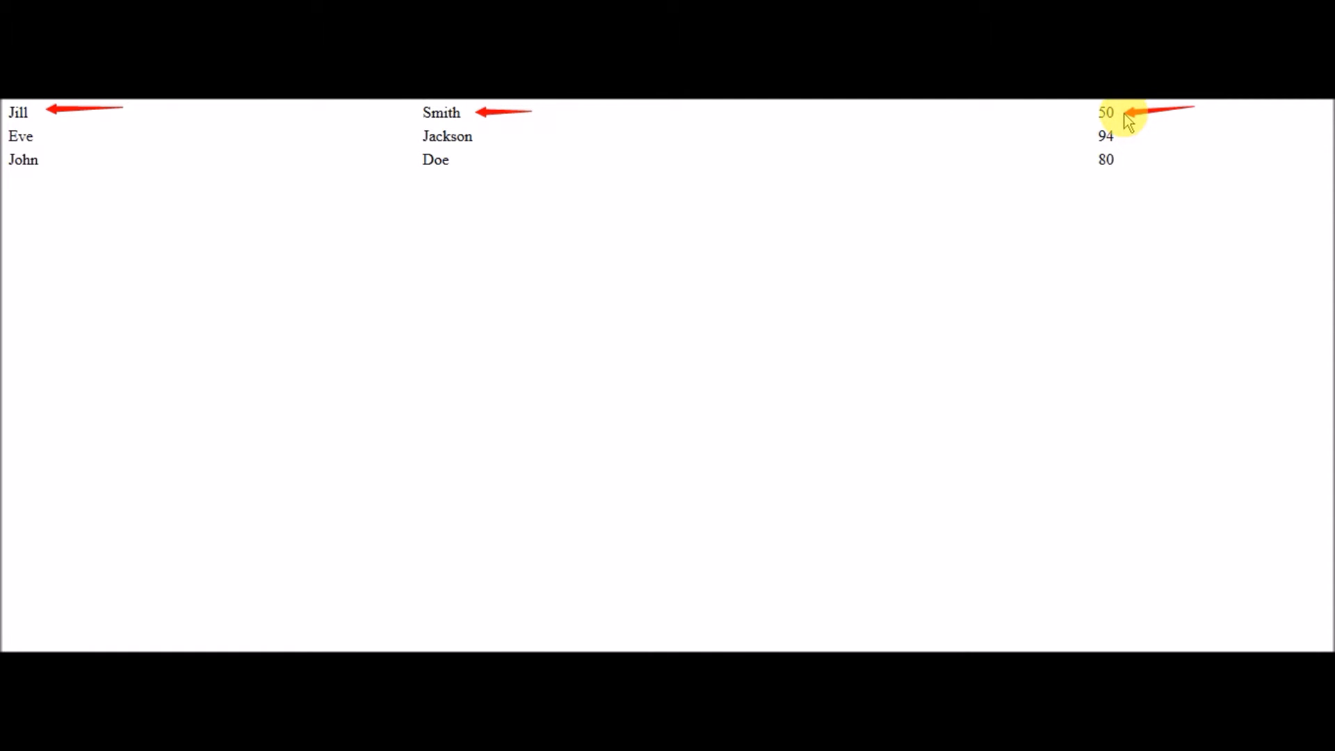
mouse_move(155, 161)
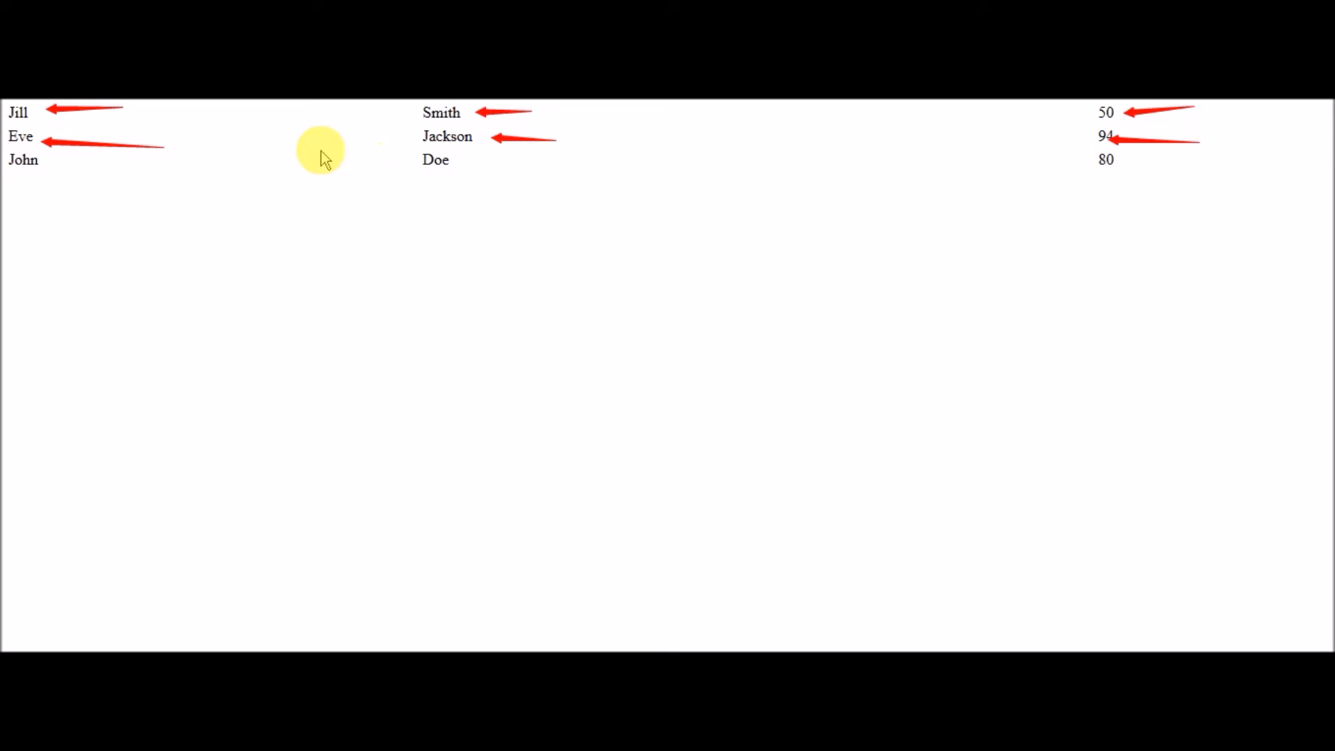
mouse_move(156, 136)
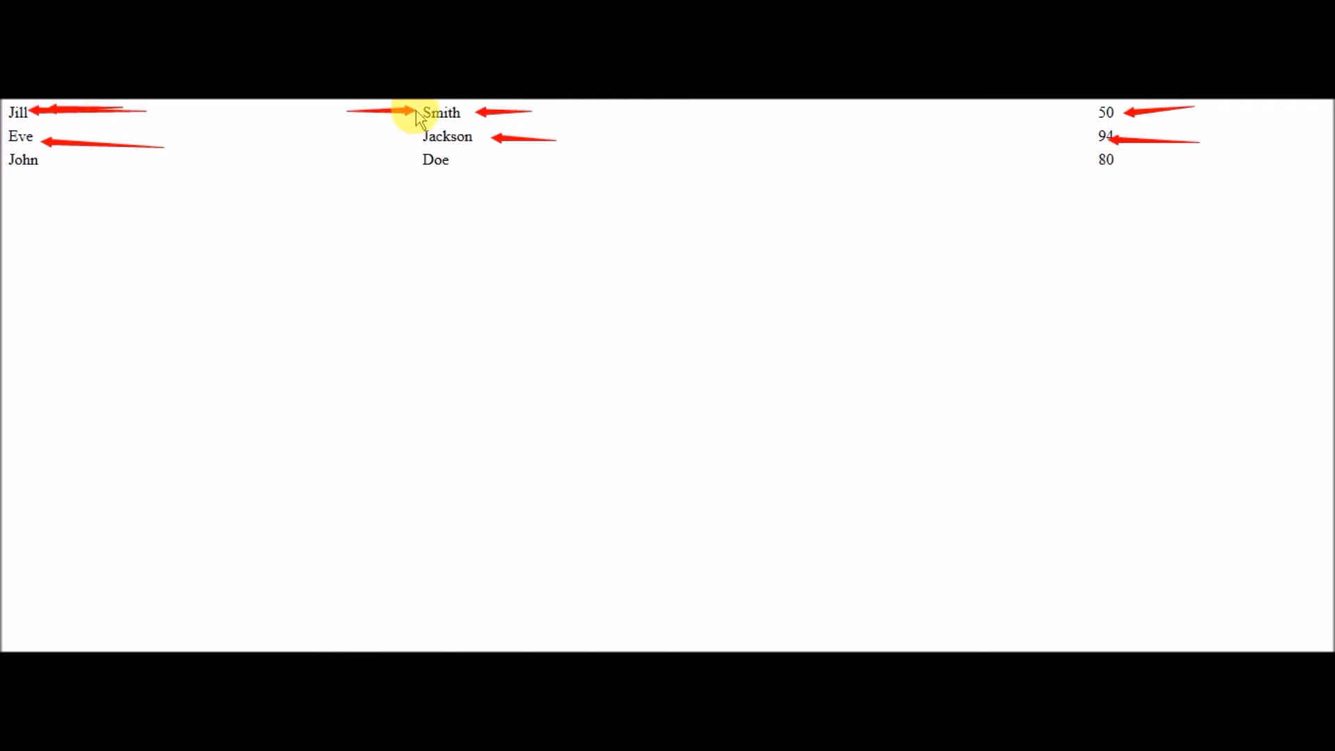
mouse_move(1102, 111)
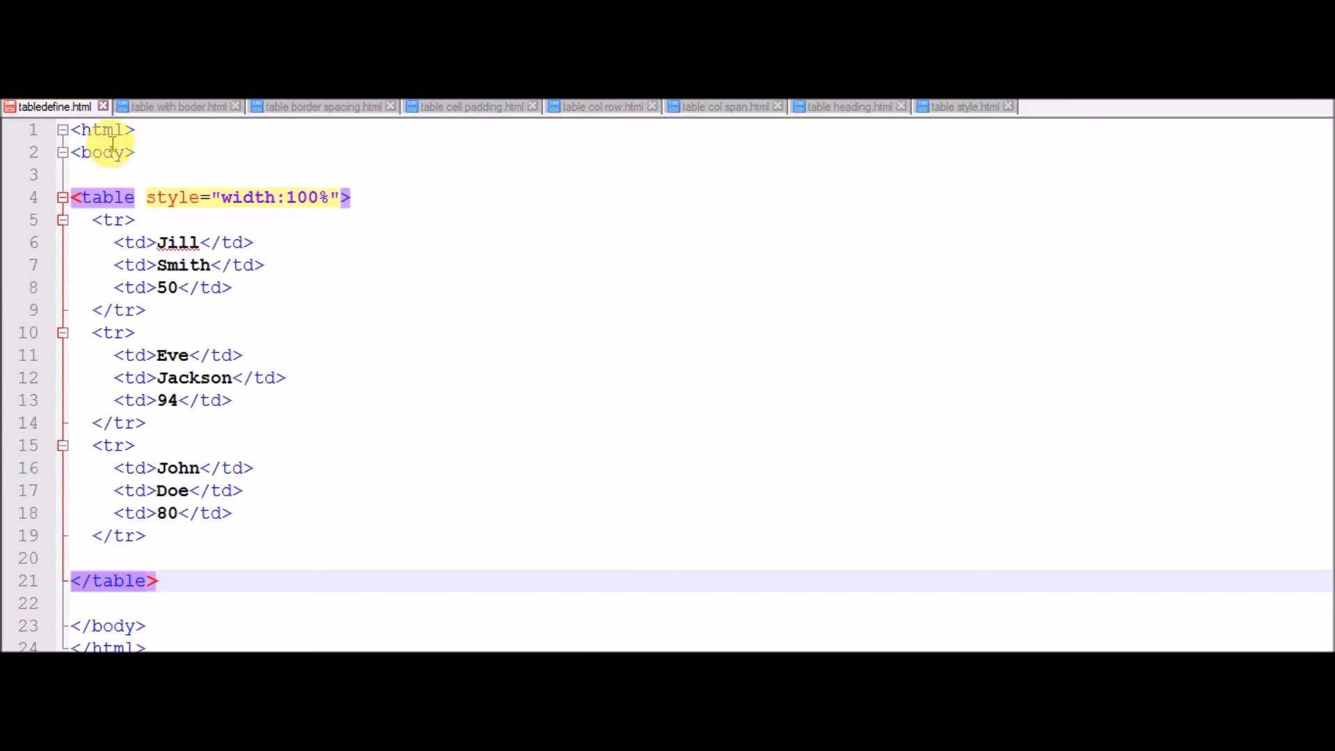
Step: Switch to 'table with boder.html' (border 1) and launch it in Firefox
left_click(175, 106)
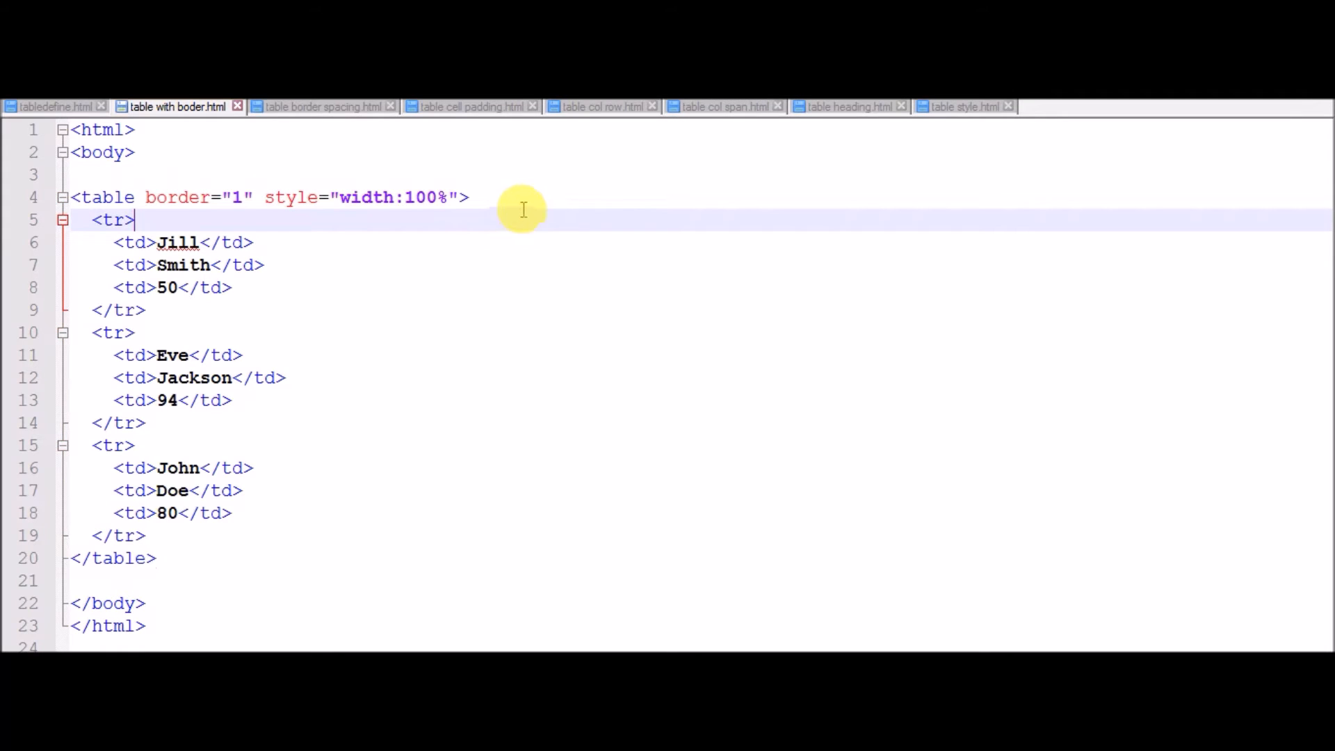
mouse_move(505, 196)
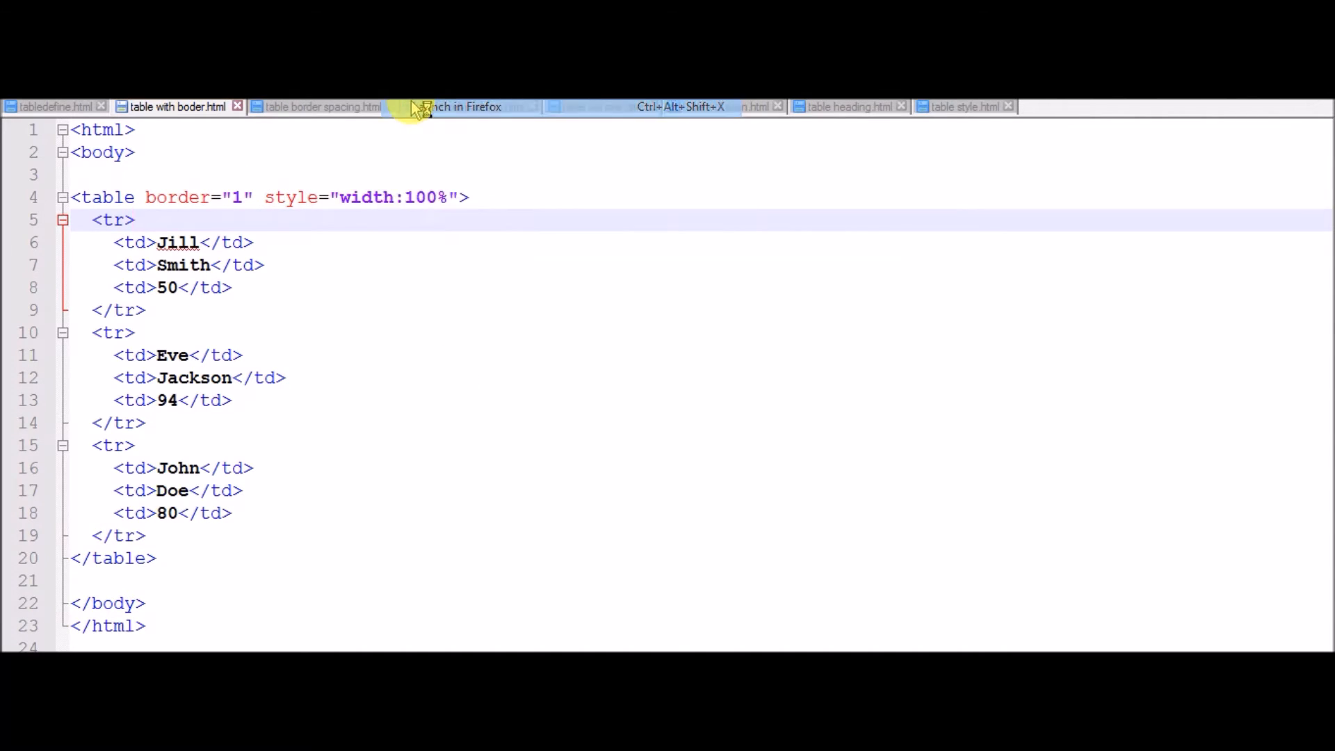
left_click(463, 107)
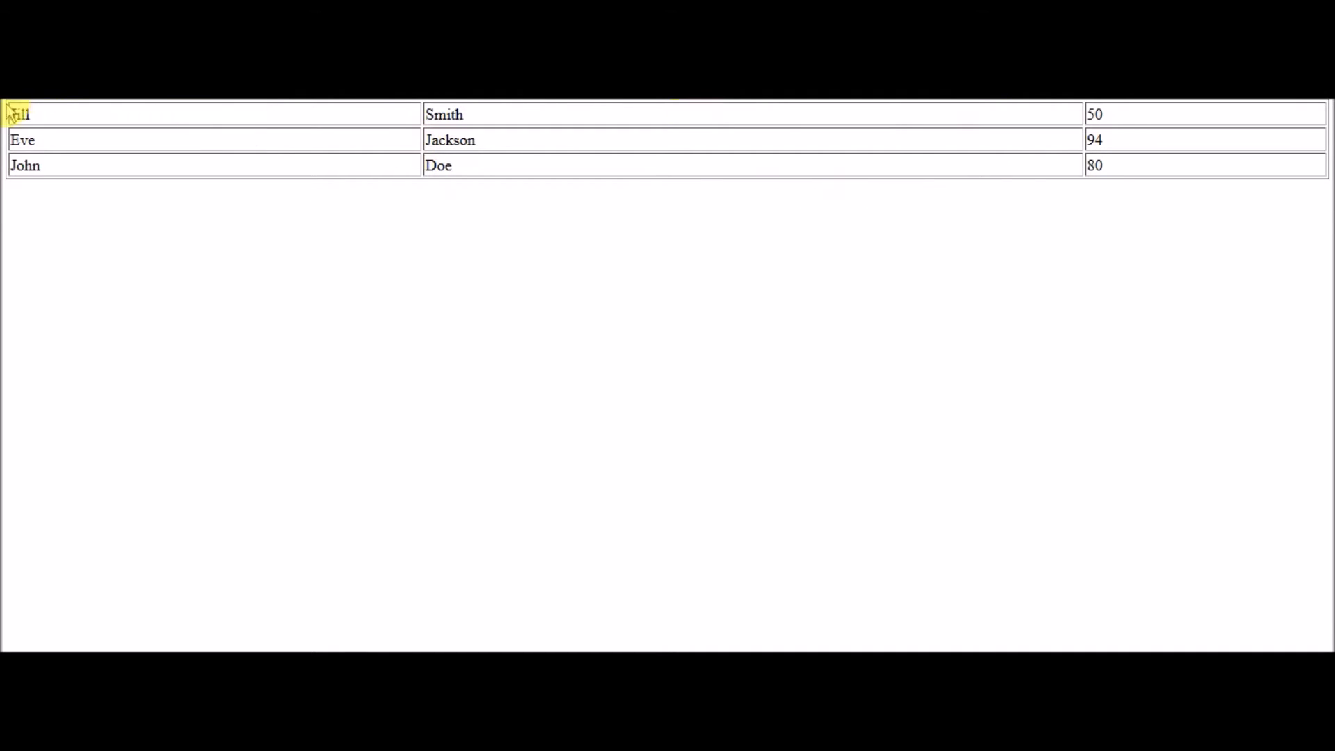
Step: Return from the bordered-table preview to its source file in the editor
left_click(175, 107)
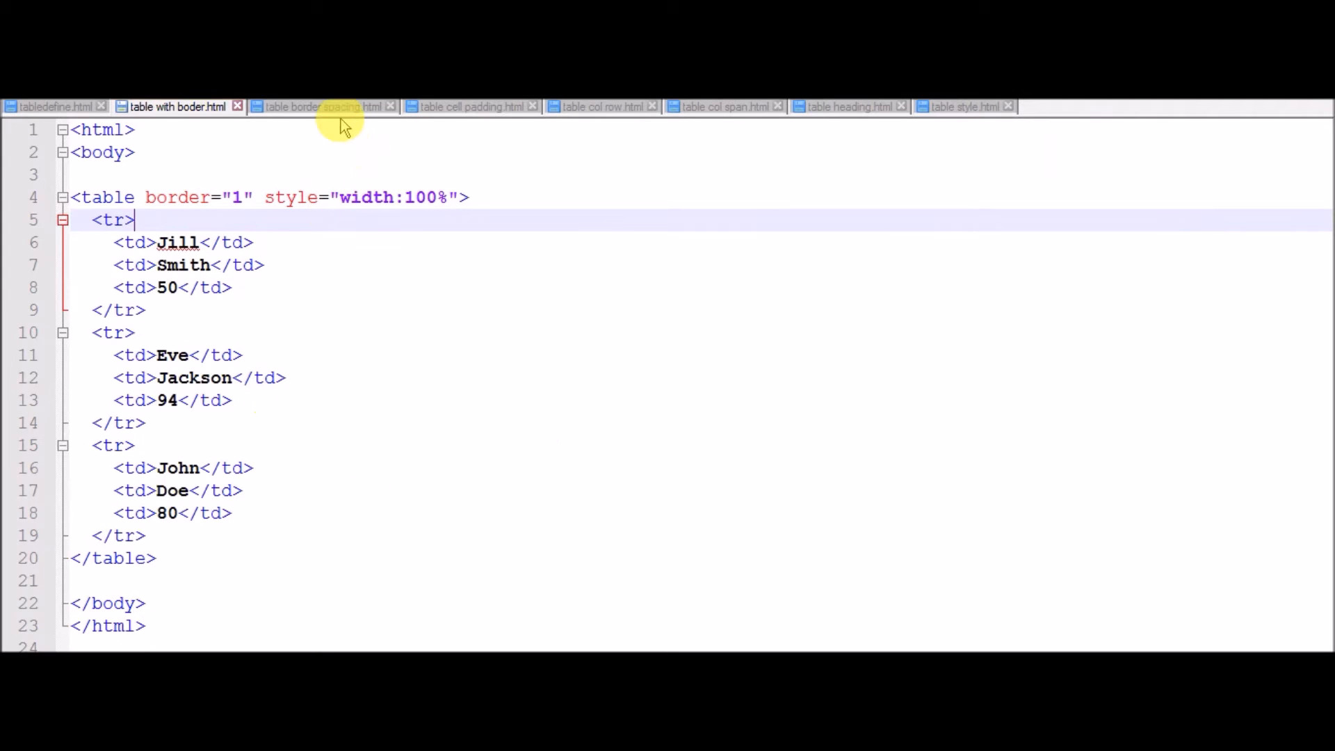
Step: Review the border-spacing file's 1px border, 5px padding, 15px spacing rules and show the Run menu launch commands
left_click(321, 107)
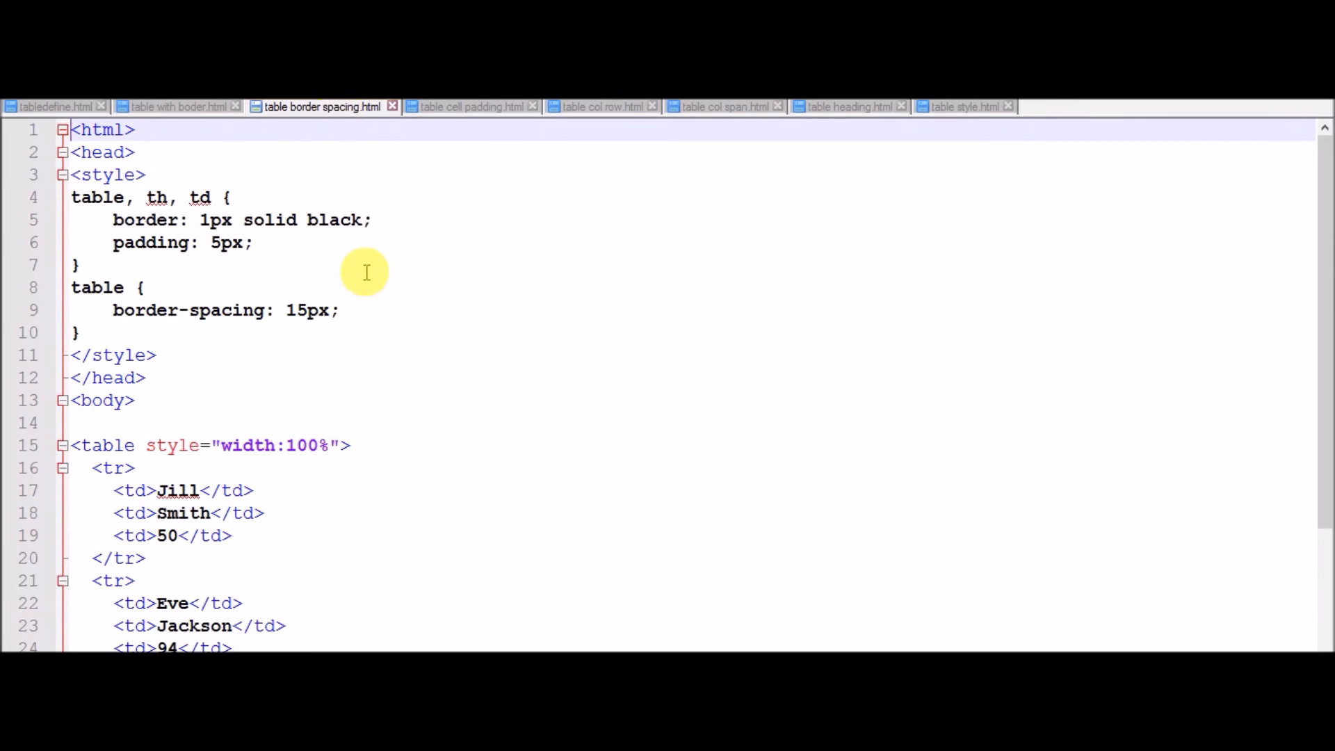
mouse_move(1172, 289)
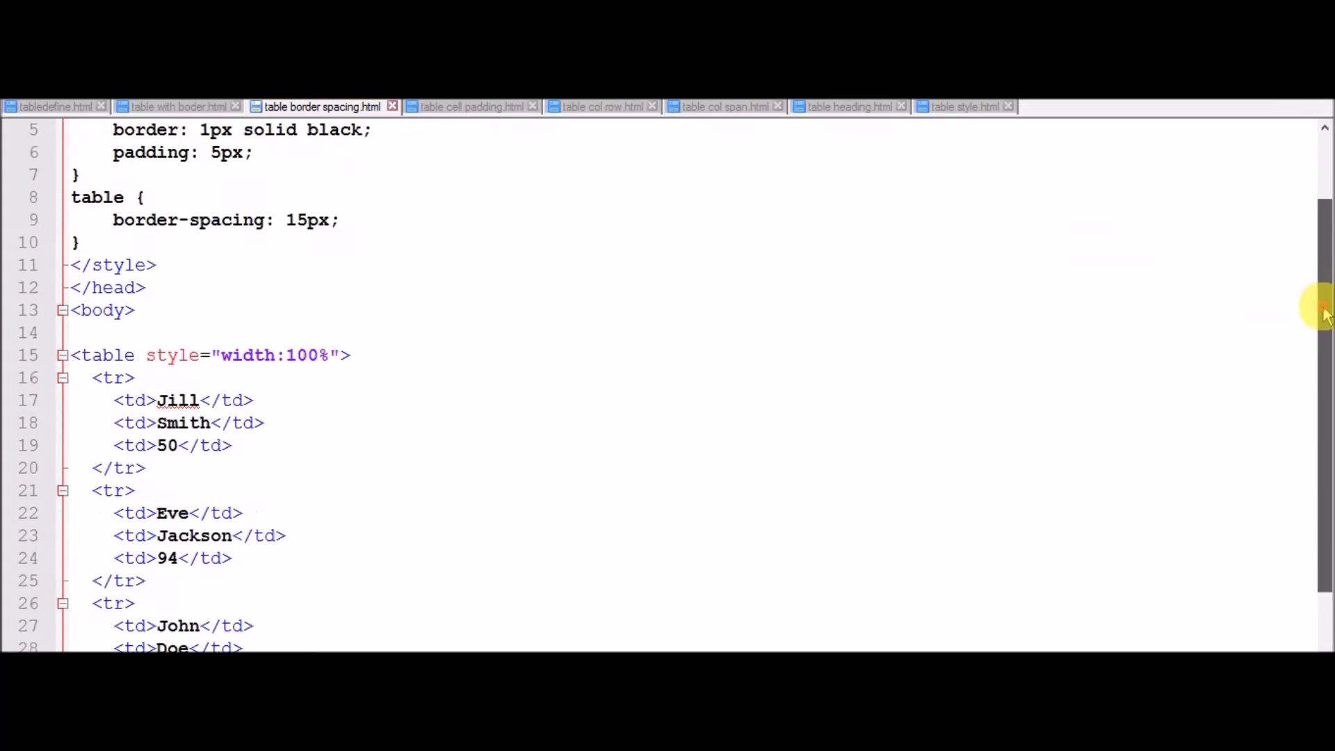
scroll("down", 3)
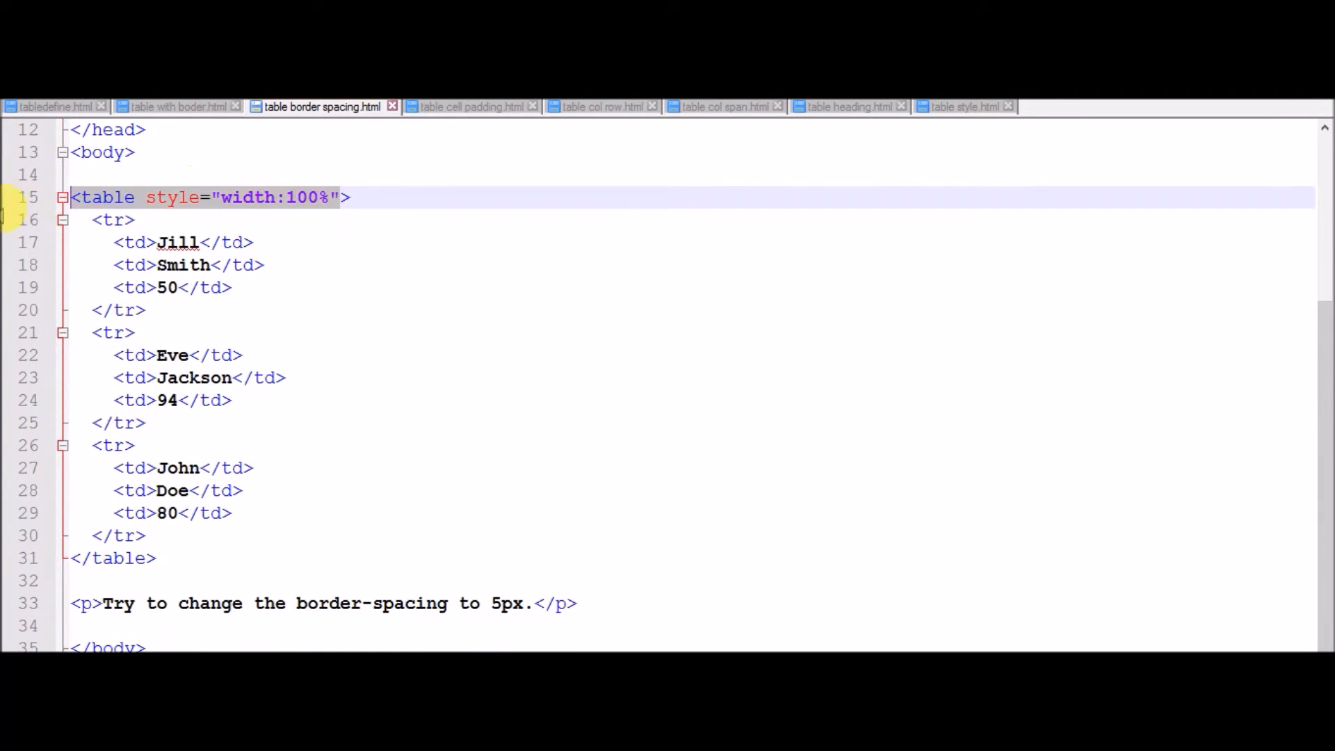
left_click(81, 220)
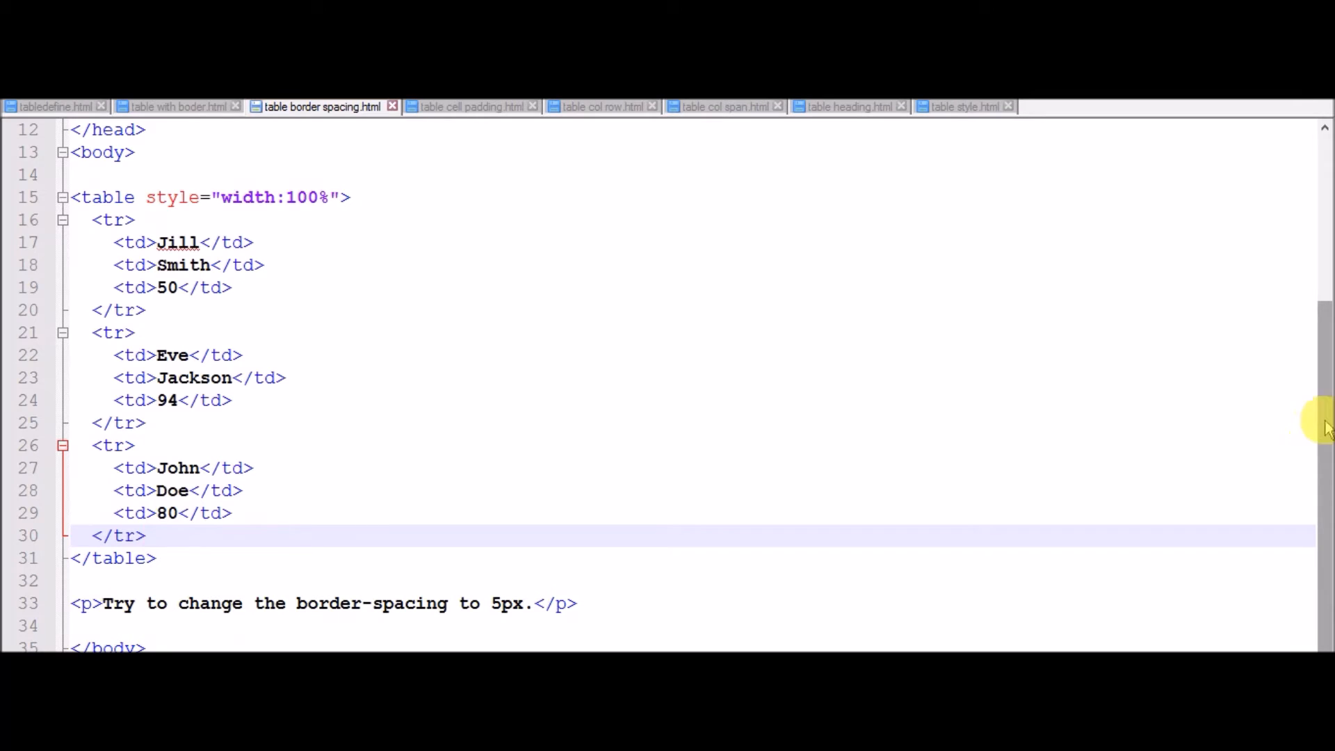
scroll("up", 3)
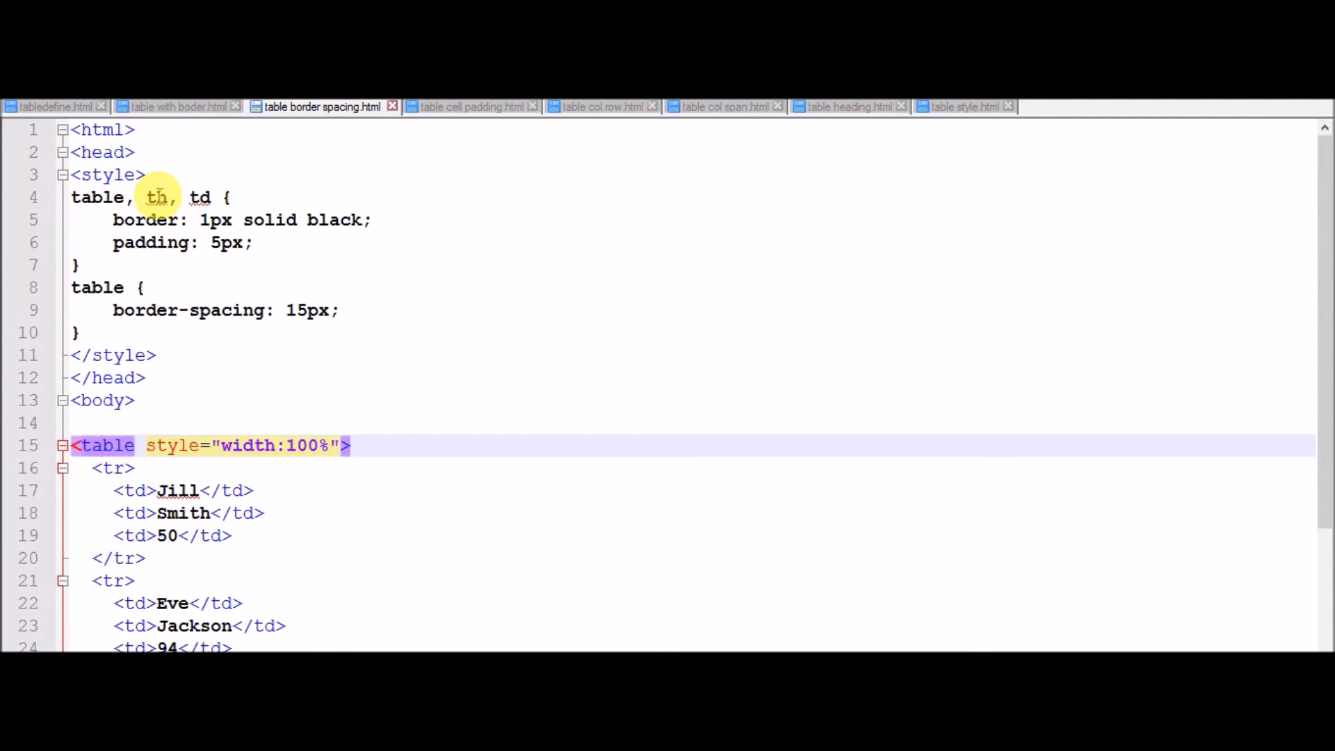
left_click(158, 198)
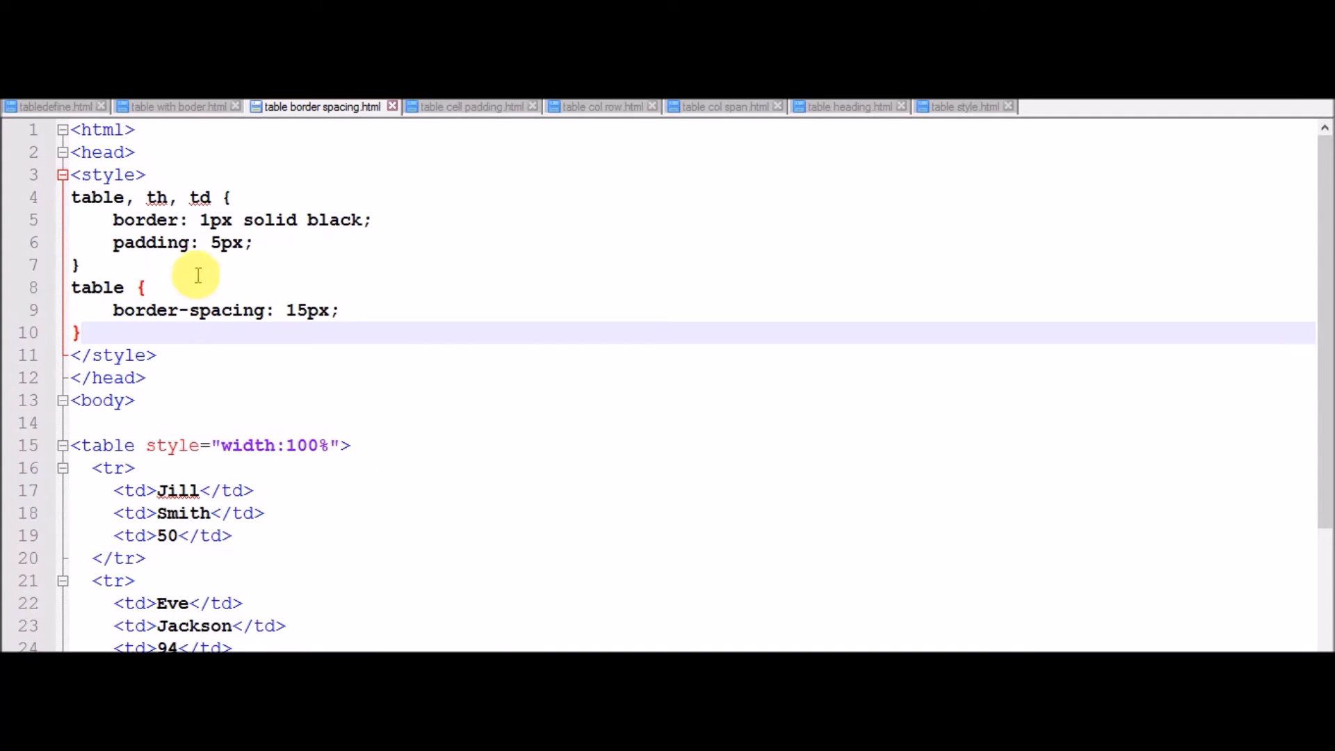
mouse_move(245, 220)
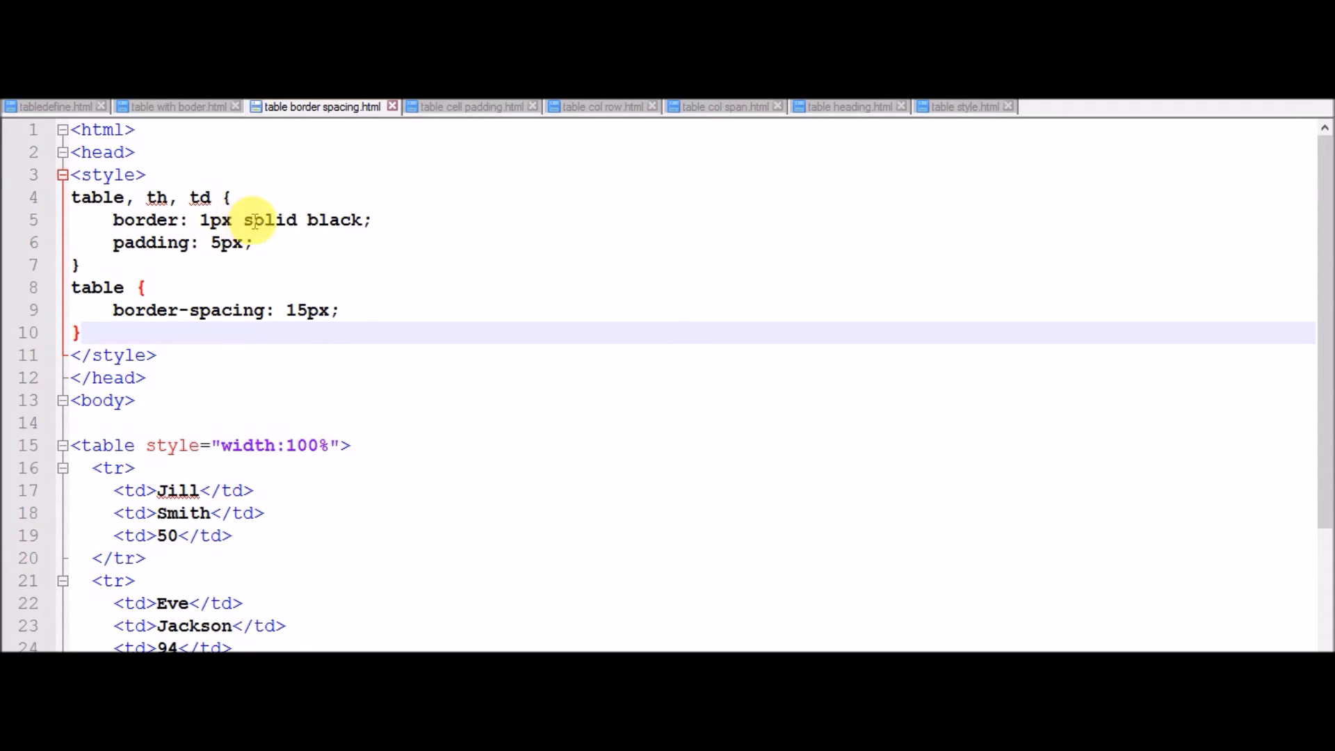
left_click(223, 219)
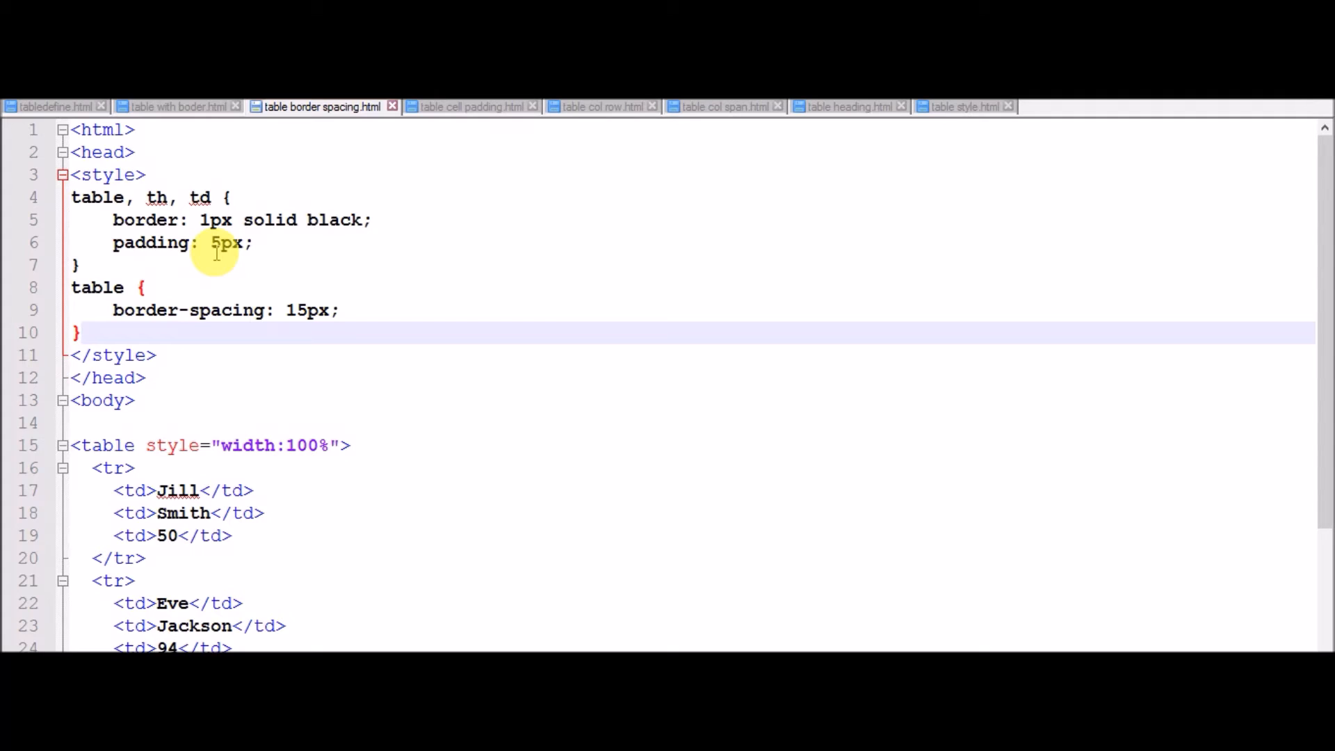
mouse_move(152, 319)
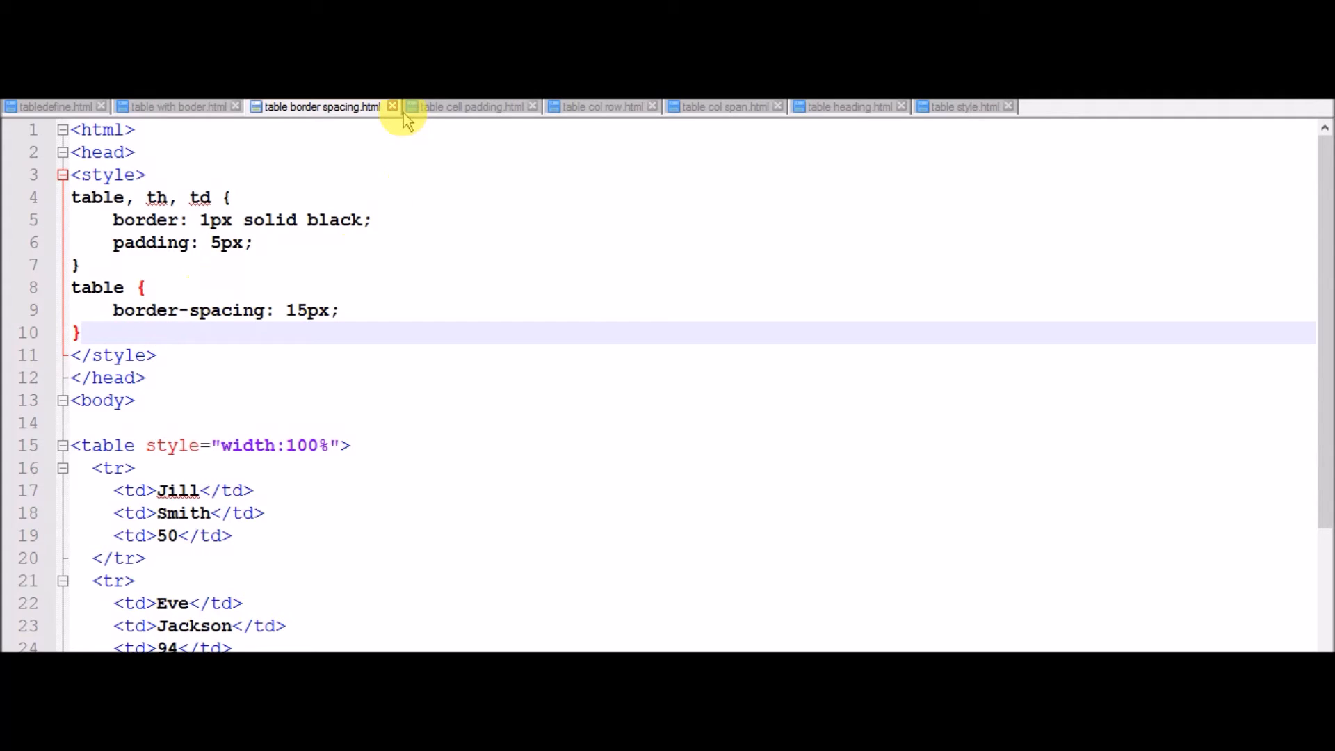
left_click(404, 116)
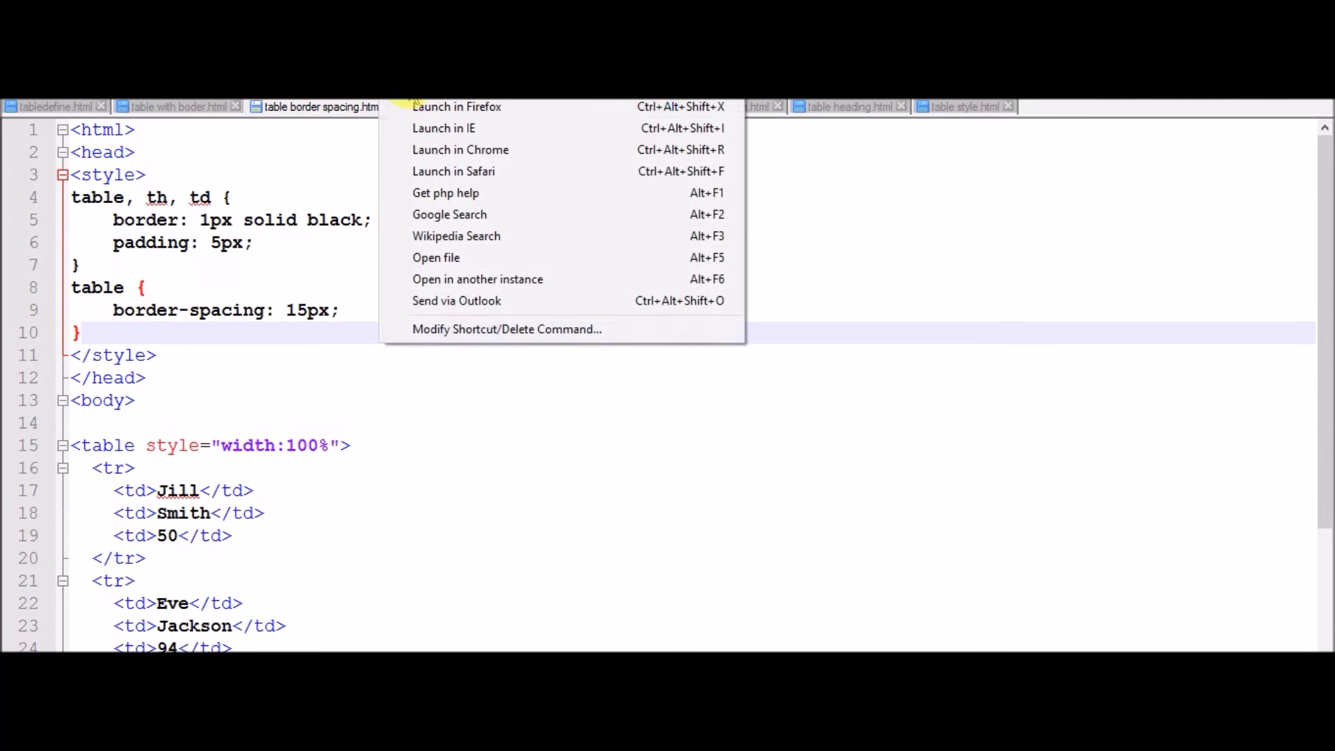
Step: Preview the border-spacing table with gaps between cells in Firefox, then return to its source
left_click(456, 105)
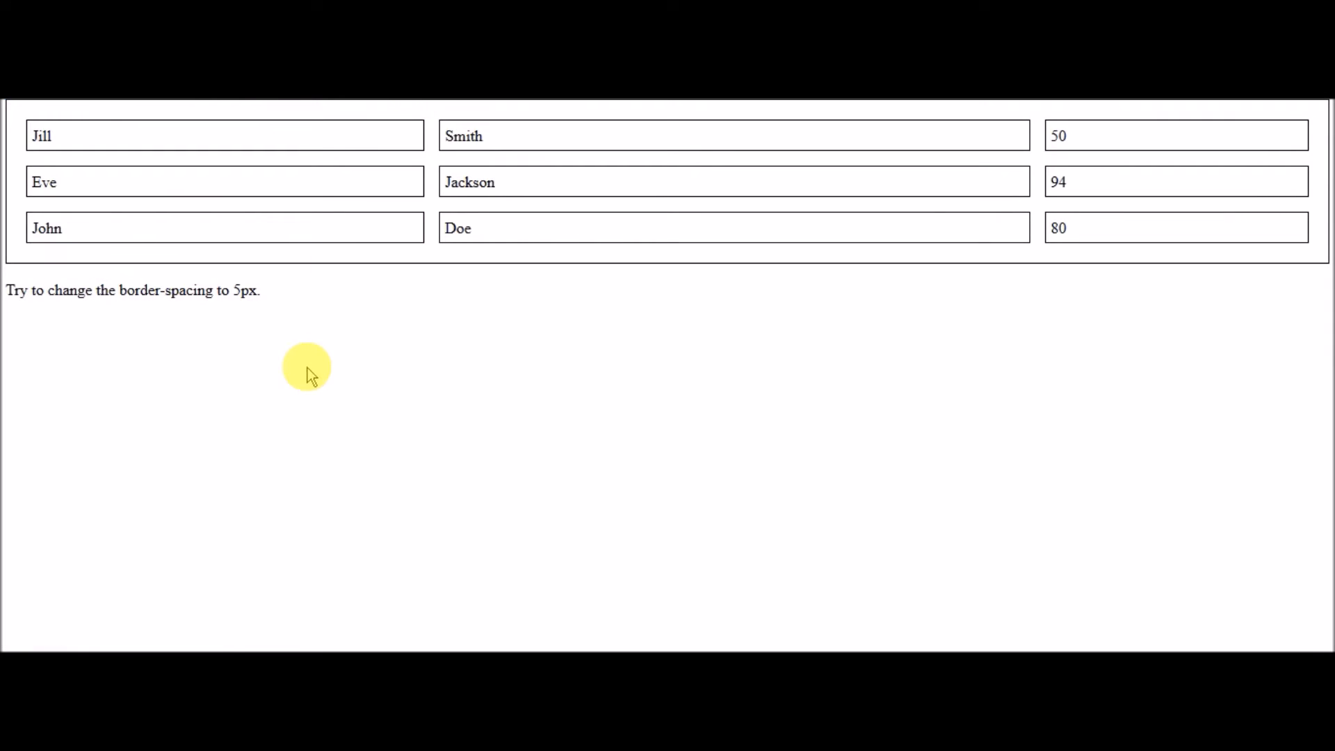
mouse_move(80, 135)
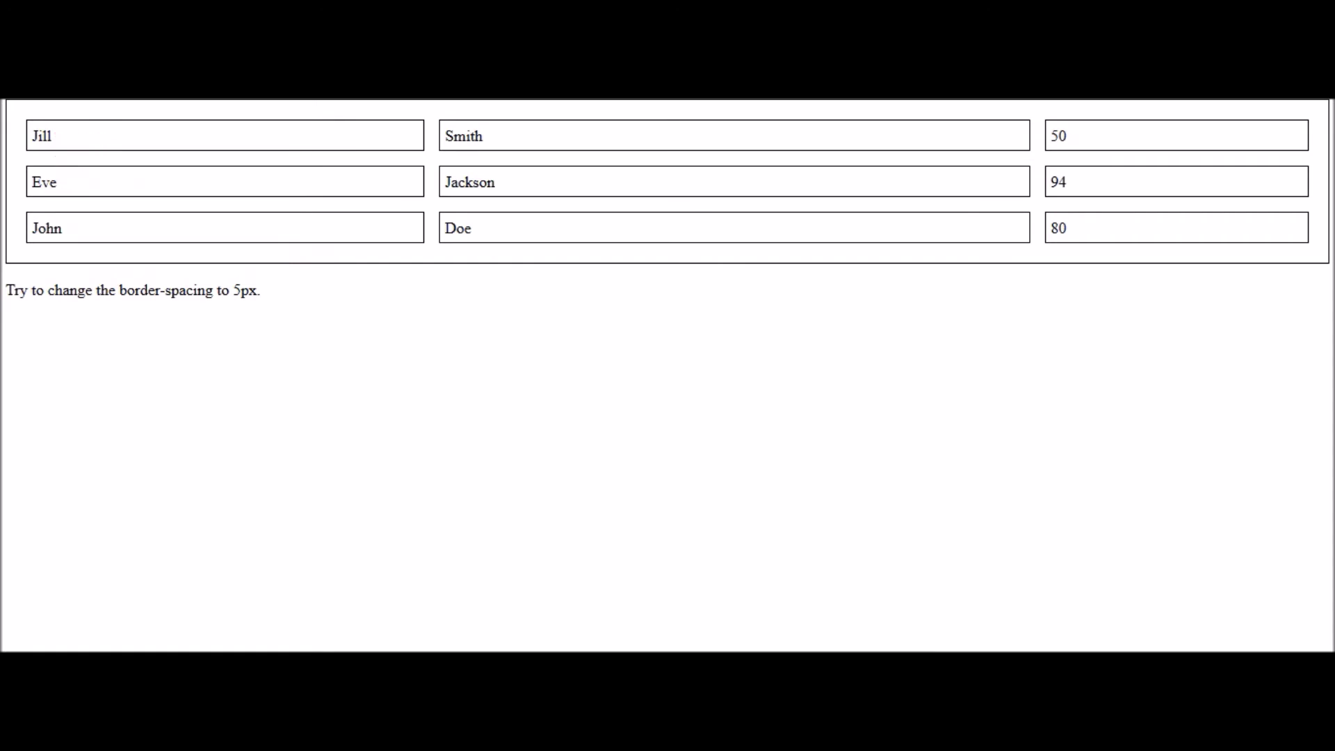
left_click(321, 107)
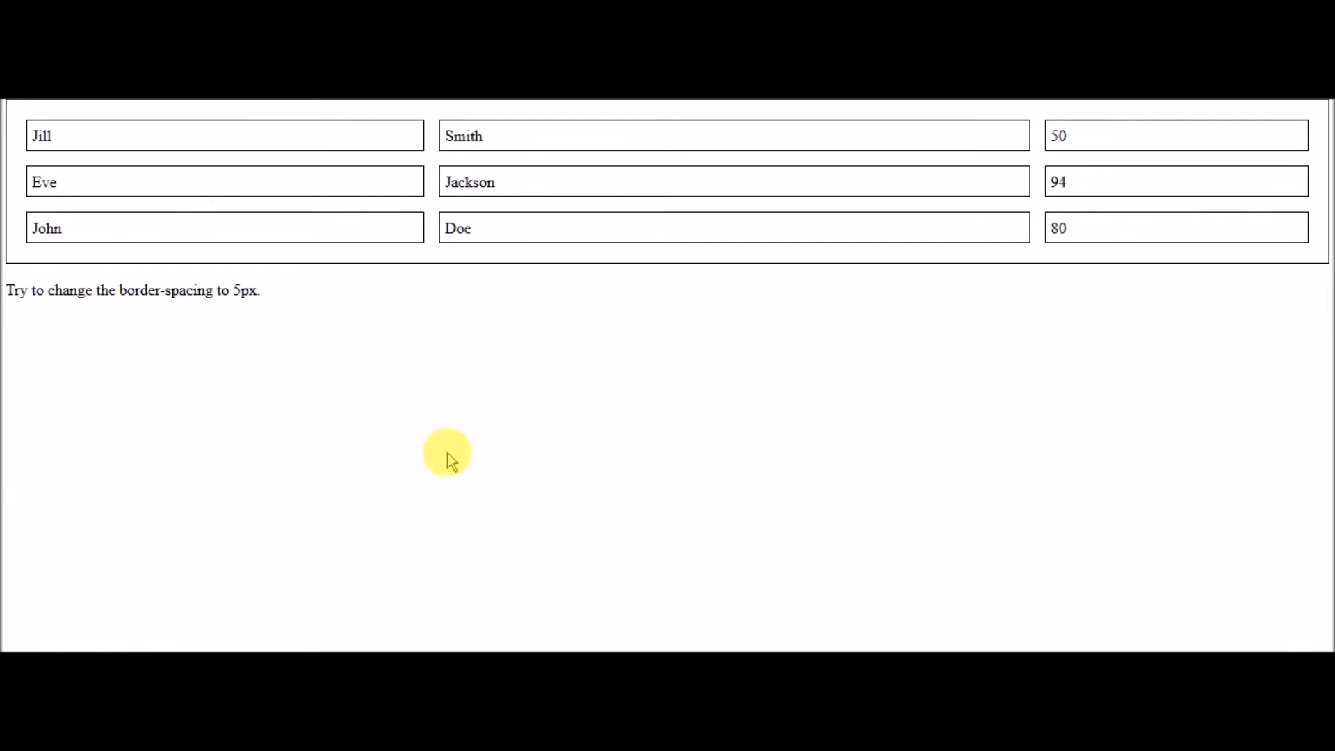
mouse_move(456, 277)
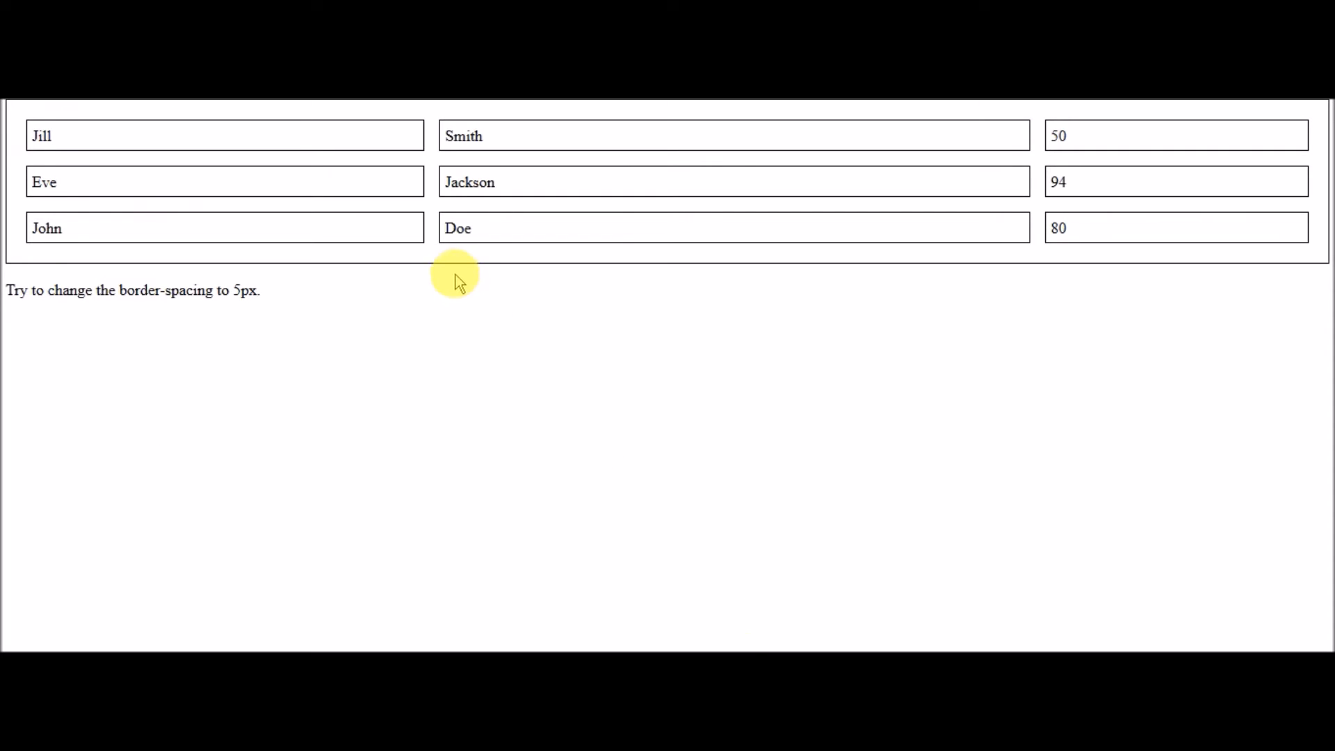
mouse_move(365, 260)
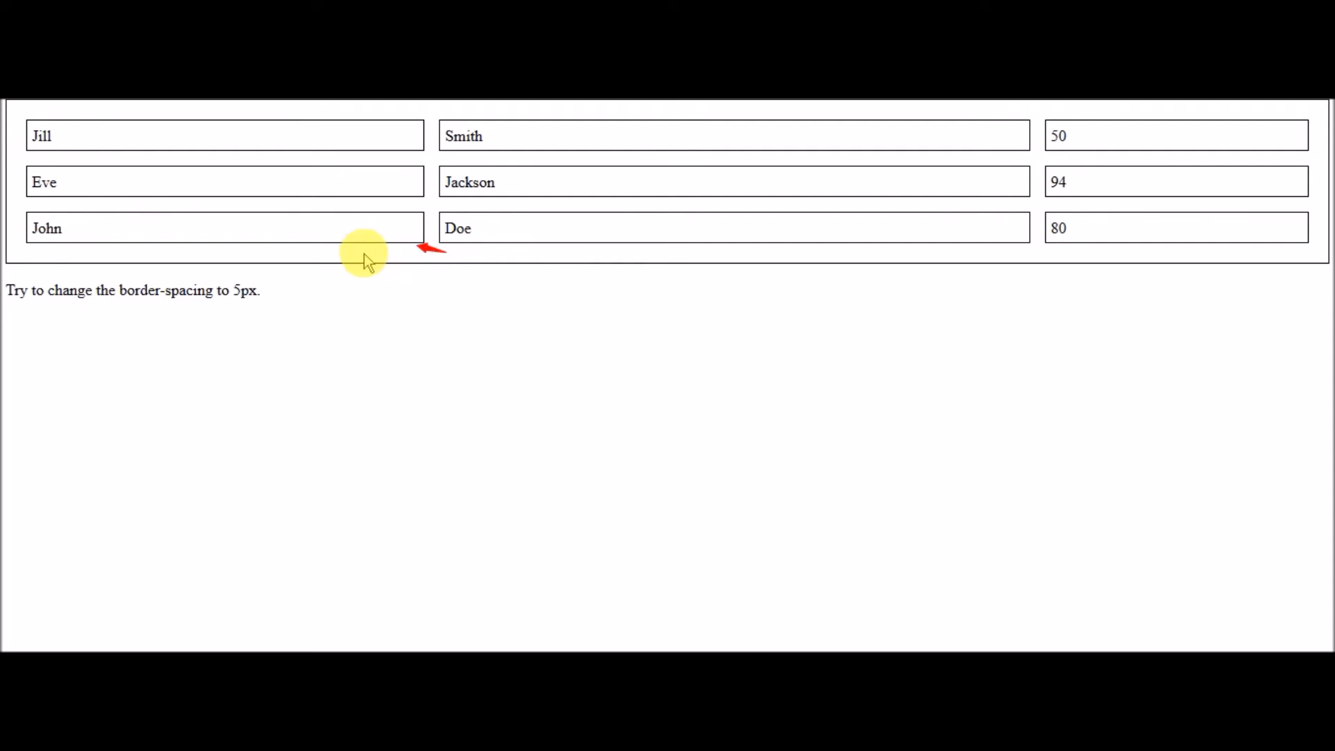
mouse_move(645, 537)
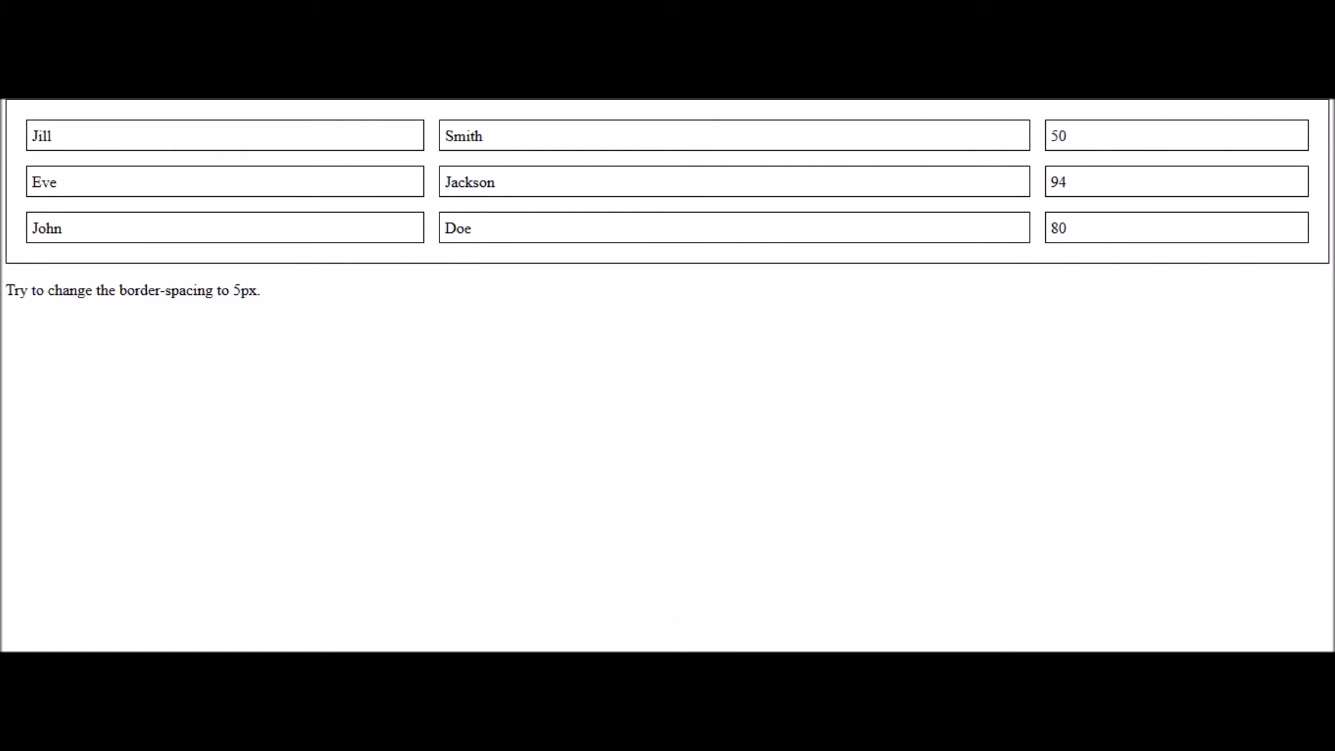
left_click(322, 107)
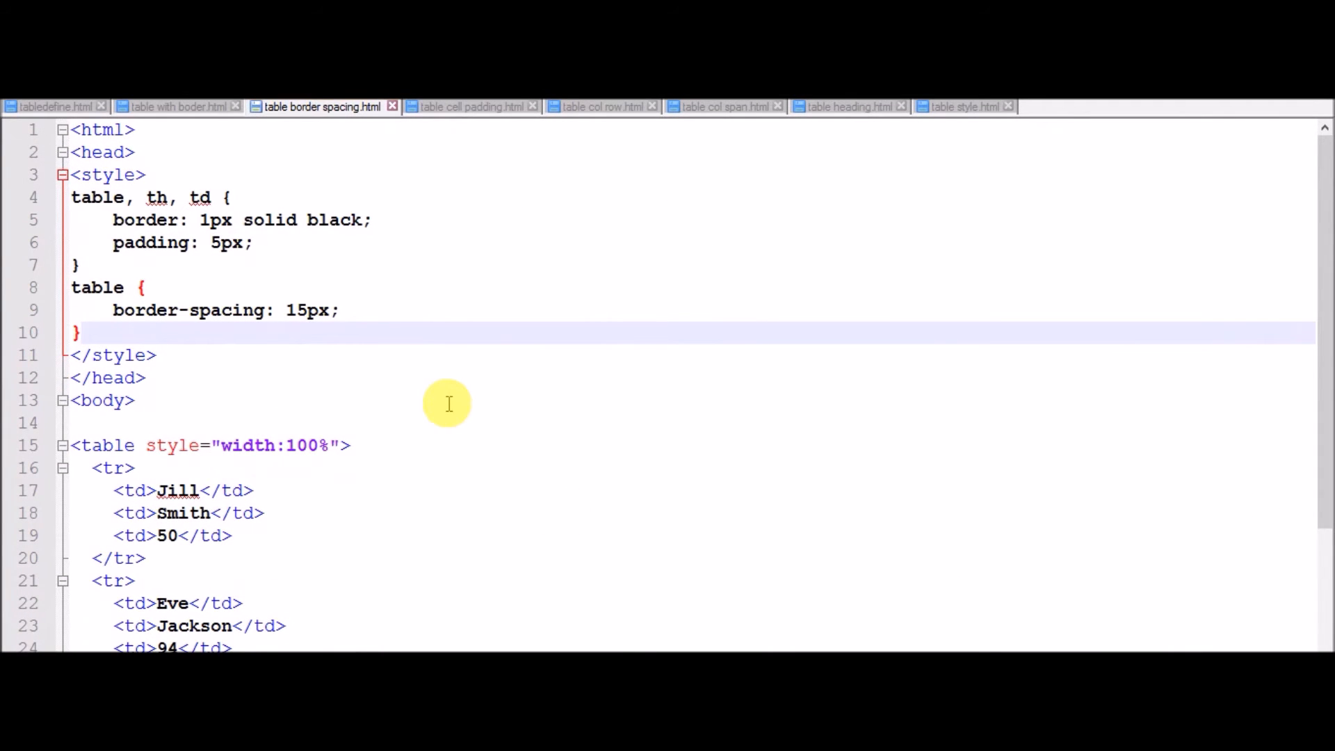
Step: Switch to 'table cell padding.html' and review its collapsed 1px borders and 15px cell padding styles
left_click(468, 107)
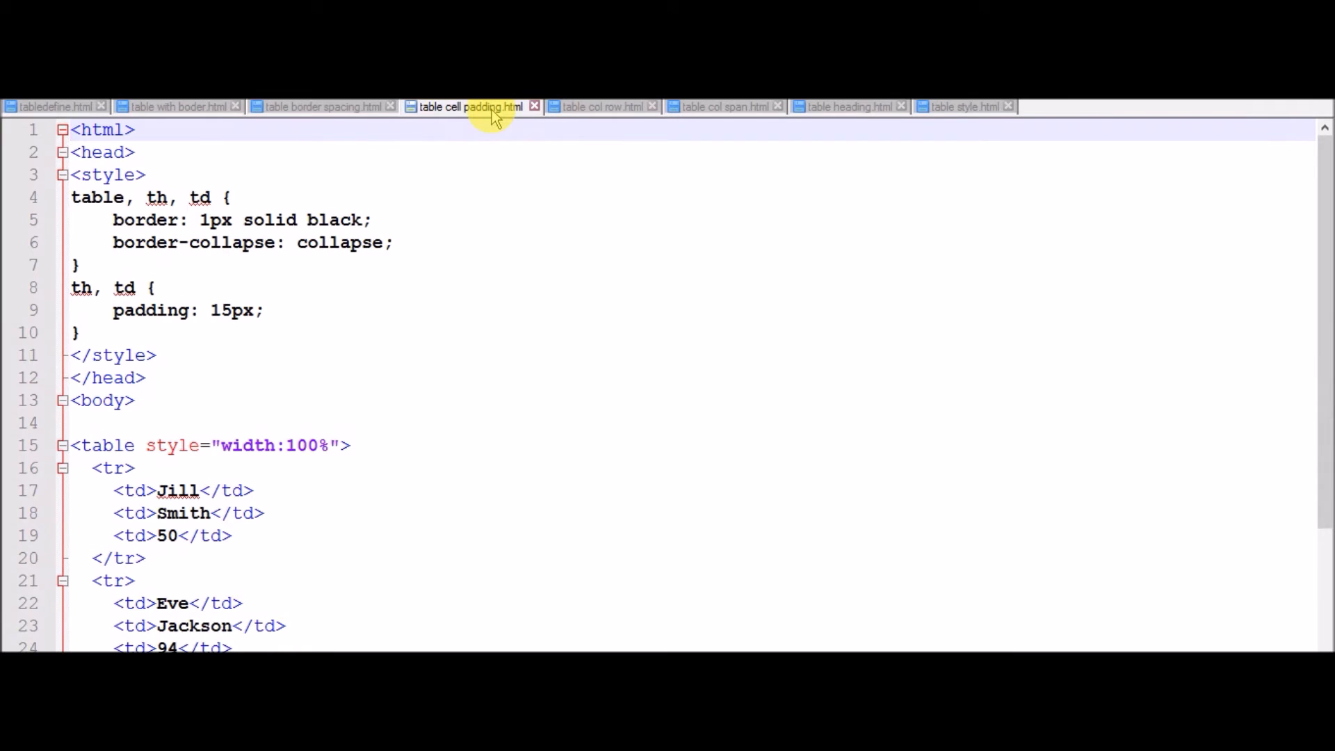
mouse_move(1296, 209)
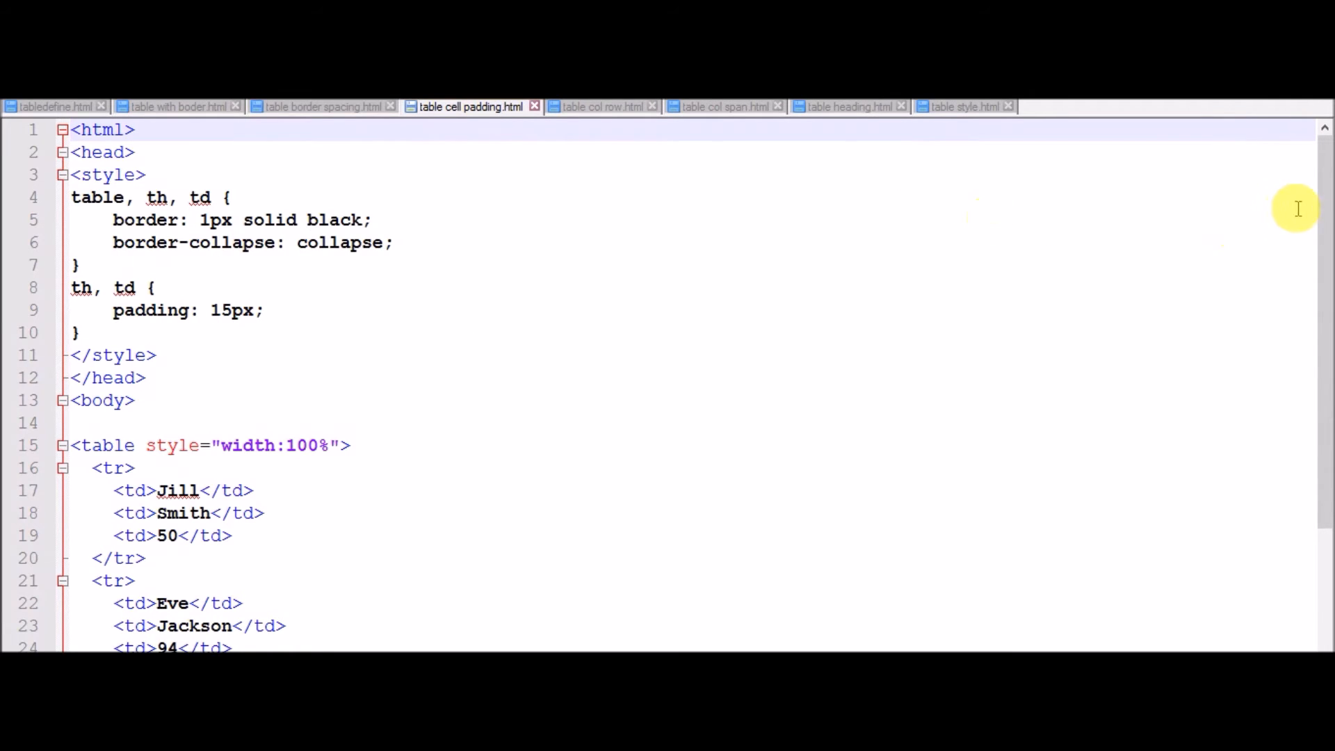
scroll("down", 3)
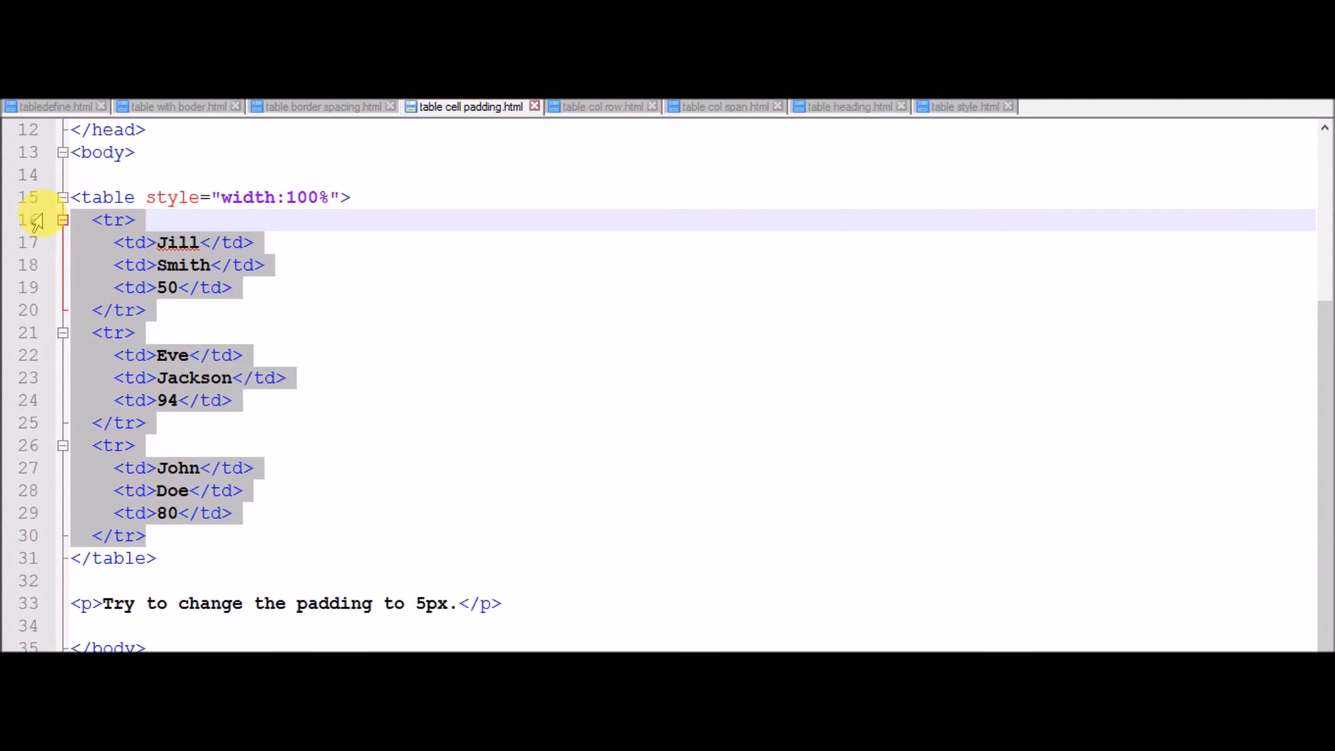
scroll("up", 3)
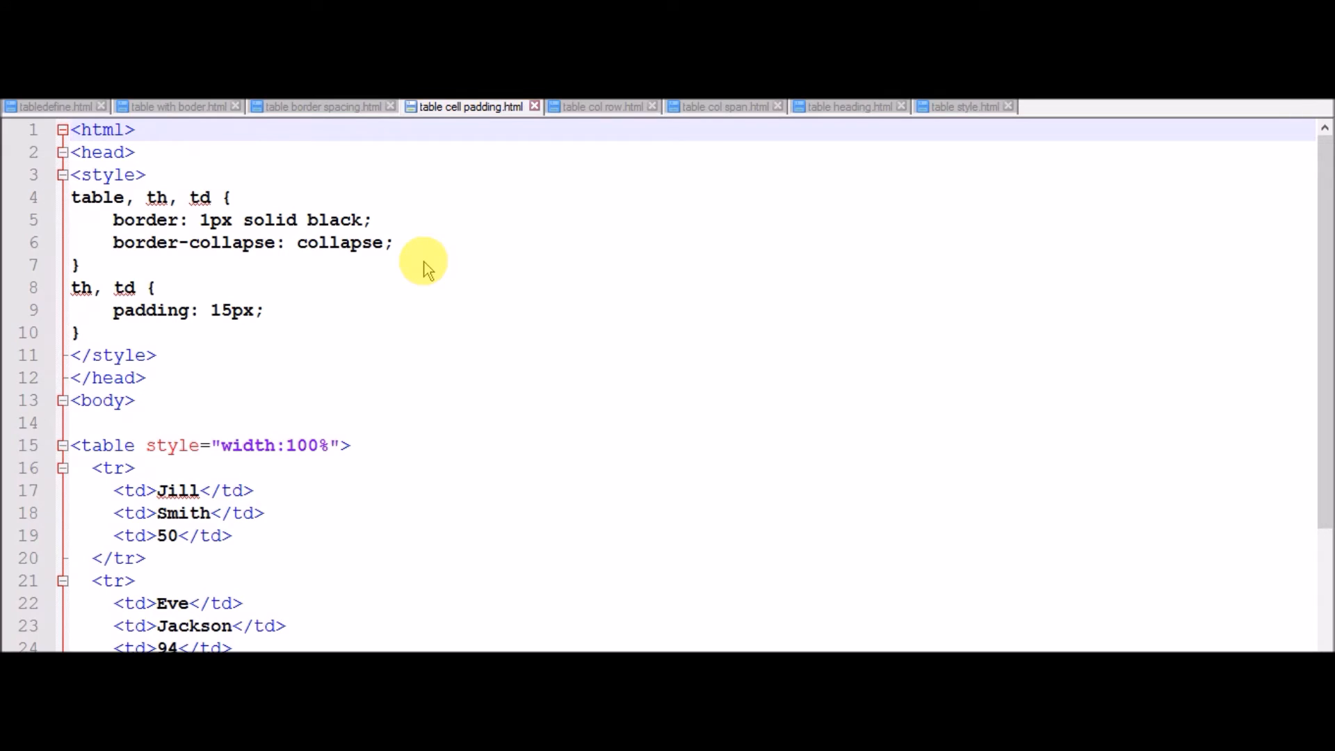
mouse_move(168, 161)
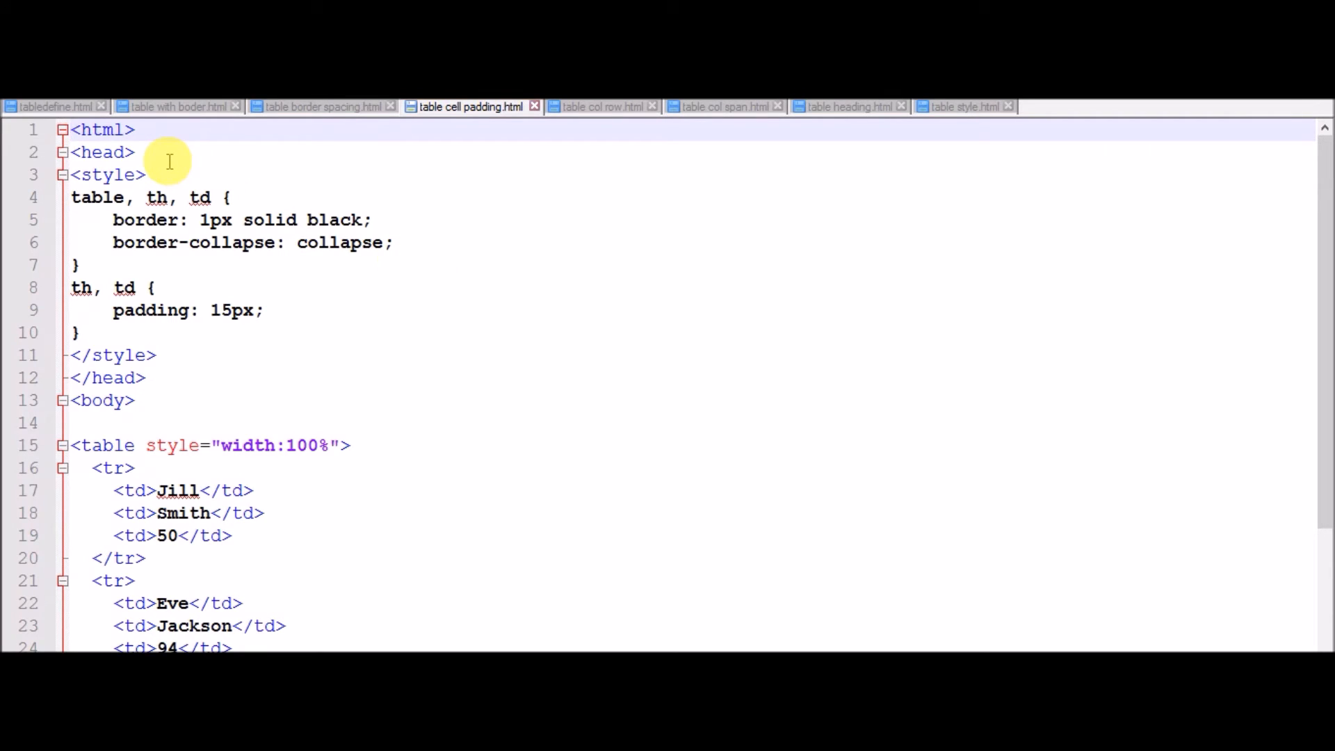
double_click(97, 197)
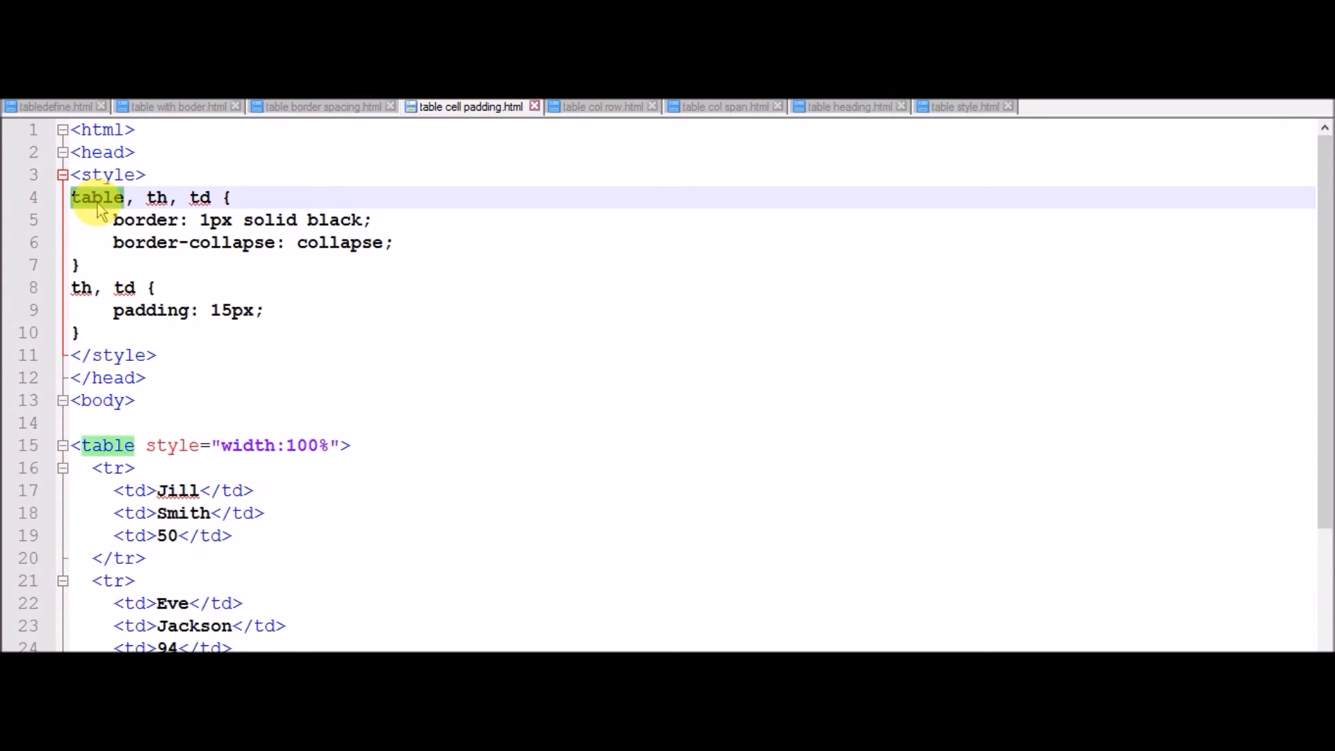
left_click(242, 242)
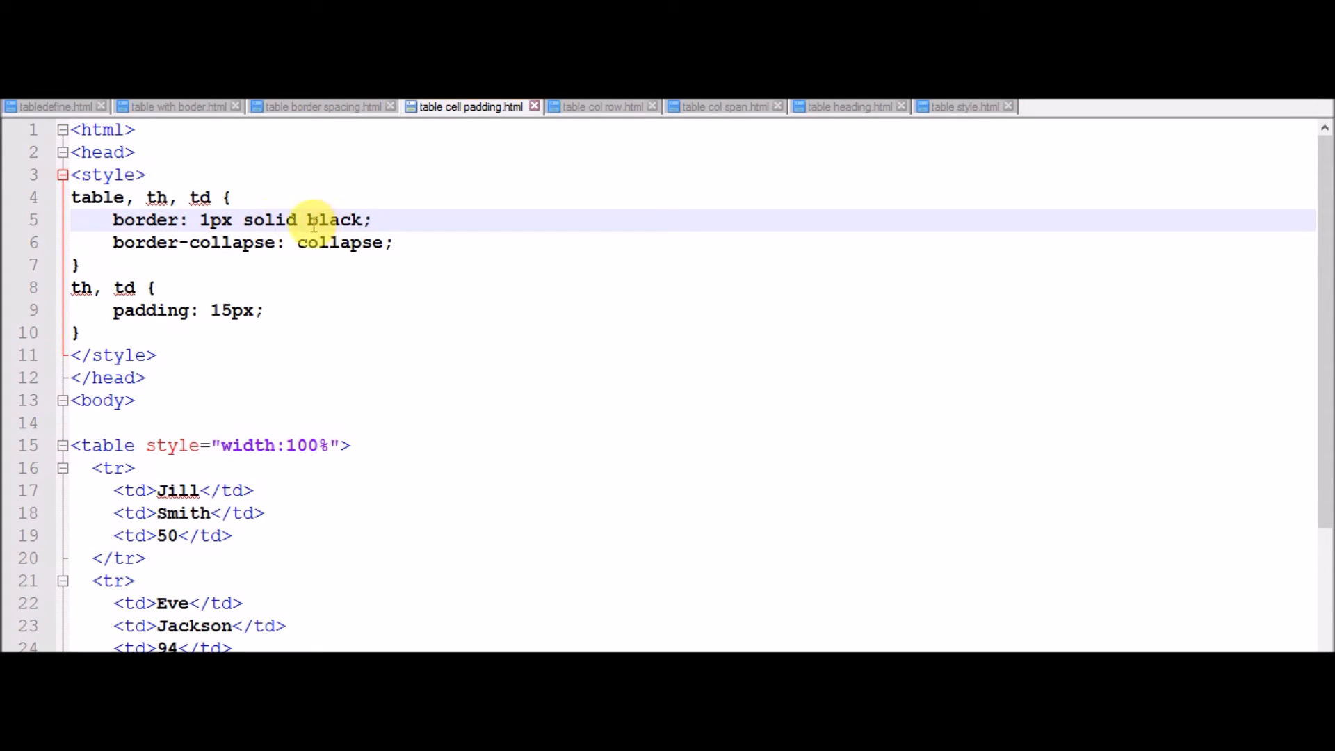
mouse_move(169, 247)
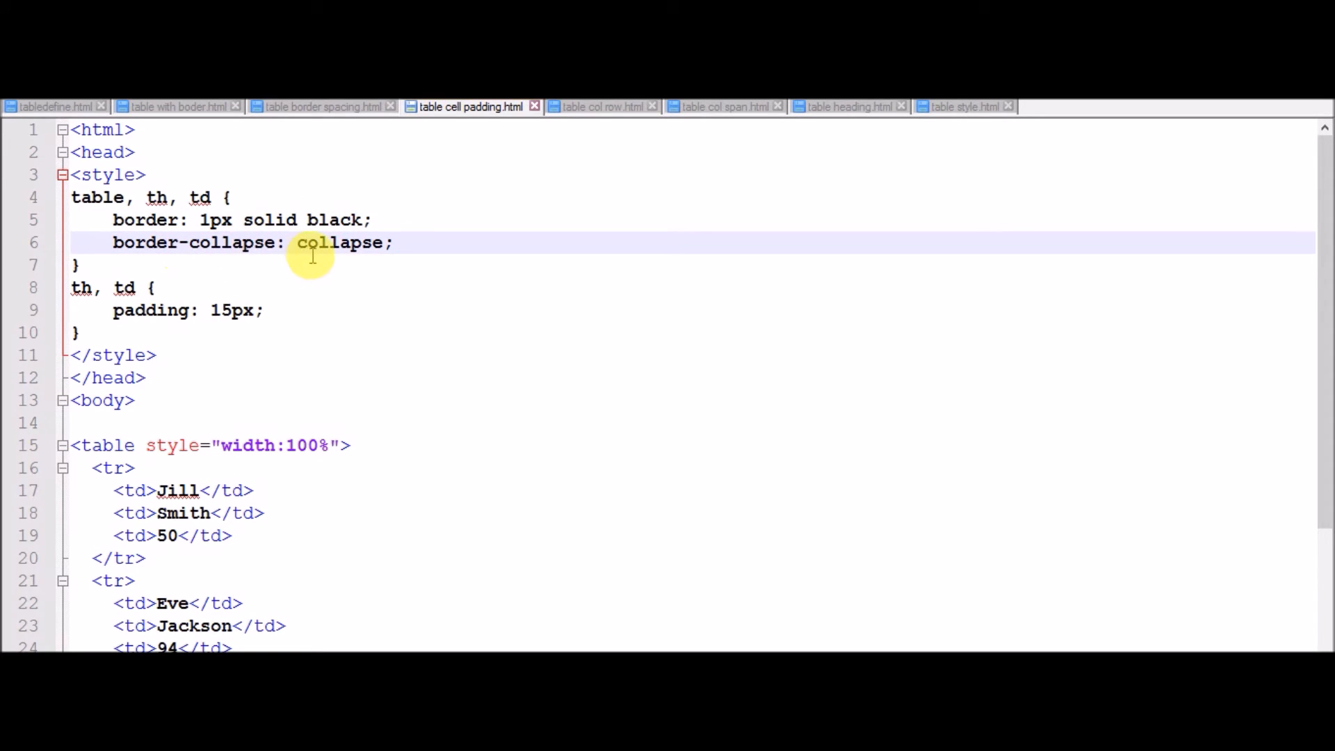
mouse_move(510, 627)
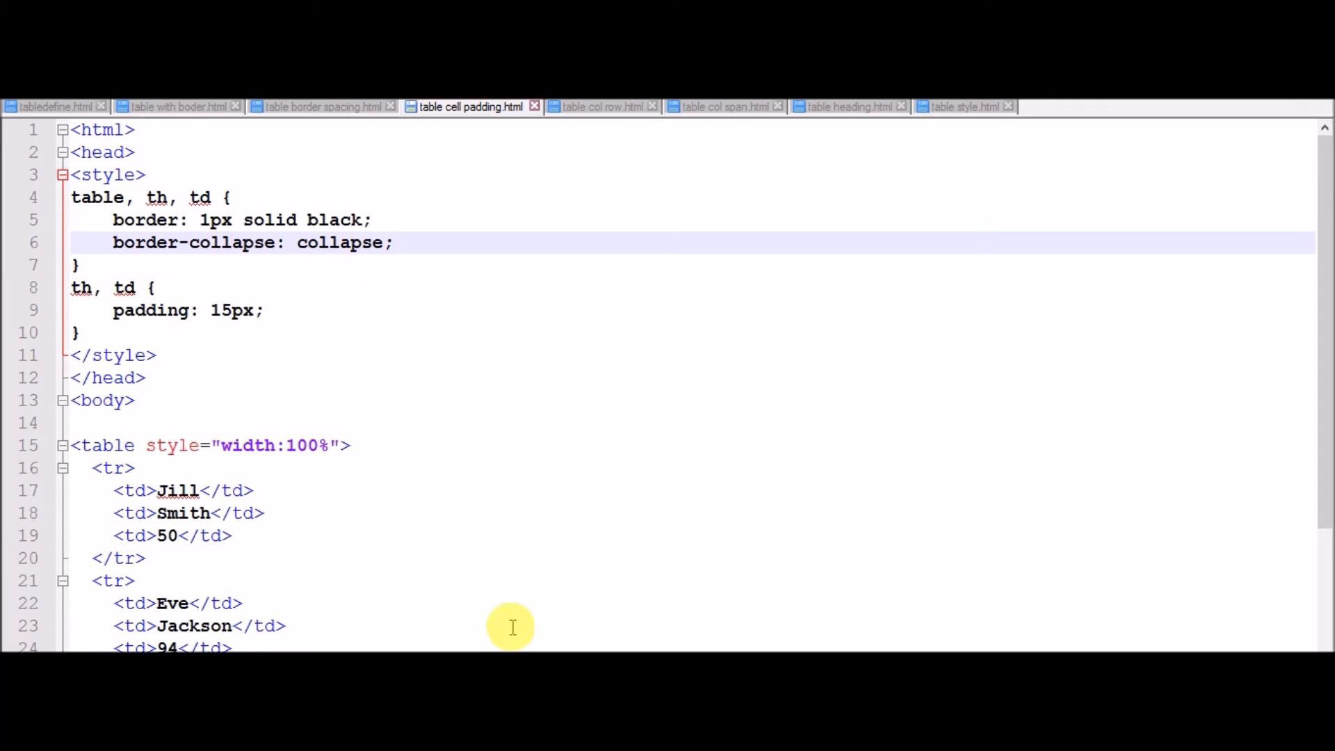
mouse_move(368, 256)
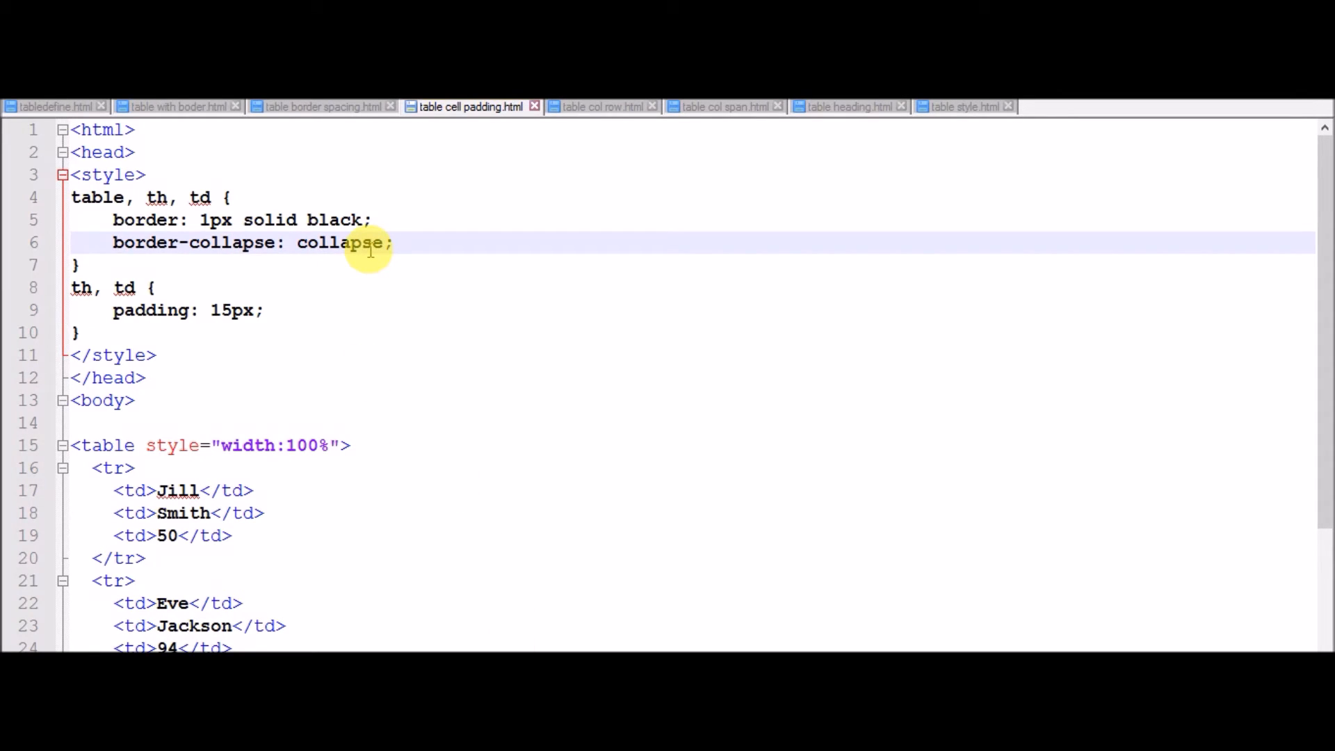
mouse_move(498, 107)
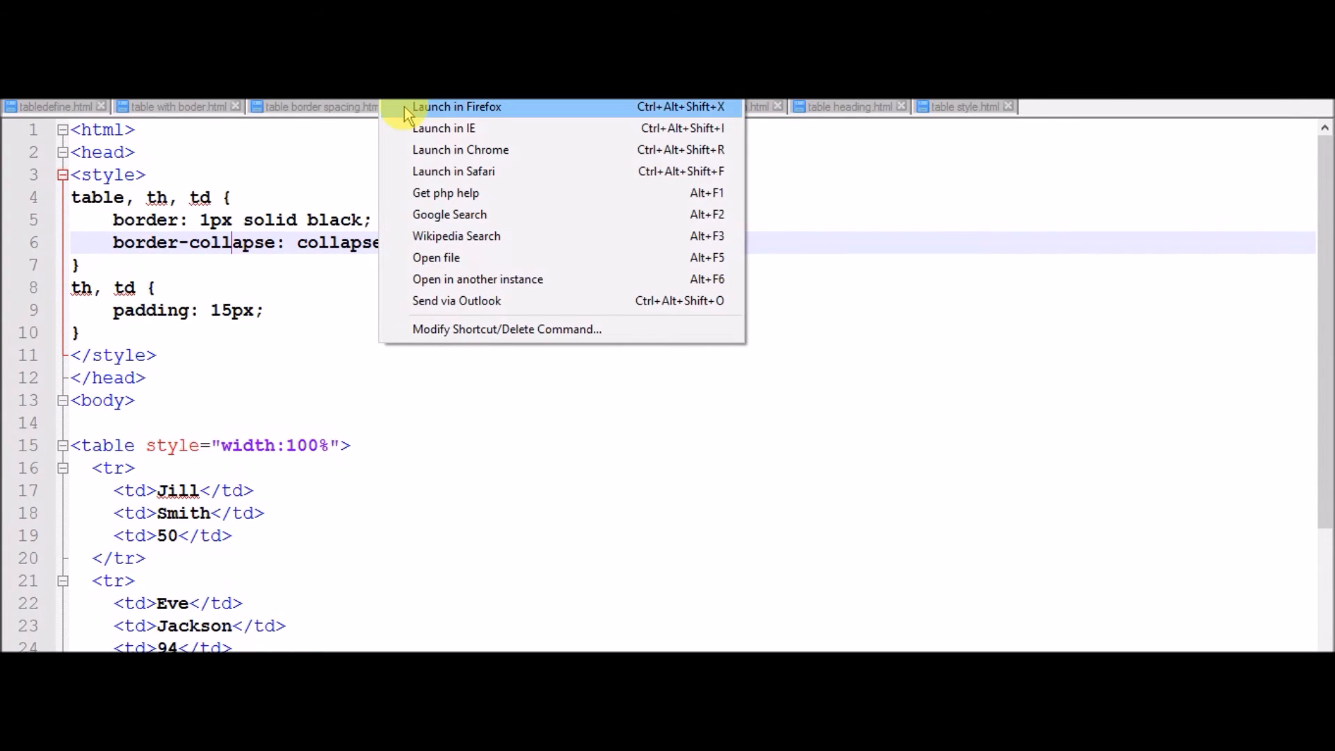
Step: Preview the padded-cell table in Firefox, then return to its source in the editor
left_click(456, 107)
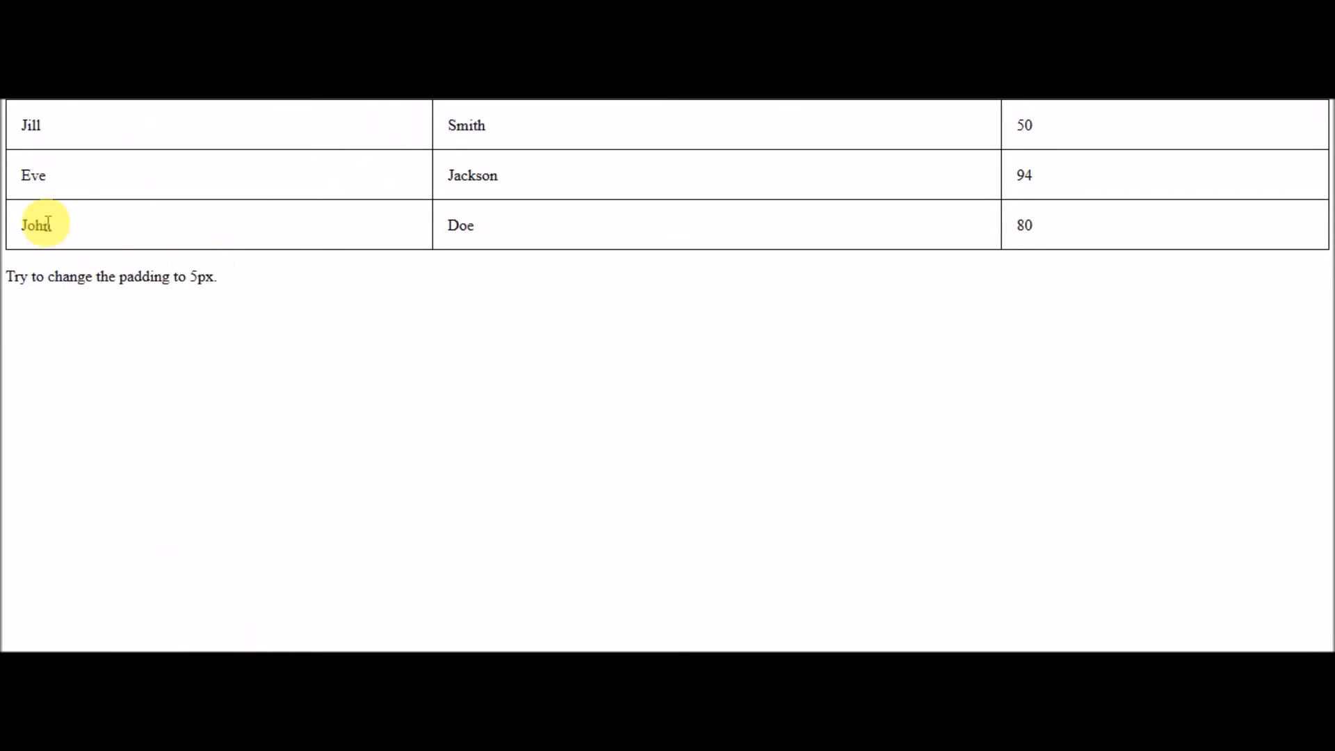
mouse_move(52, 242)
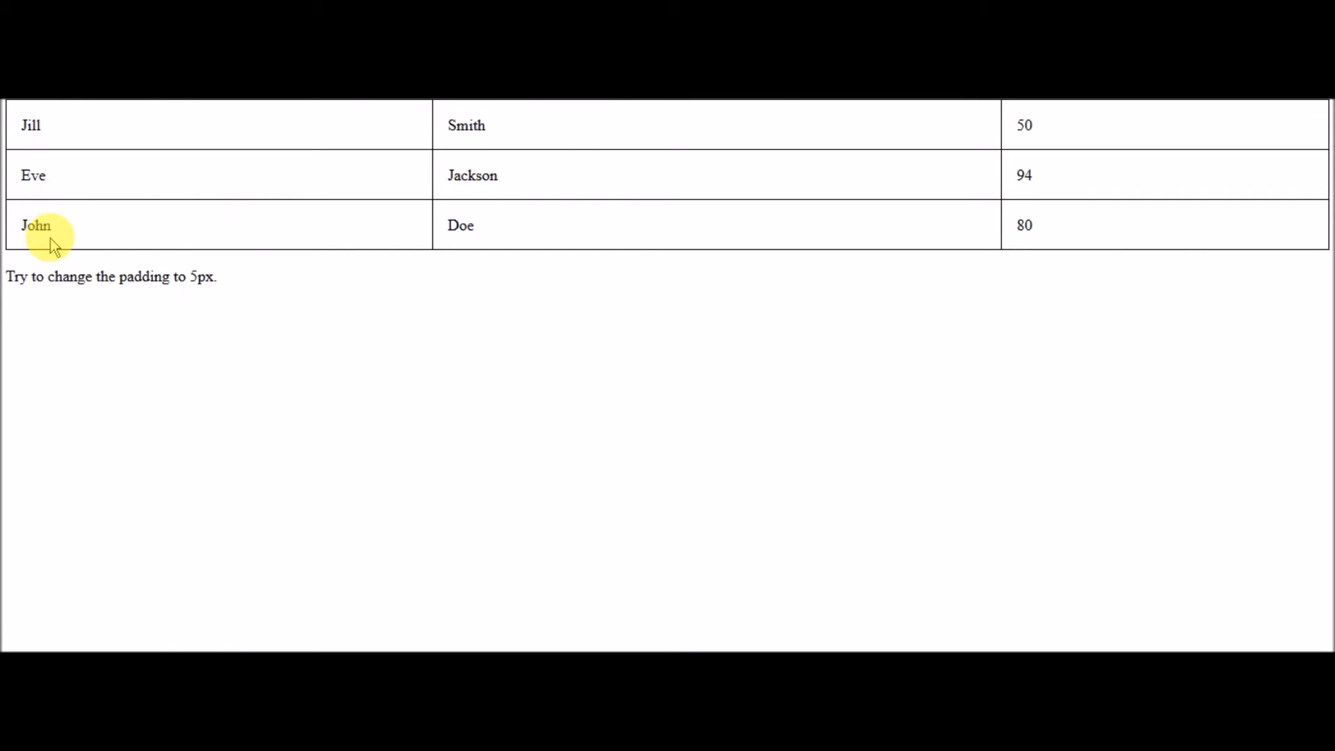
mouse_move(60, 228)
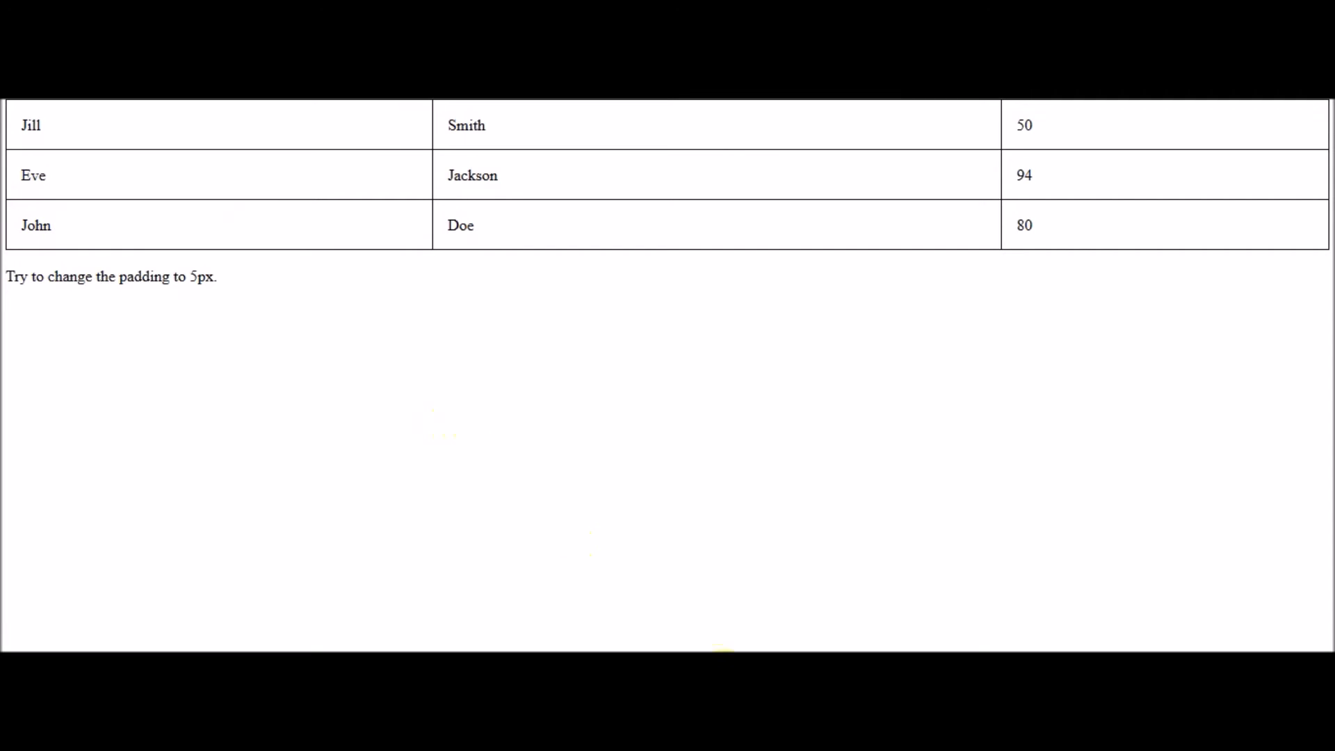
mouse_move(620, 260)
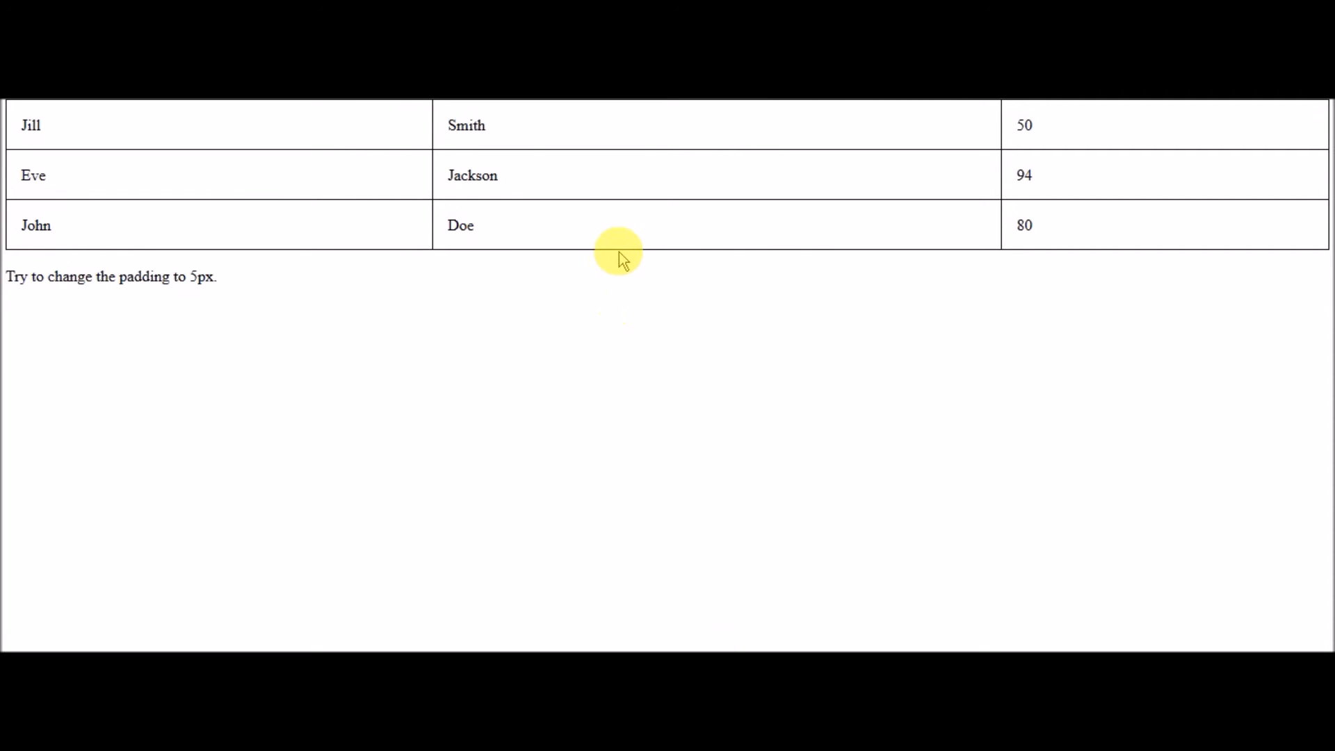
mouse_move(583, 161)
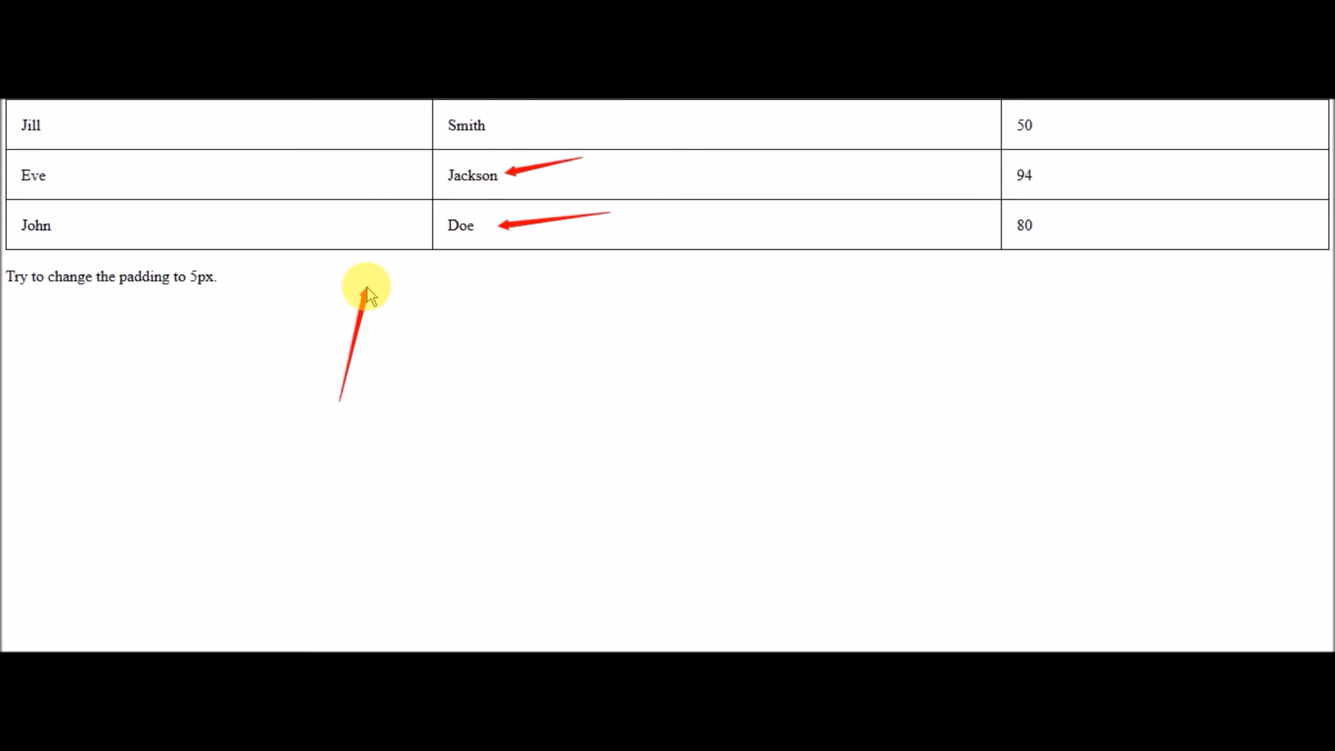
mouse_move(381, 256)
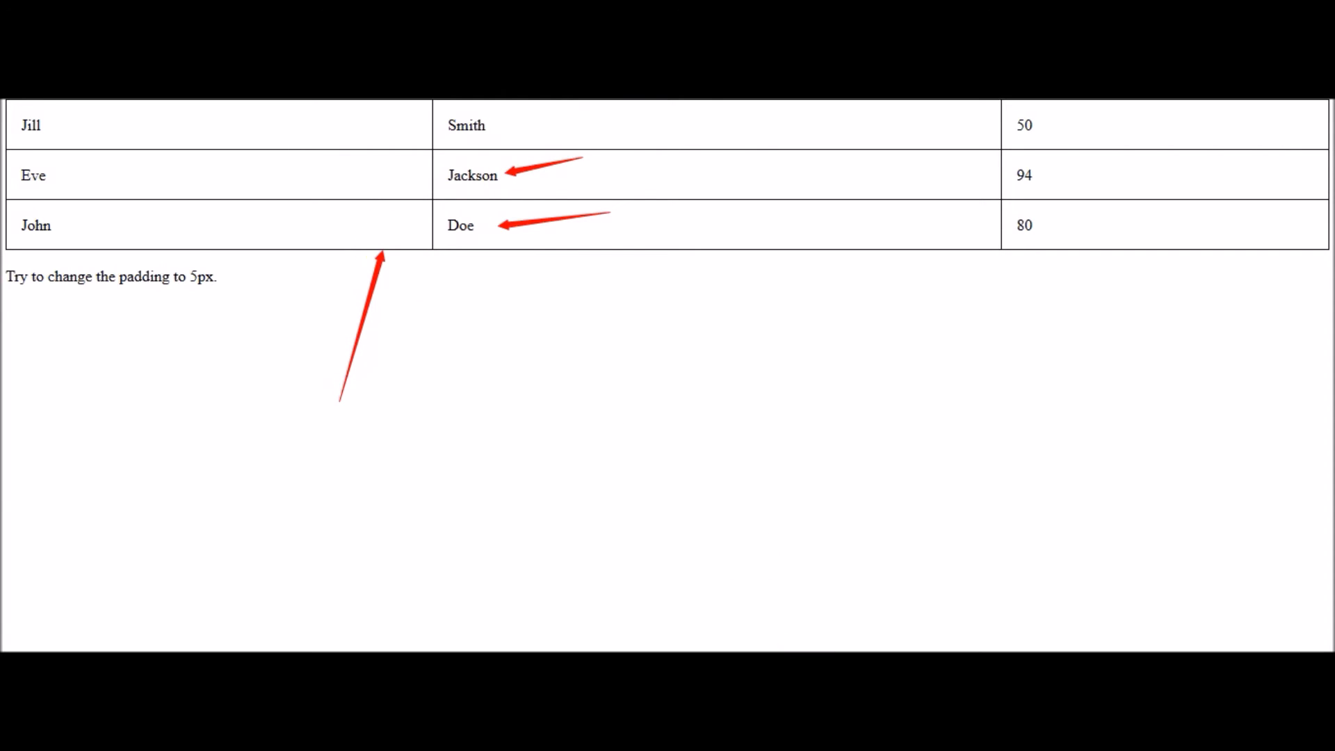
left_click(469, 107)
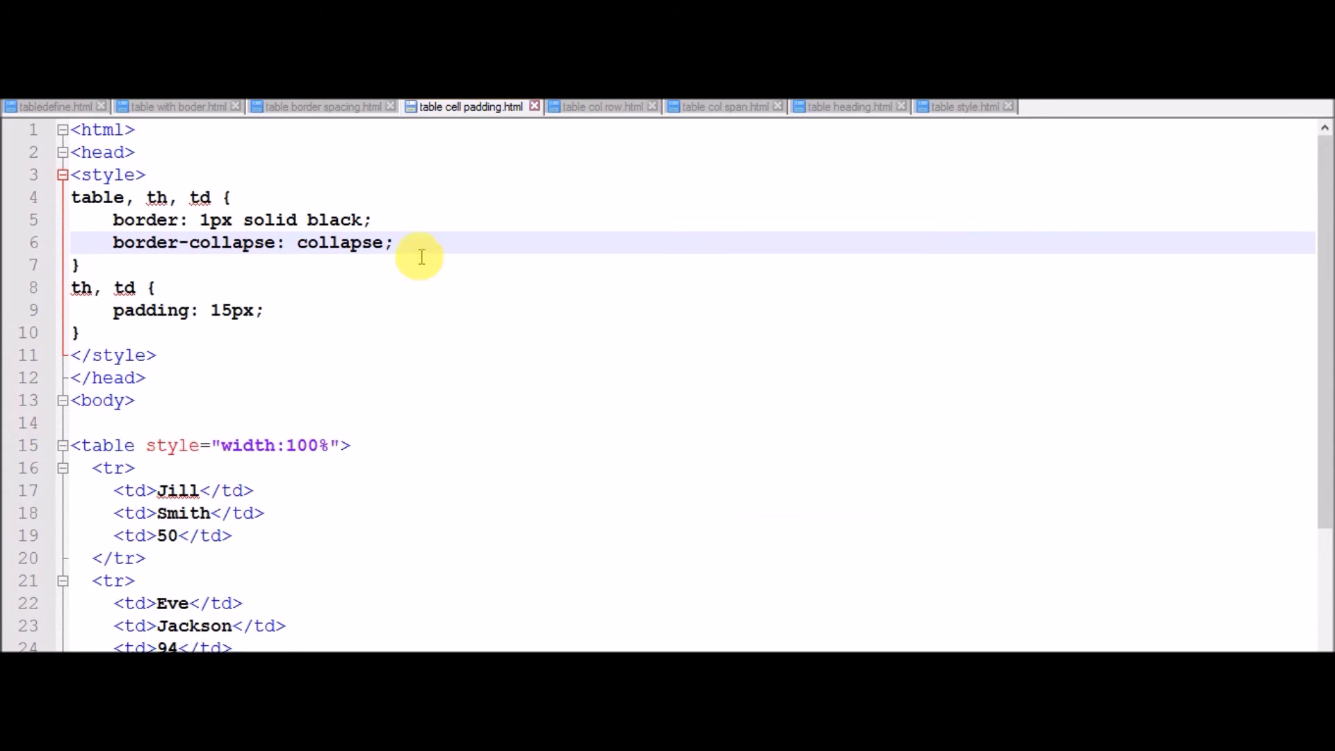
Step: Switch to 'table col row.html' and mark the table tag and its rows with the rowspan 2 Telephone header
left_click(602, 107)
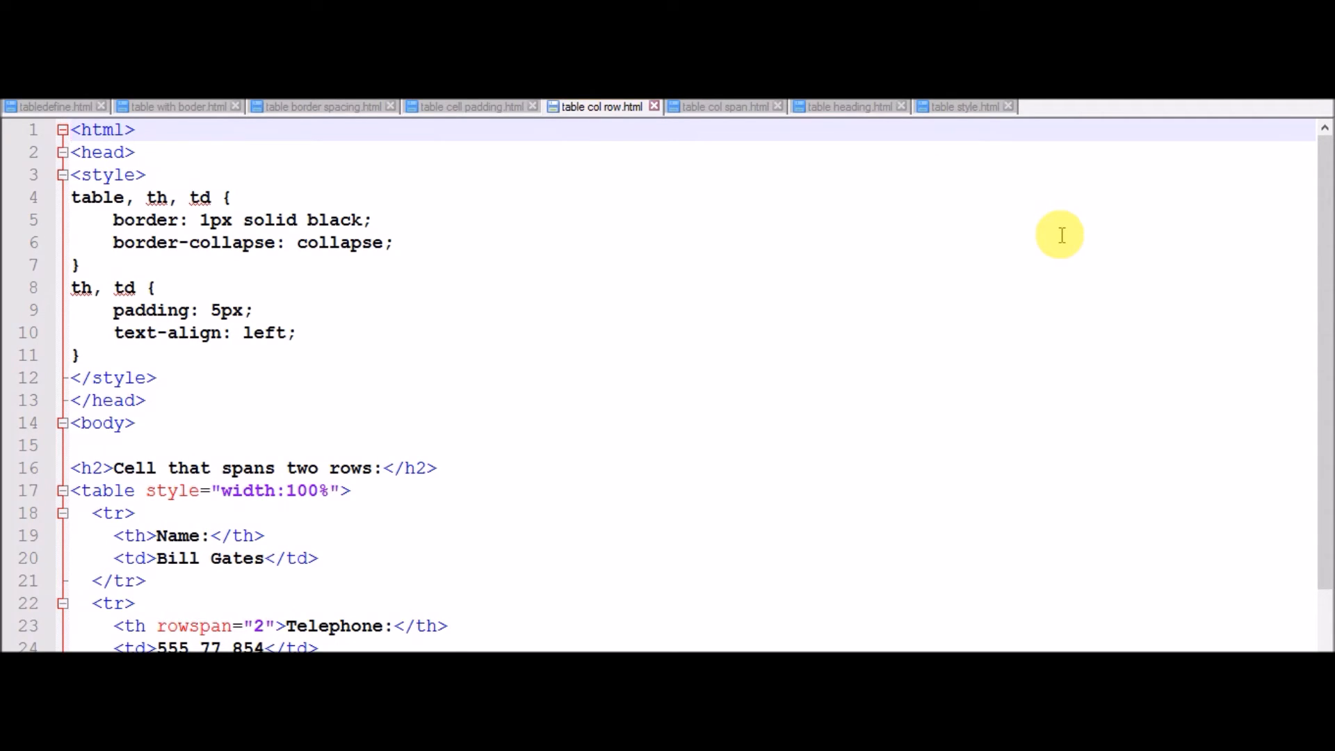
mouse_move(1326, 389)
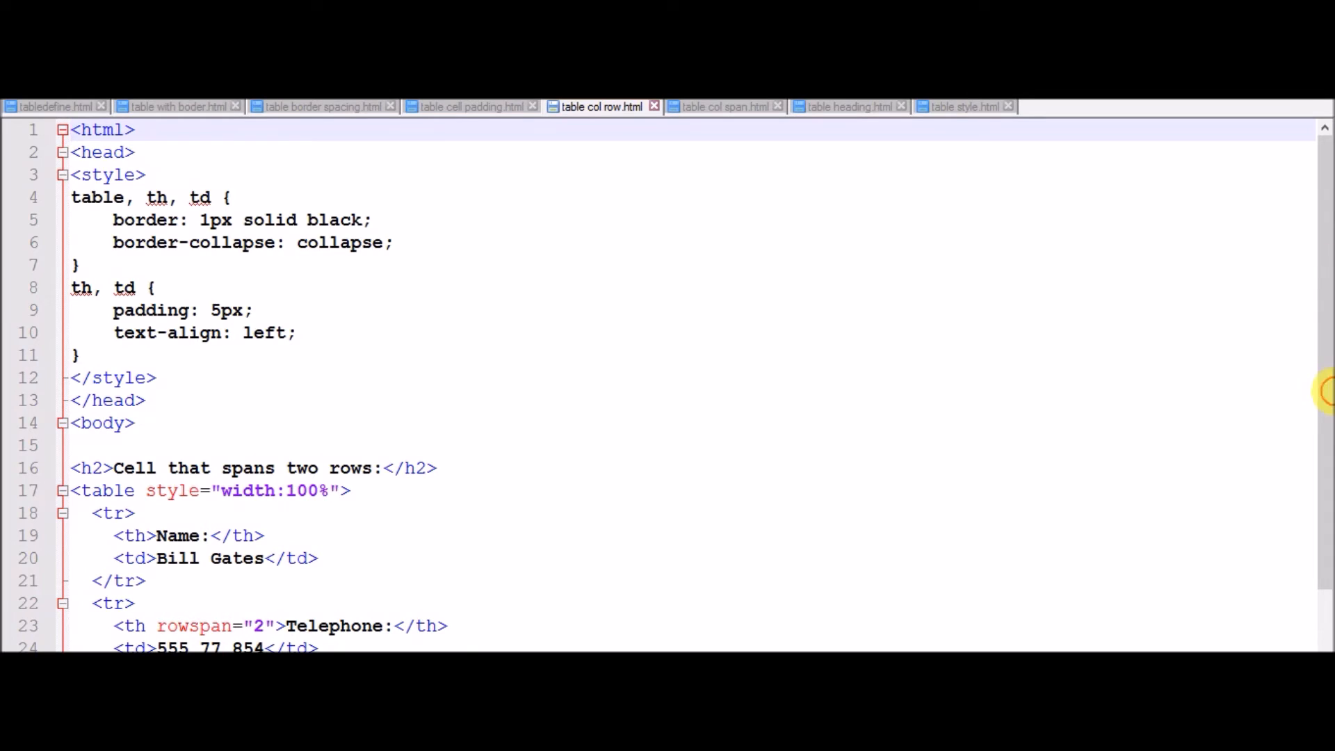
scroll("down", 3)
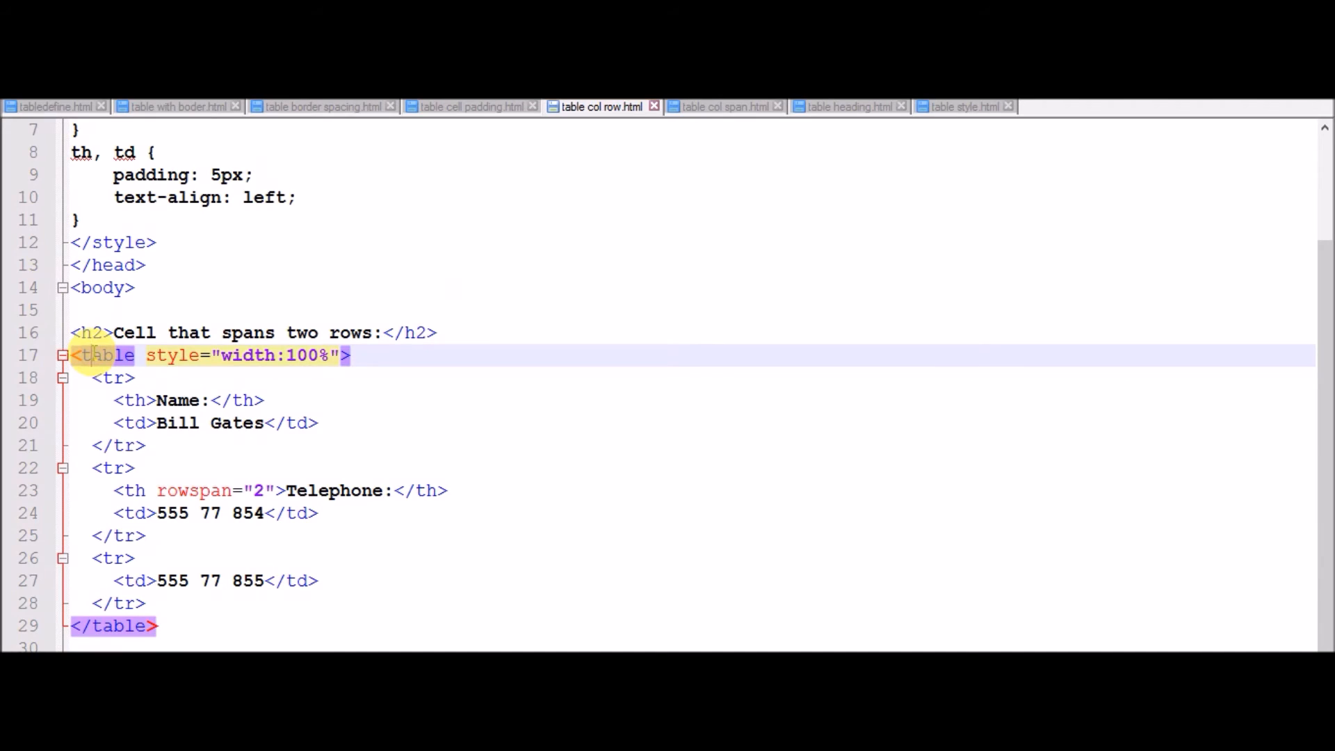
left_click(113, 378)
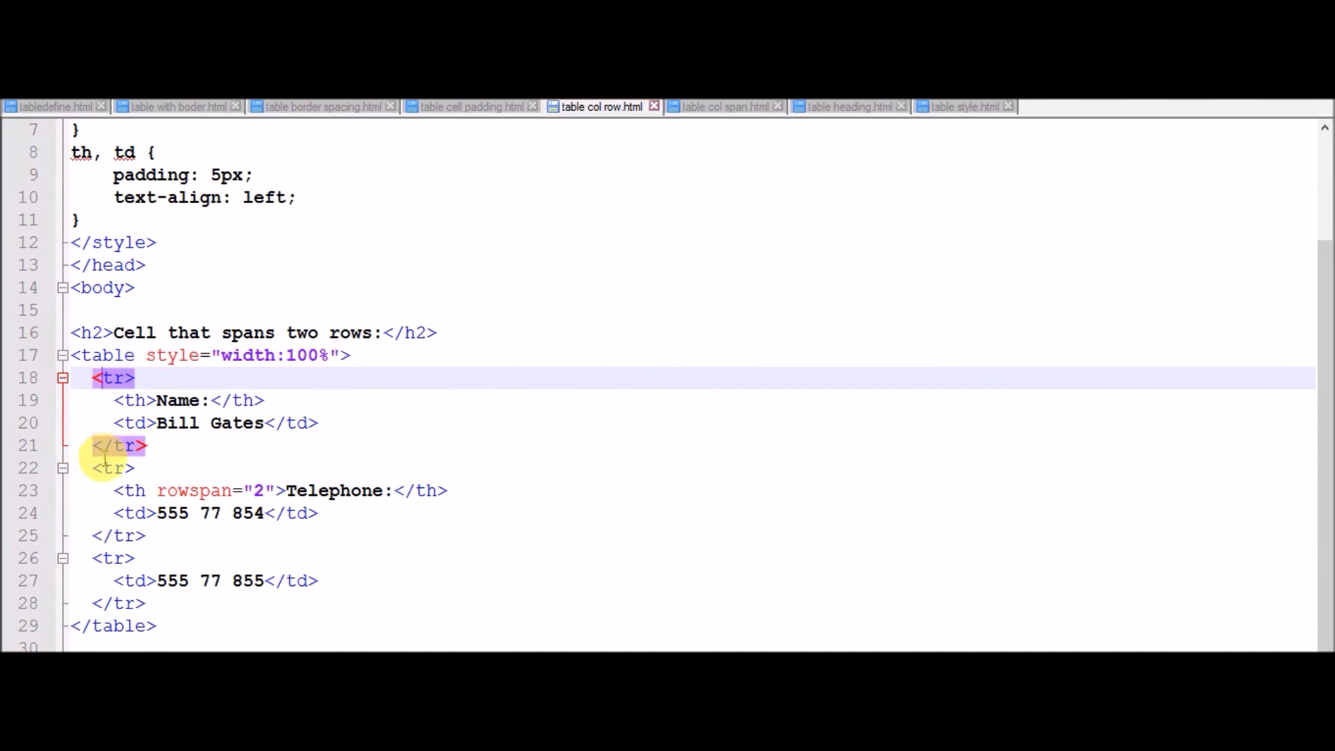
left_click(113, 468)
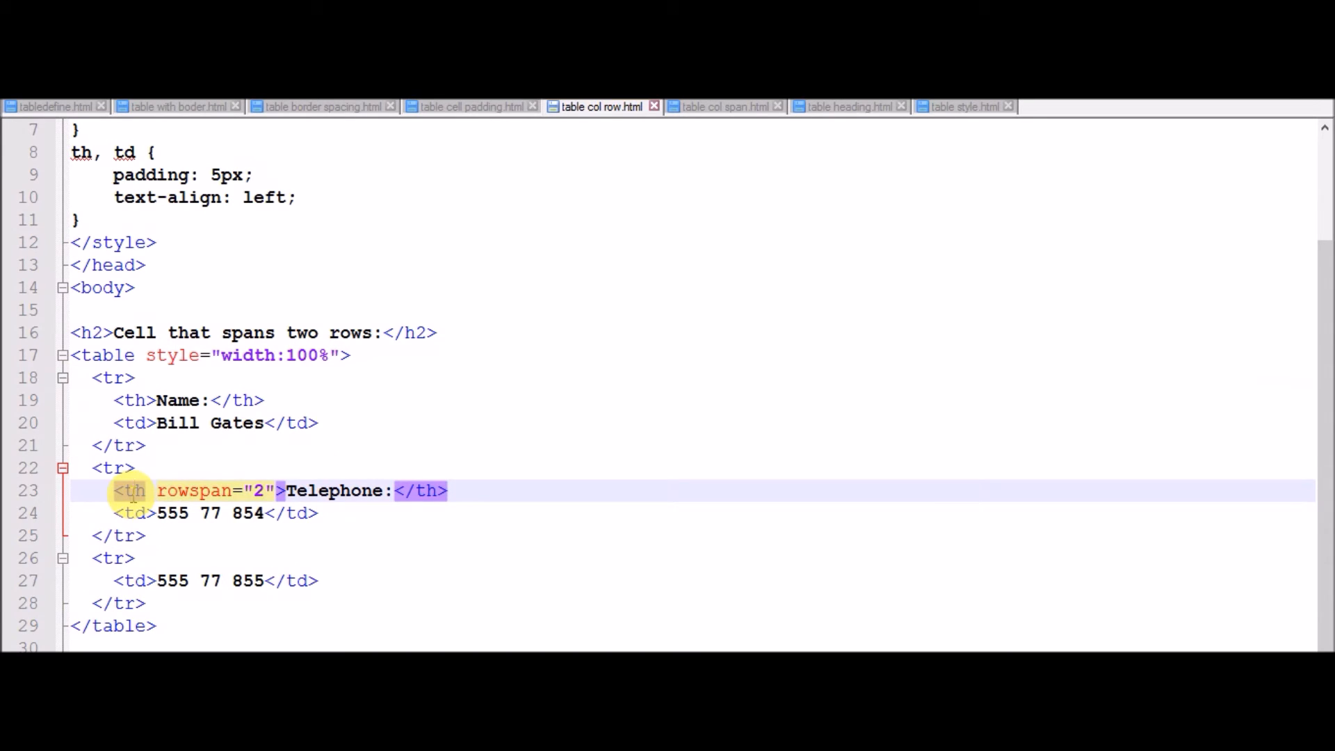
left_click(147, 534)
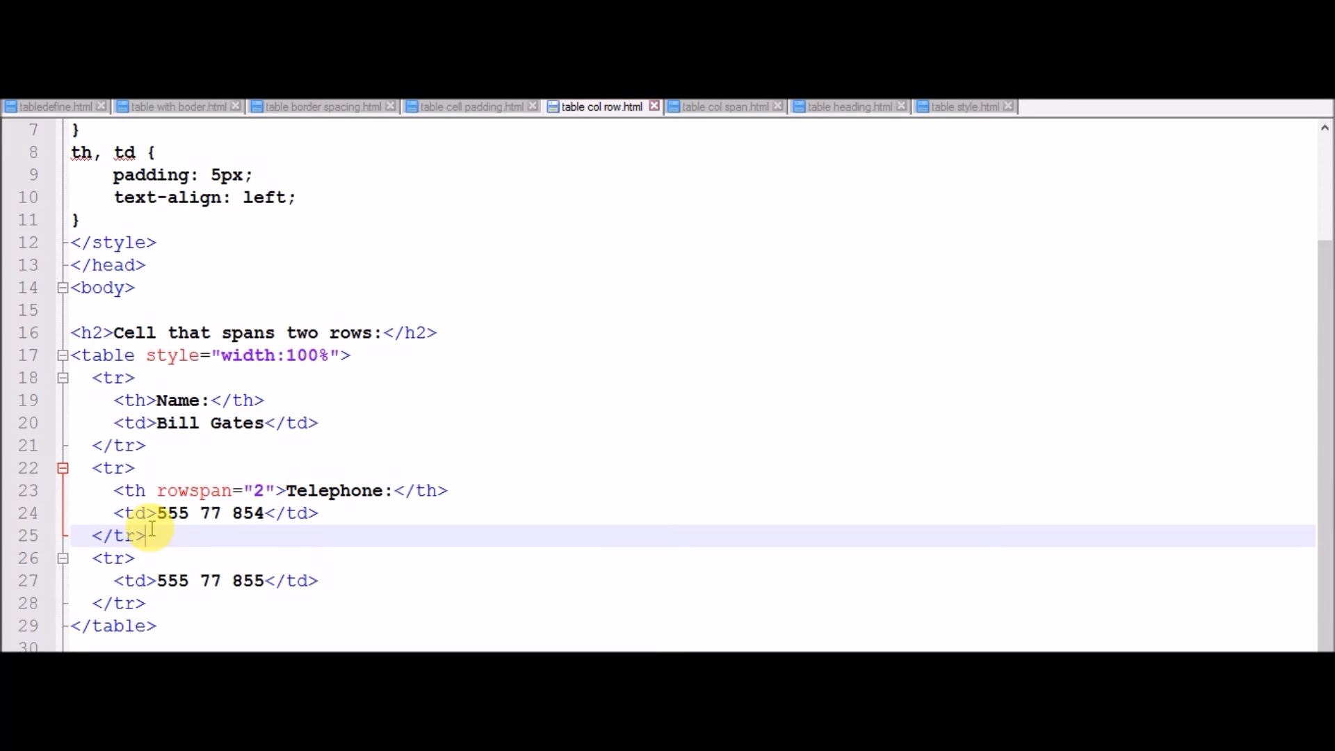
mouse_move(168, 491)
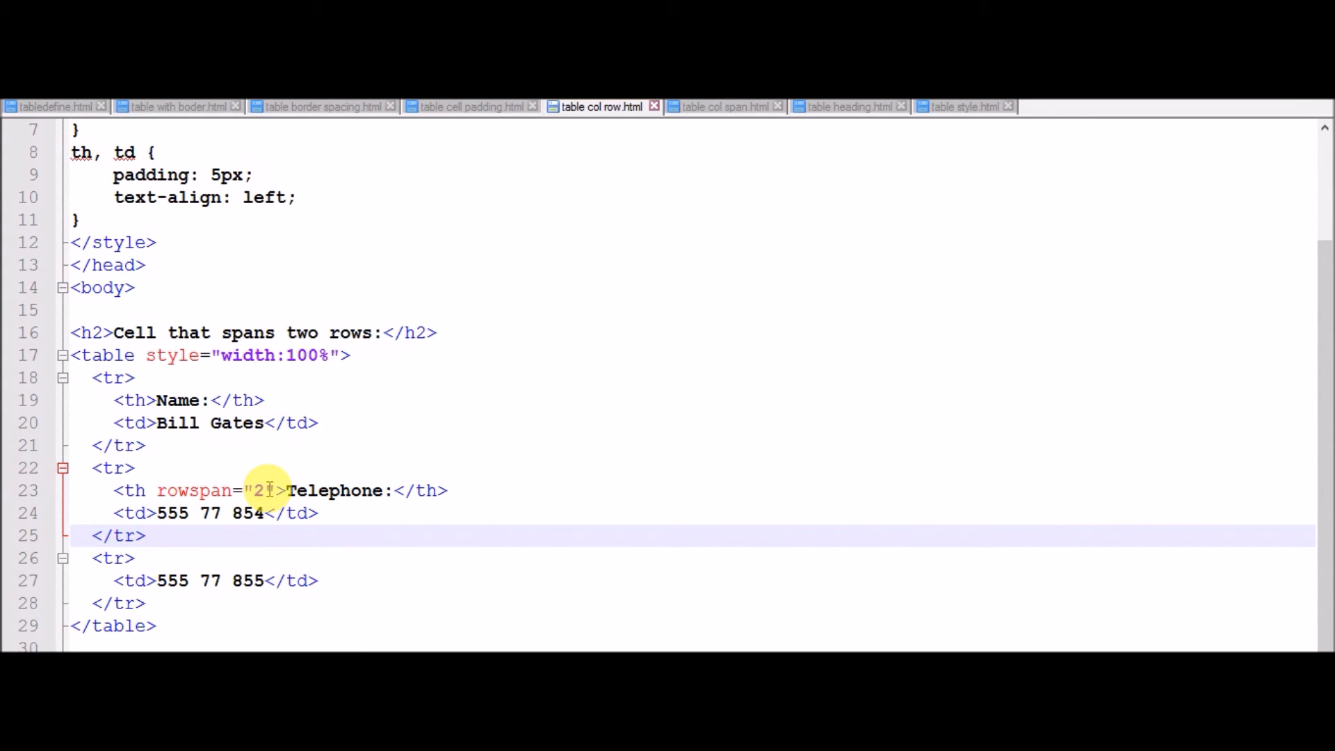
mouse_move(526, 625)
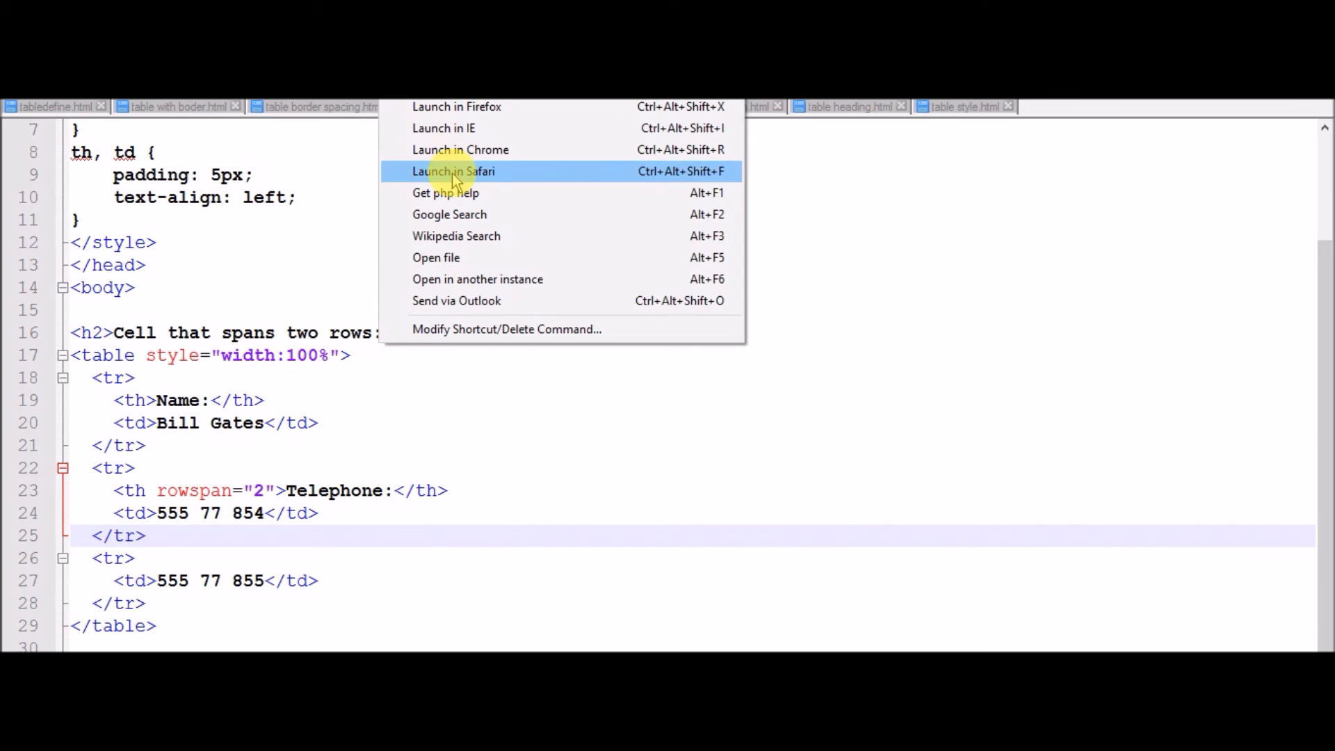
Step: Launch the rowspan example in Firefox via the Run menu
left_click(453, 171)
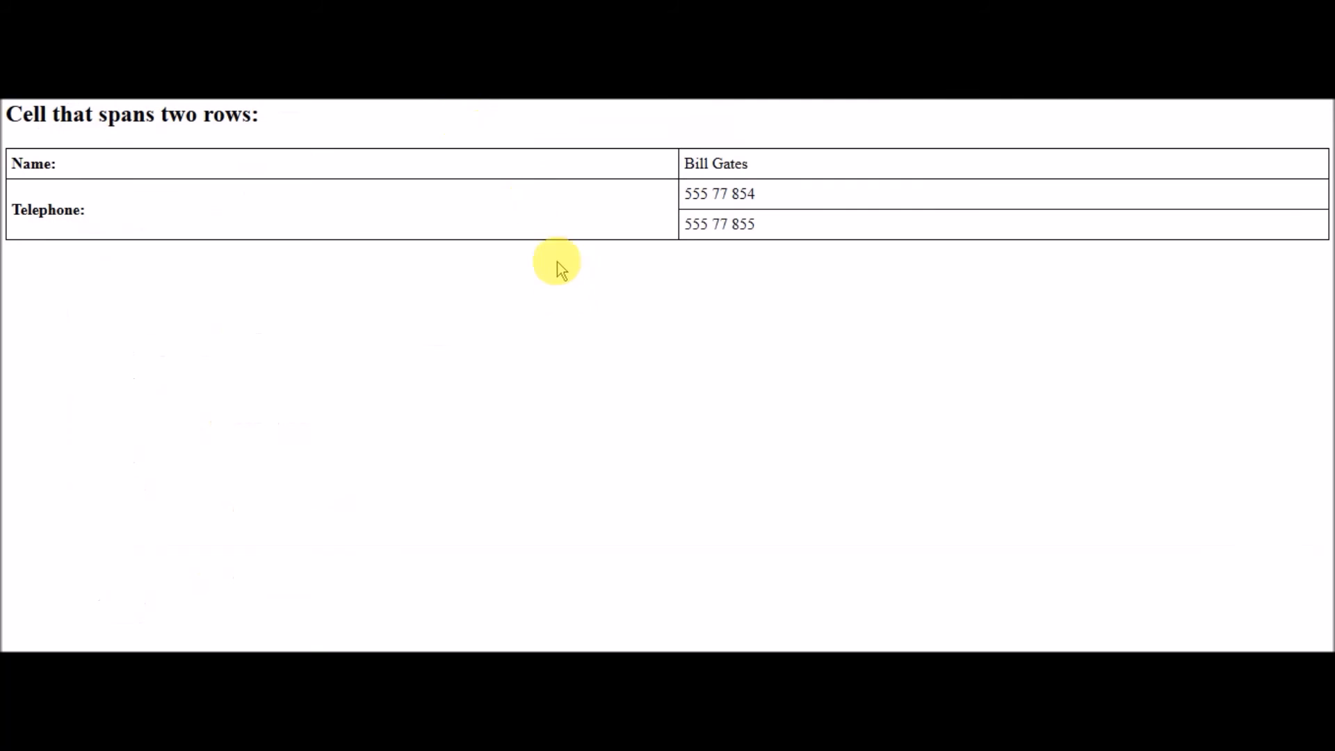
mouse_move(691, 443)
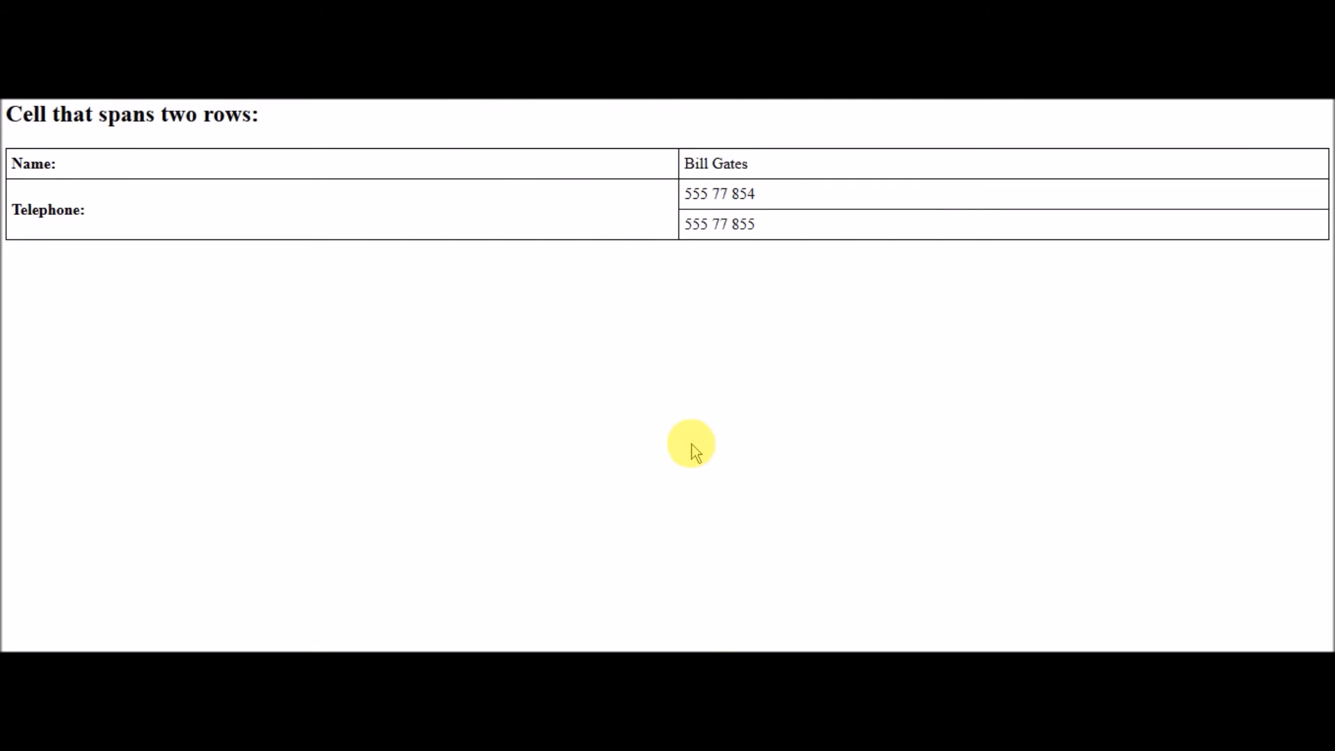
mouse_move(571, 217)
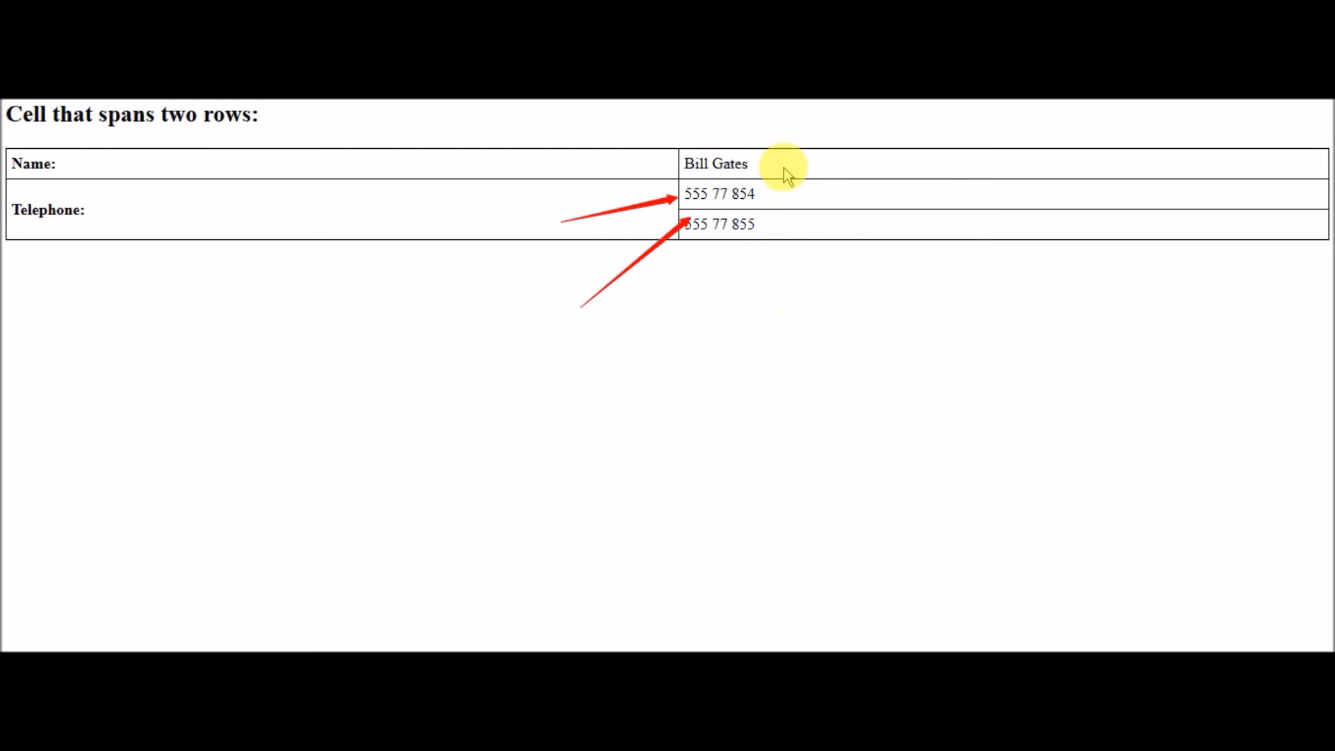
mouse_move(723, 126)
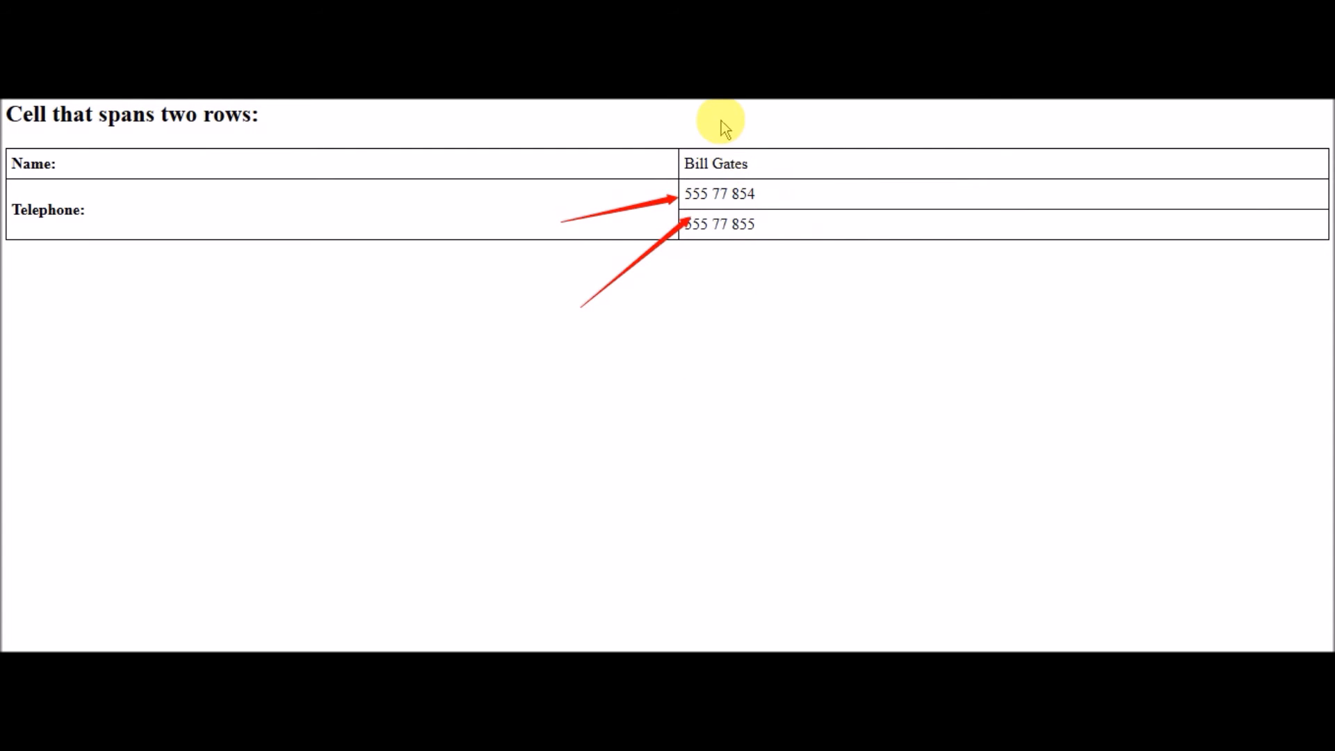
mouse_move(721, 431)
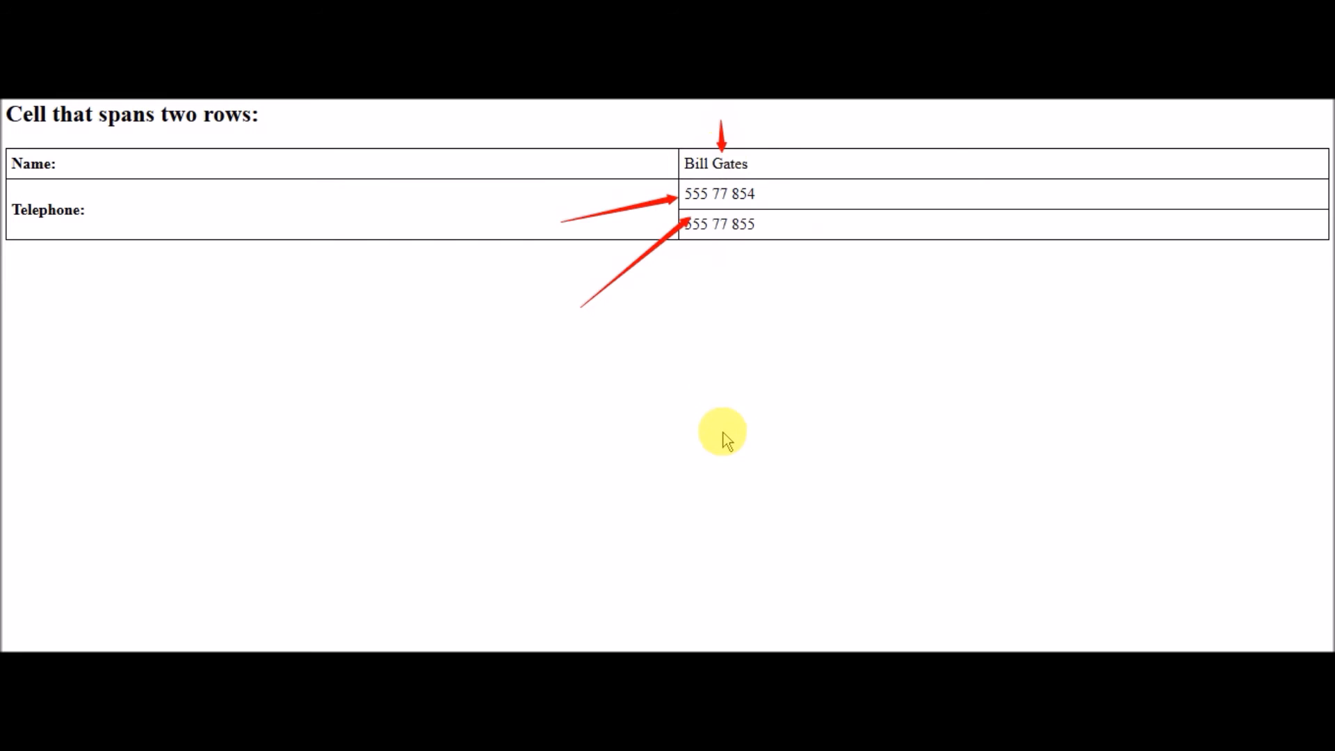
mouse_move(860, 234)
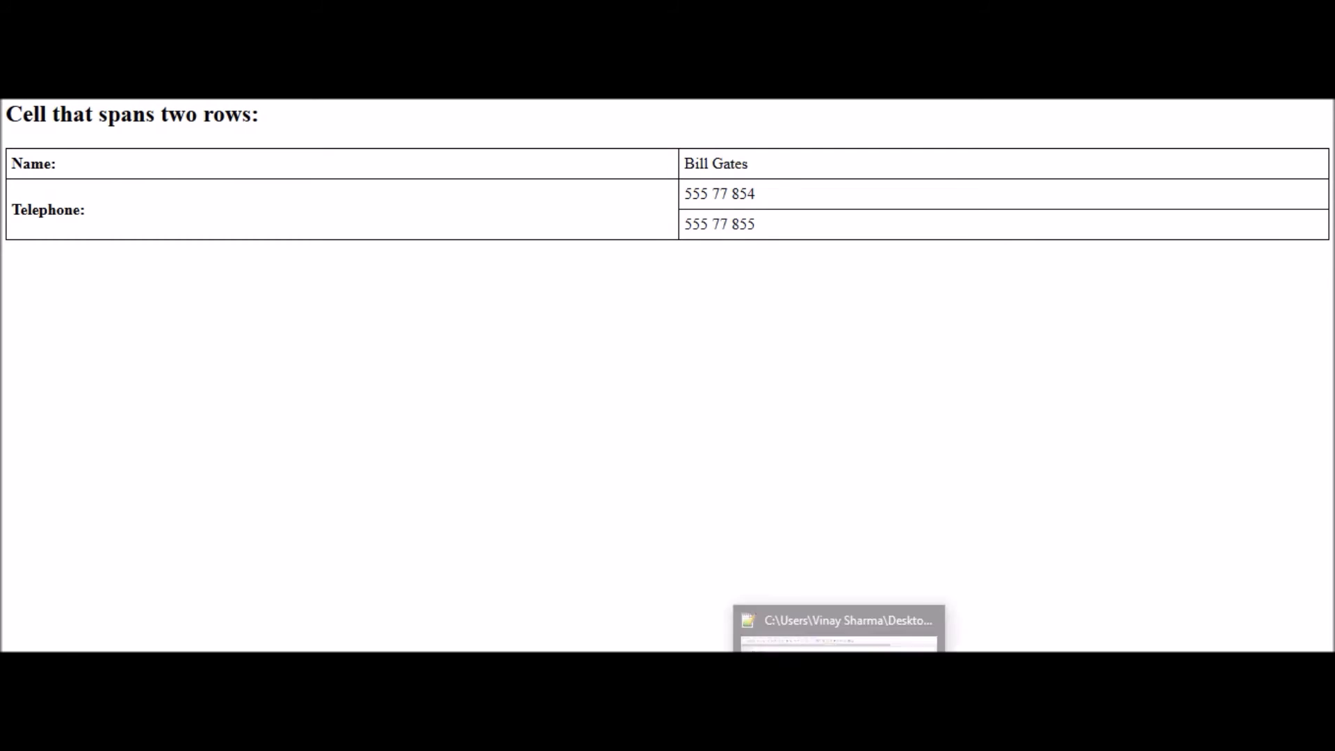
Step: Return to Notepad++ and review the table col span.html markup
left_click(723, 108)
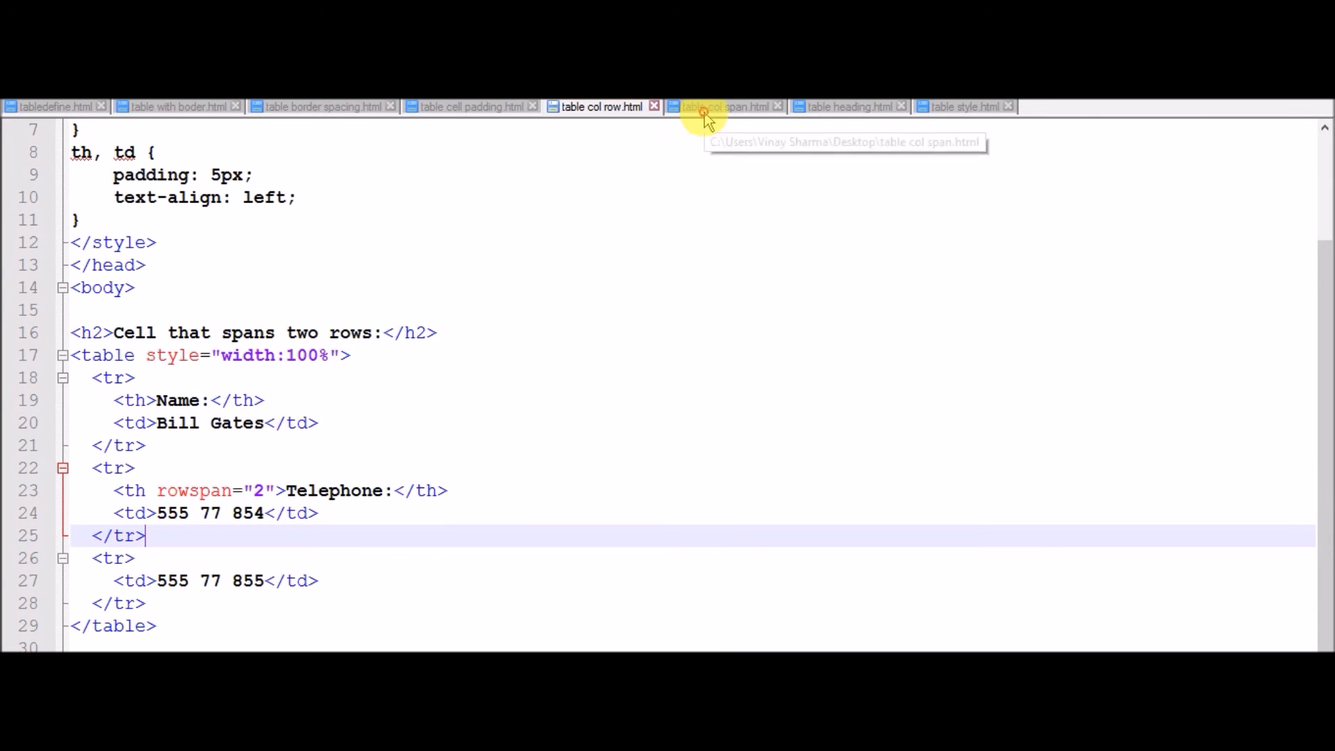
left_click(724, 107)
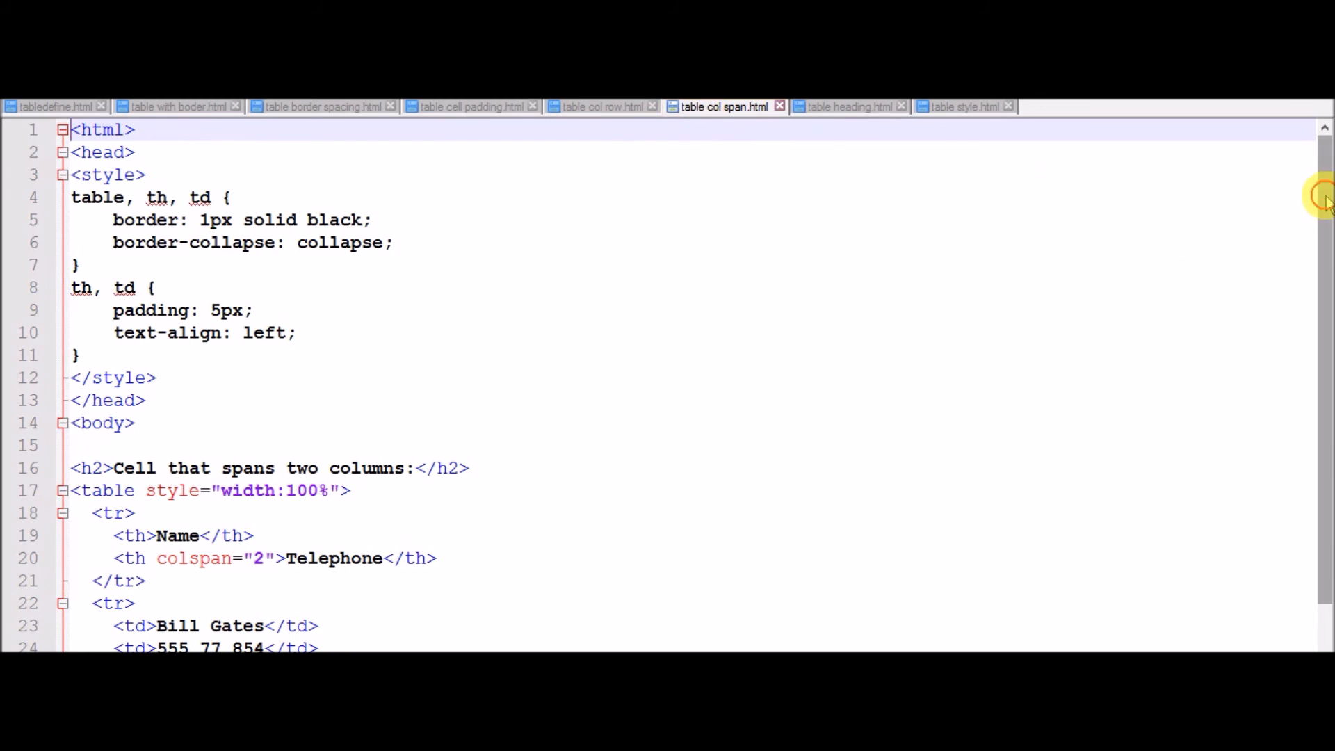
scroll("down", 3)
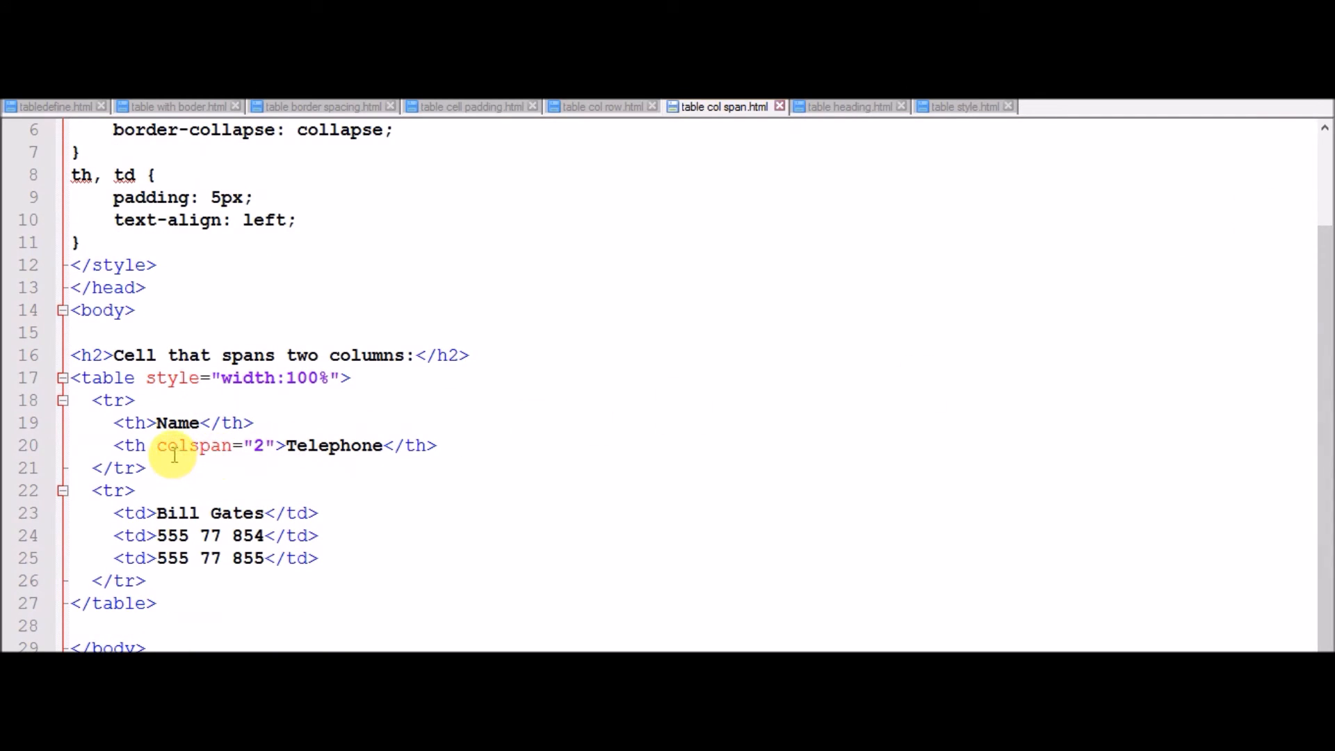
mouse_move(253, 445)
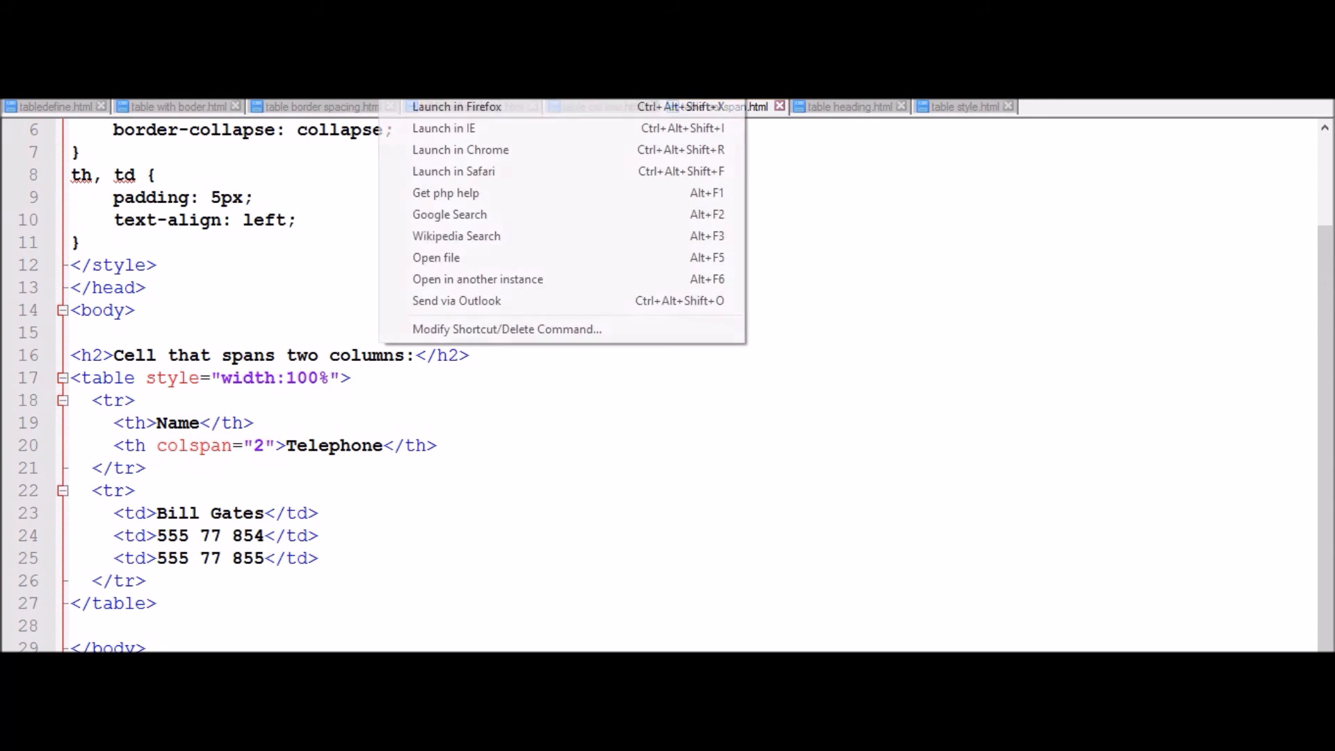
Step: Launch the colspan example in Firefox to see Telephone spanning two columns
left_click(456, 107)
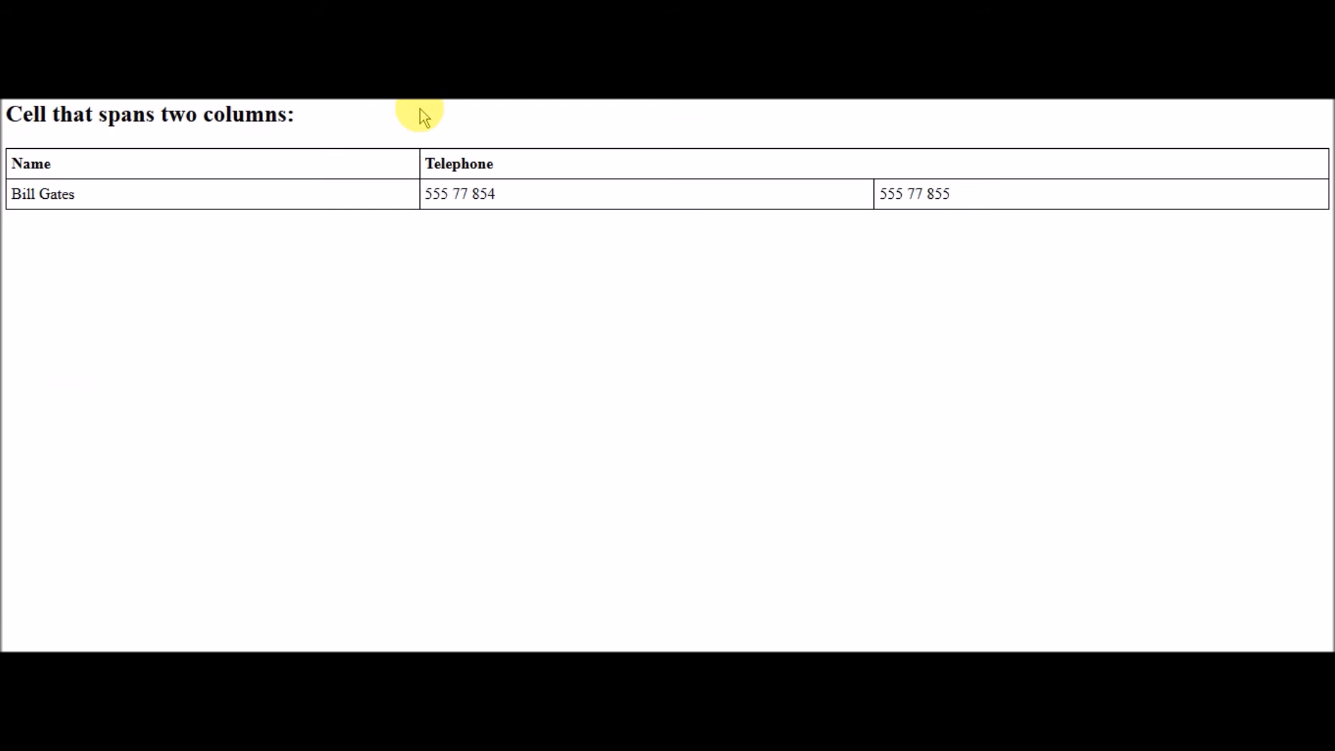
mouse_move(687, 634)
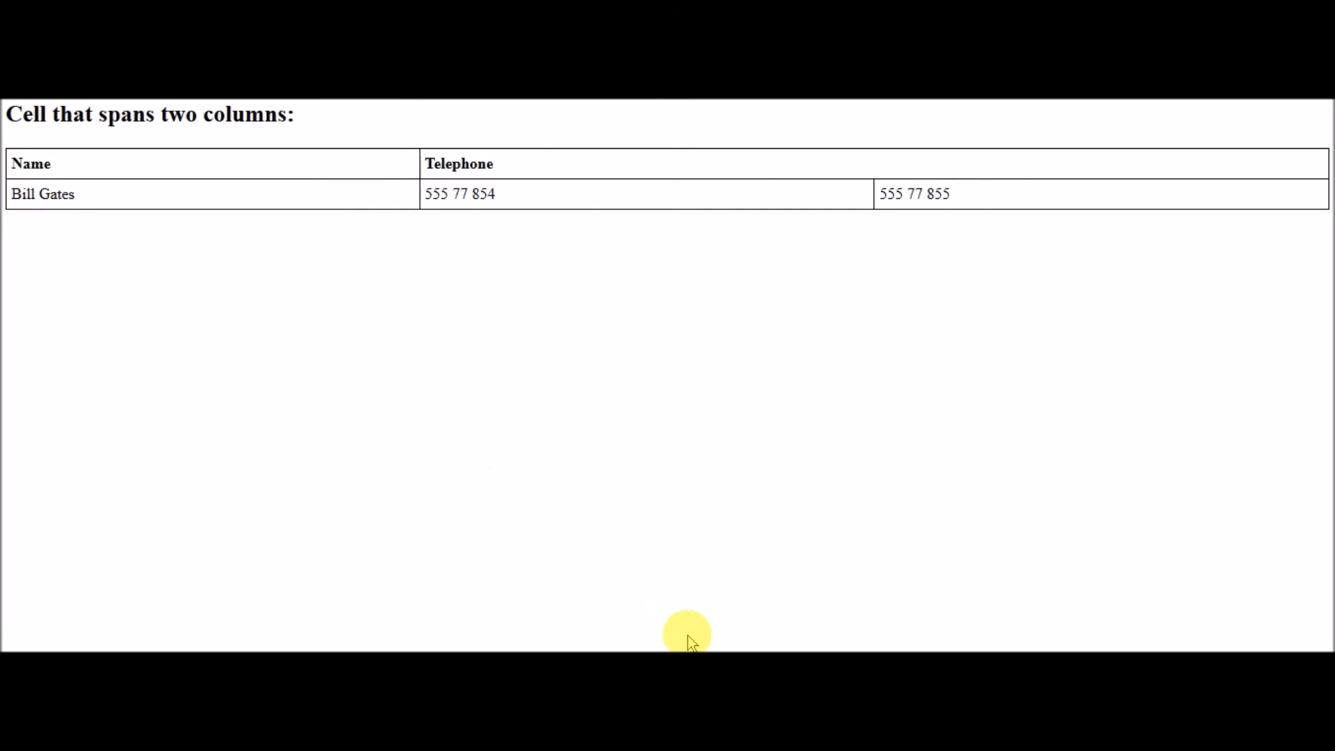
mouse_move(177, 293)
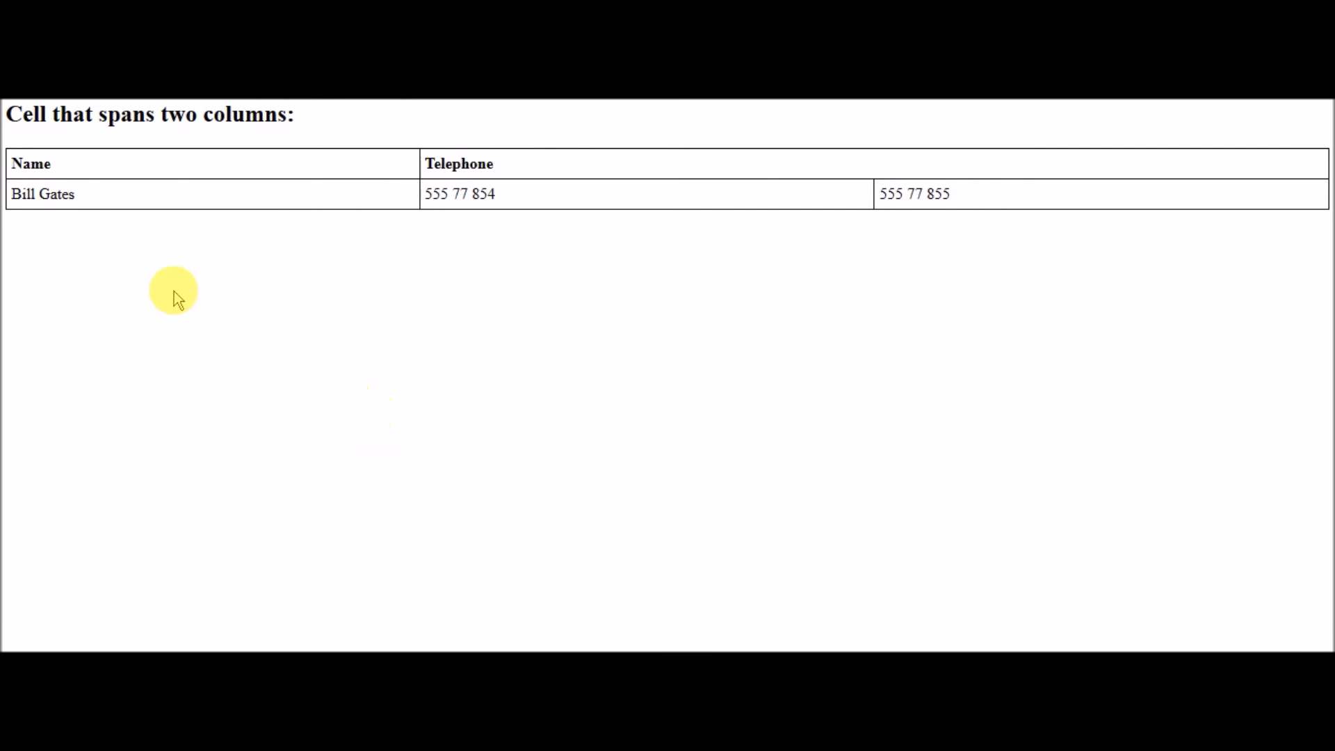
mouse_move(126, 166)
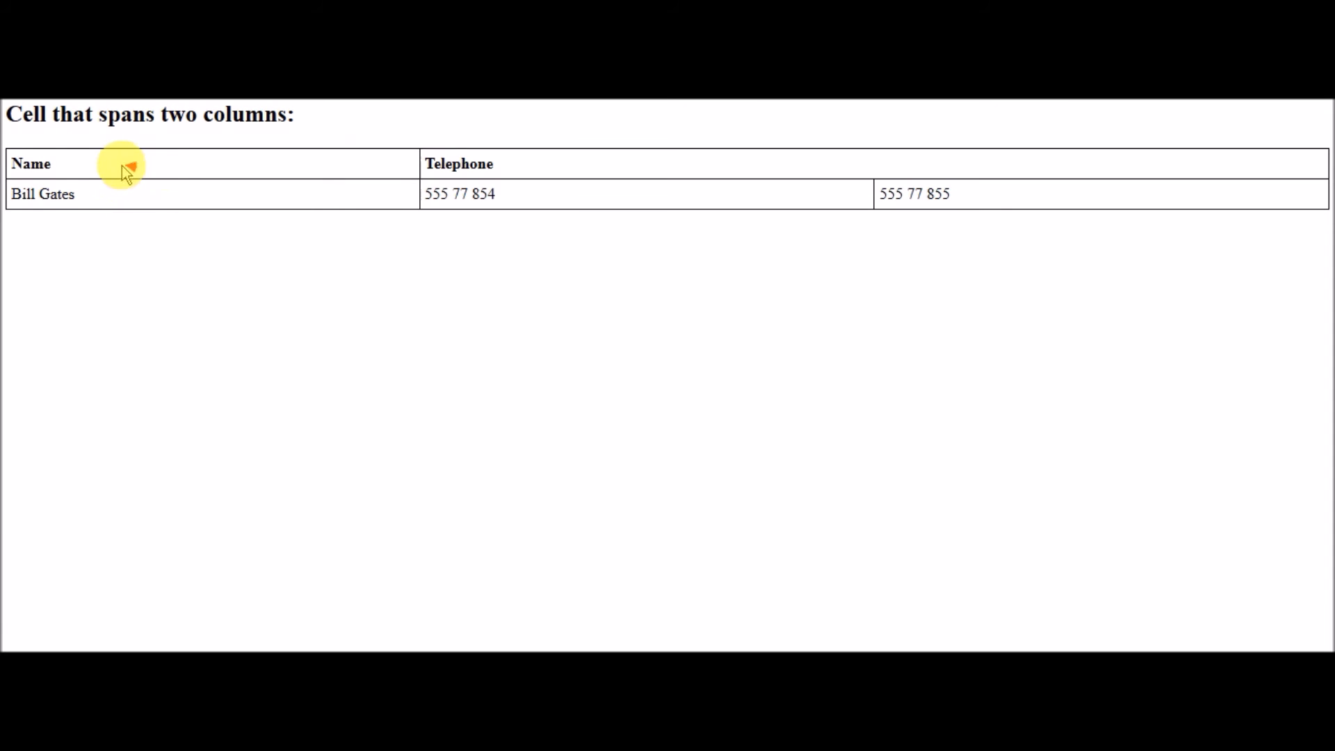
mouse_move(107, 201)
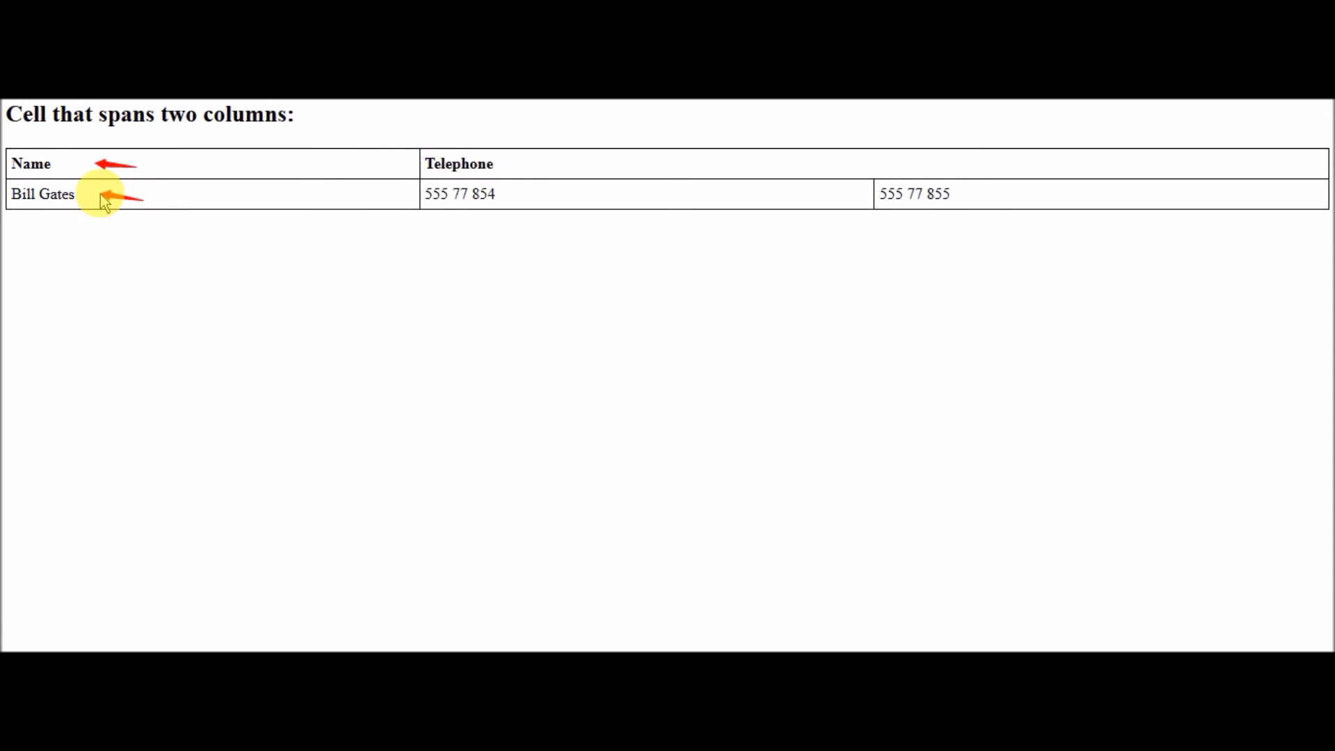
mouse_move(538, 165)
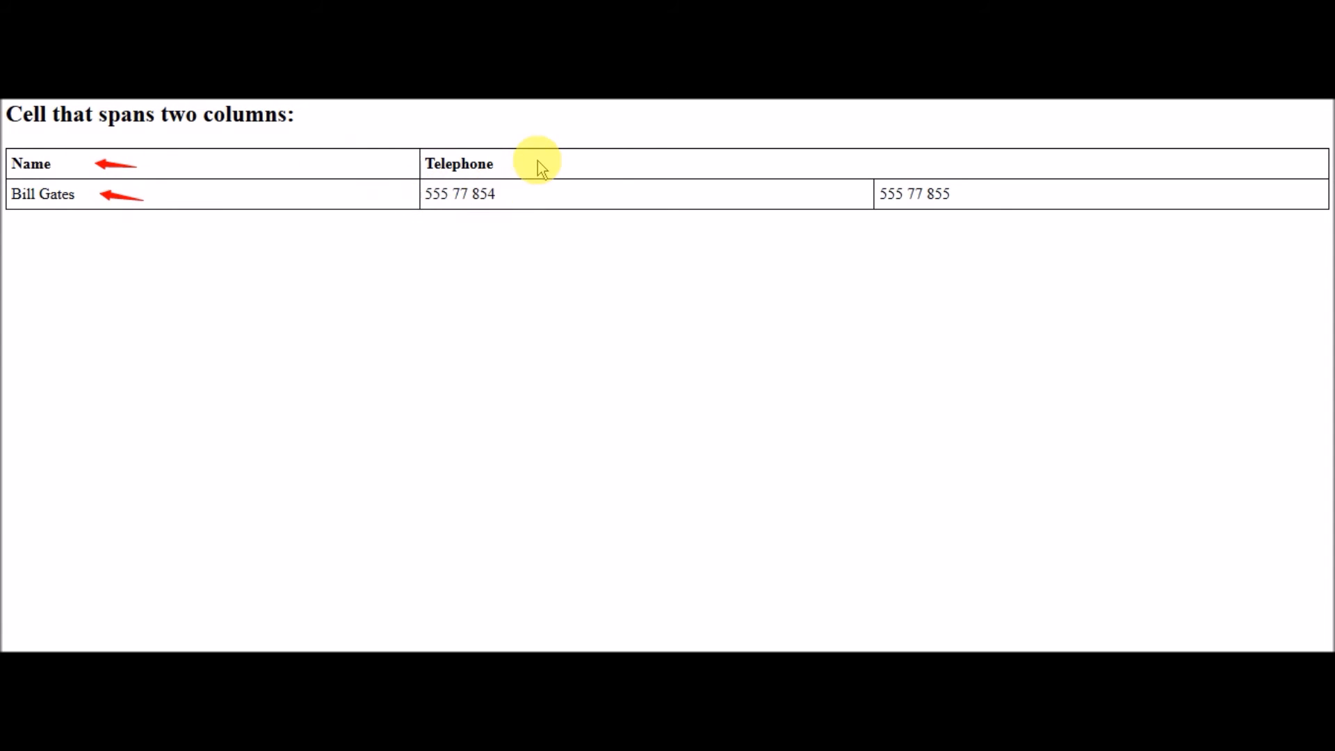
mouse_move(970, 177)
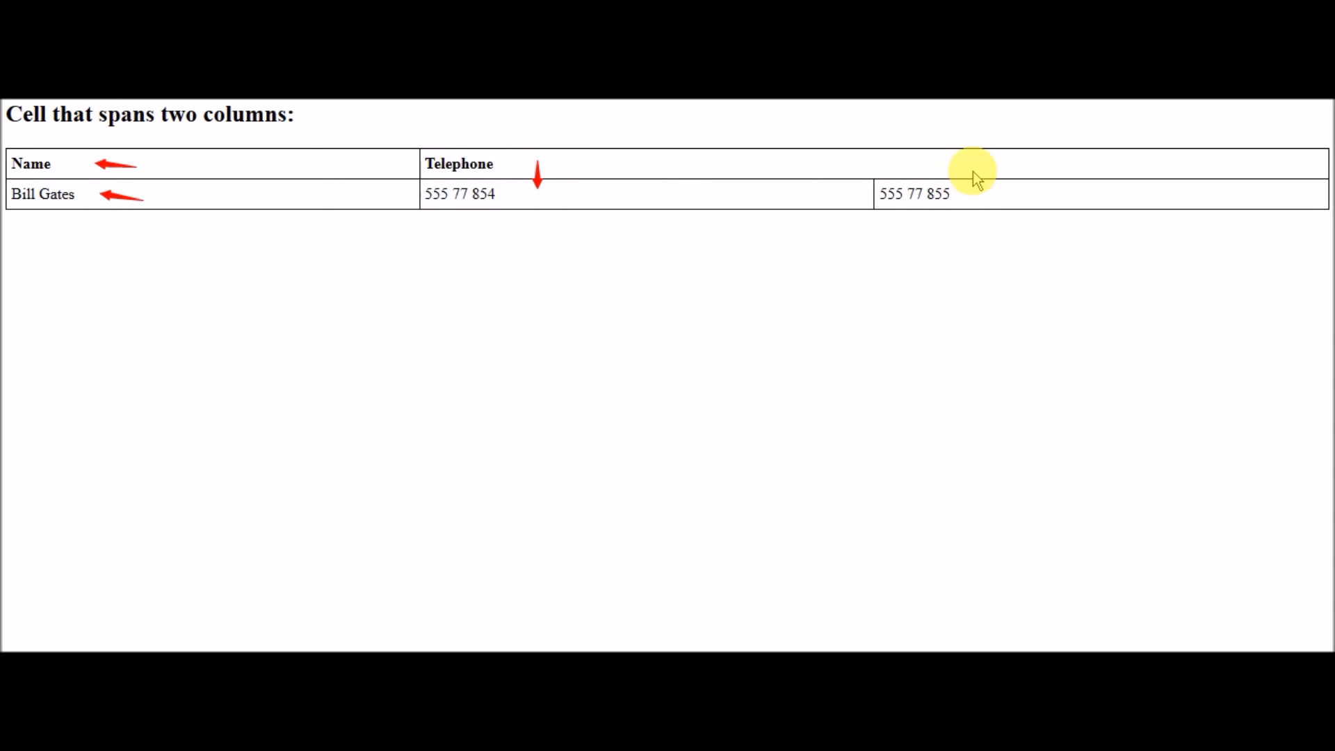
mouse_move(977, 192)
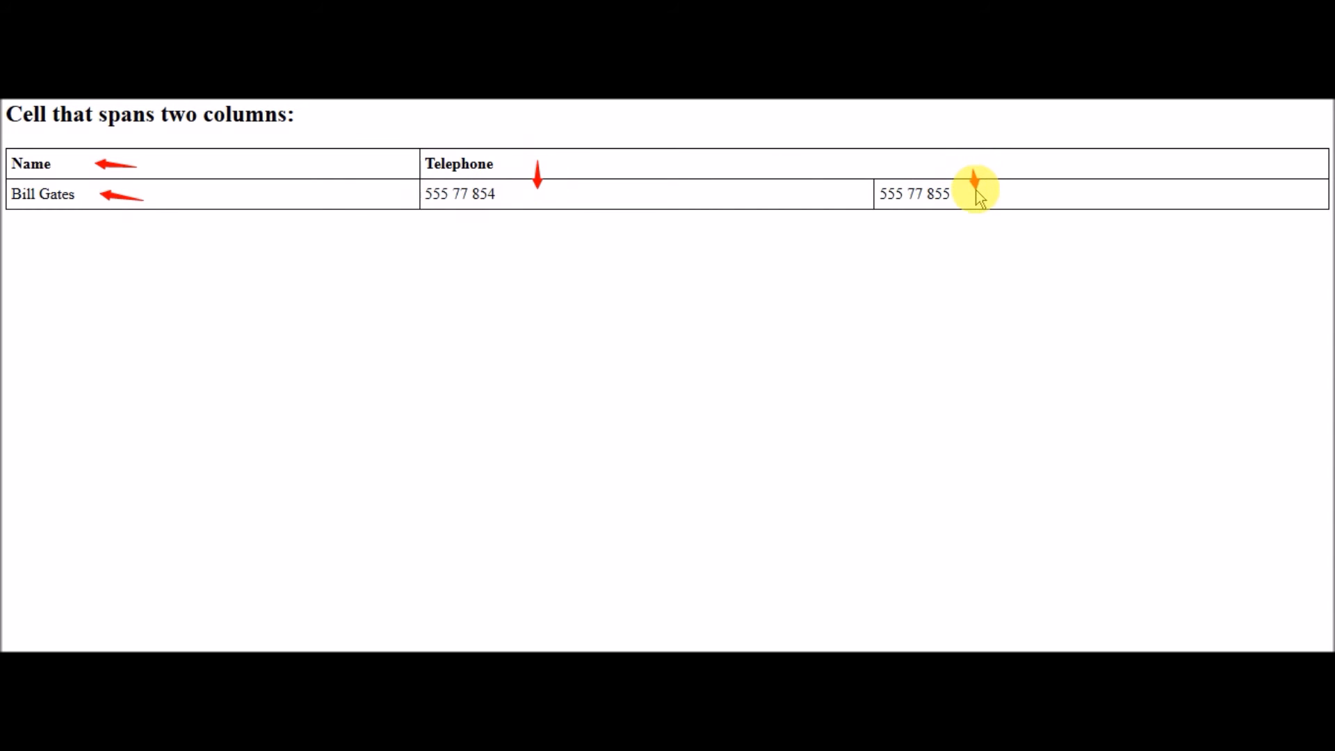
mouse_move(882, 166)
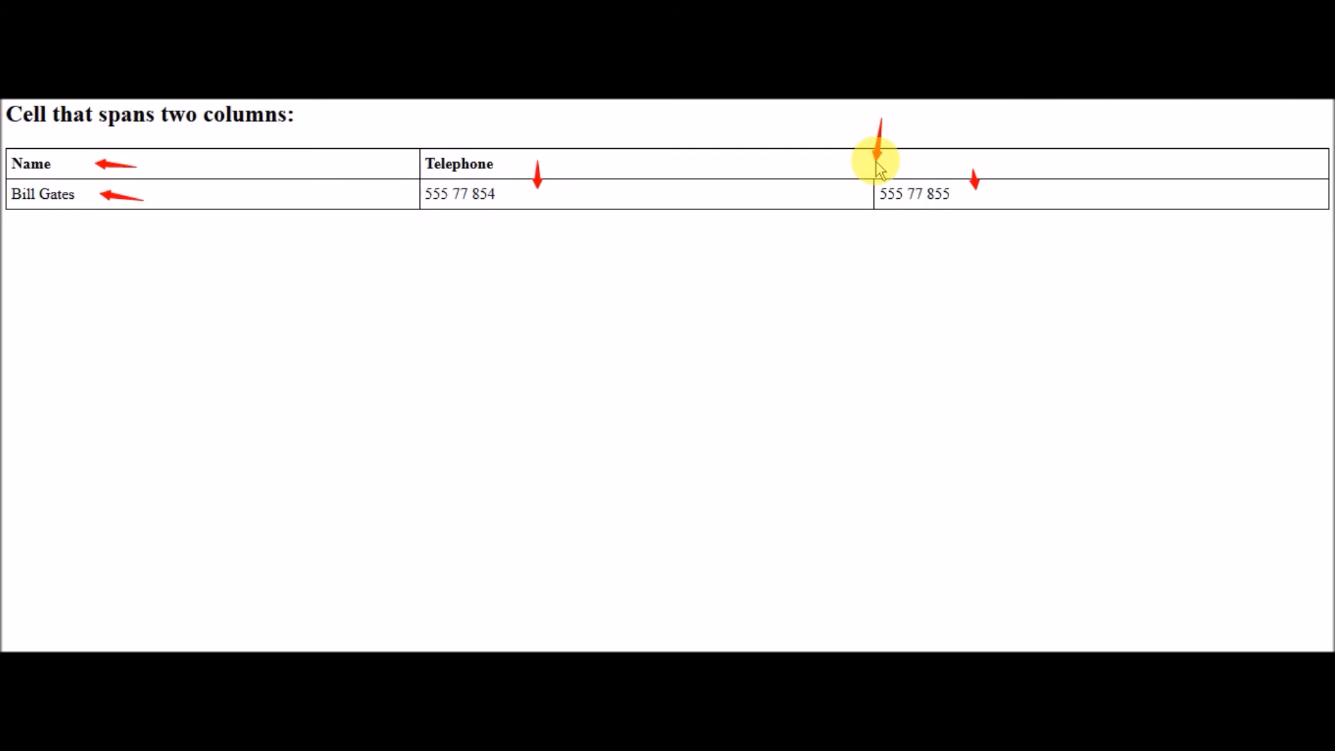
mouse_move(927, 373)
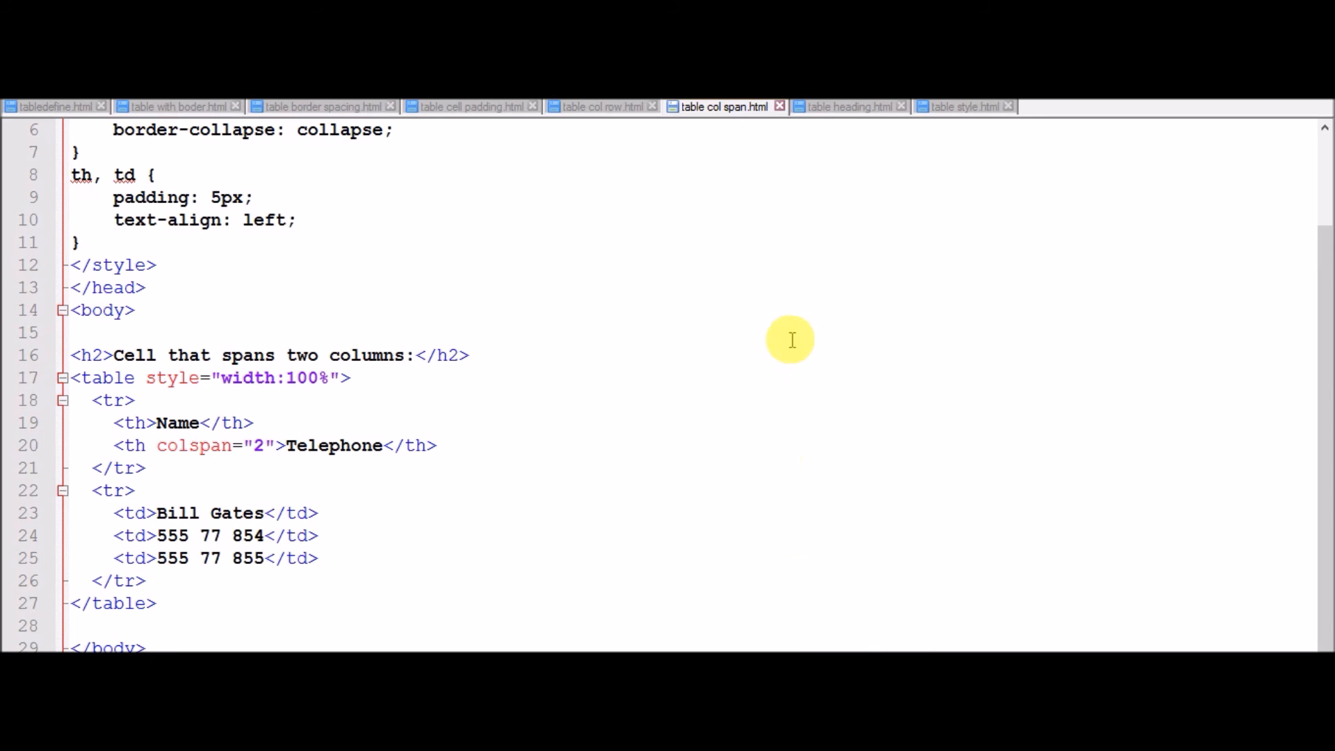
Step: Review table heading.html, marking the Points heading cell markup
left_click(848, 107)
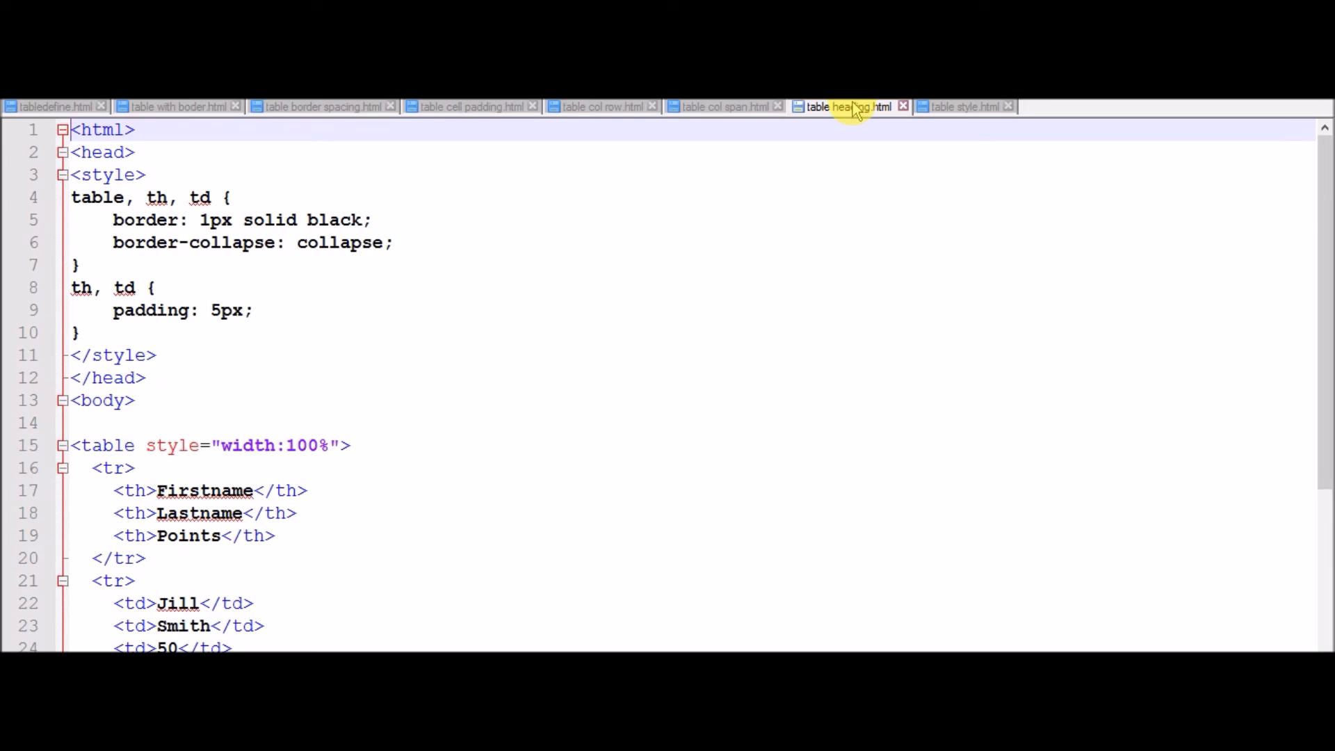
mouse_move(381, 333)
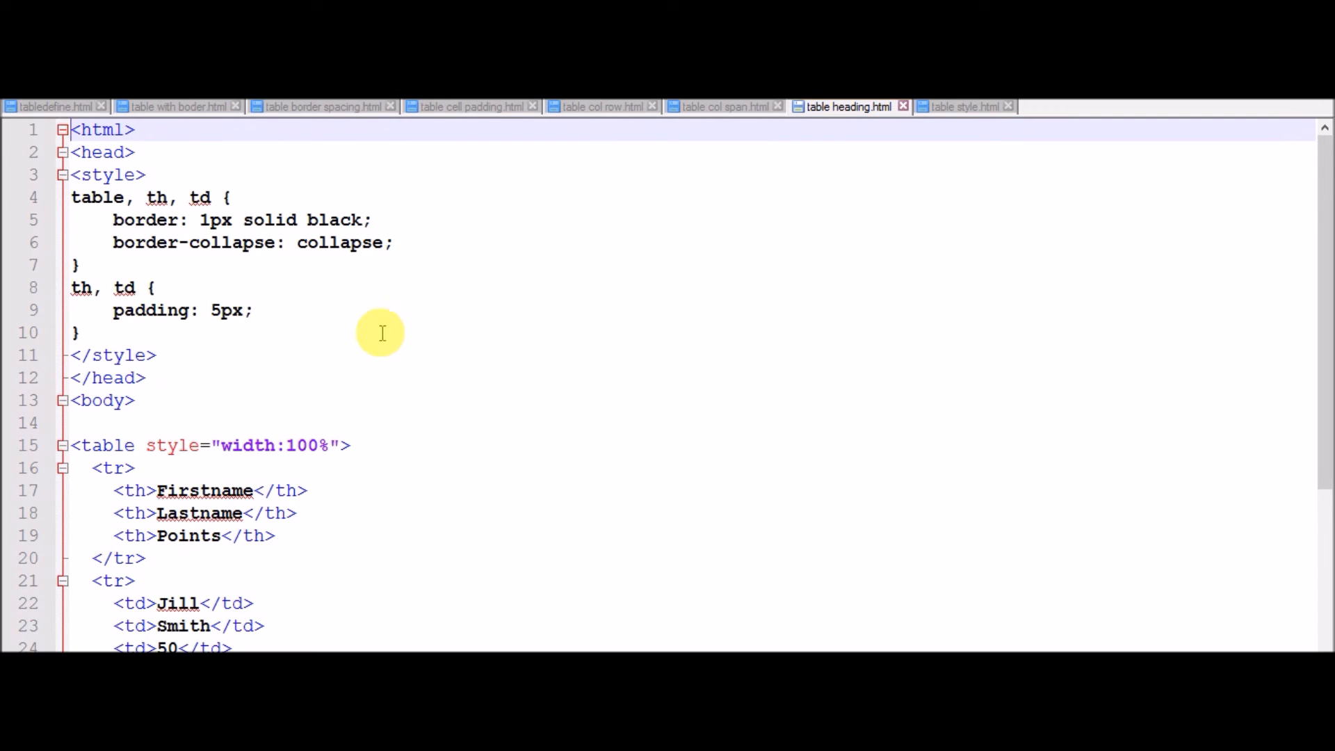
mouse_move(1318, 222)
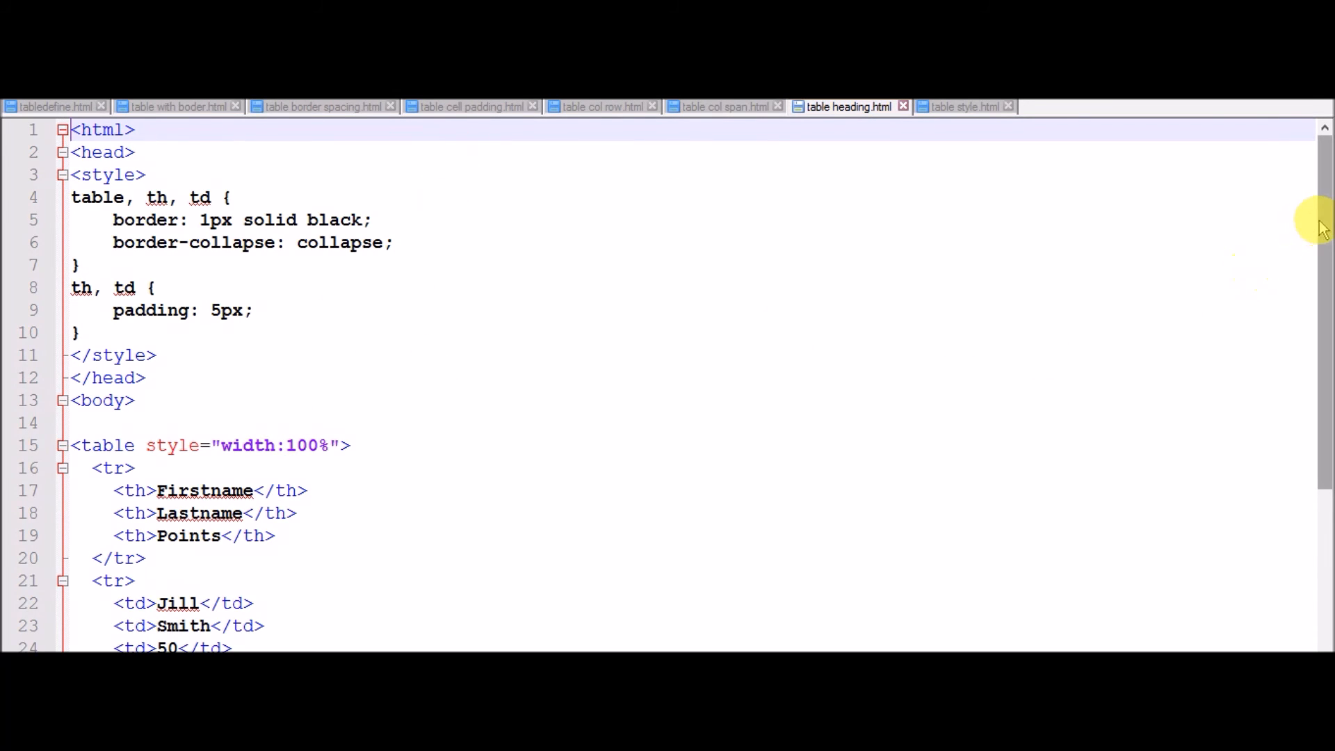
scroll("down", 3)
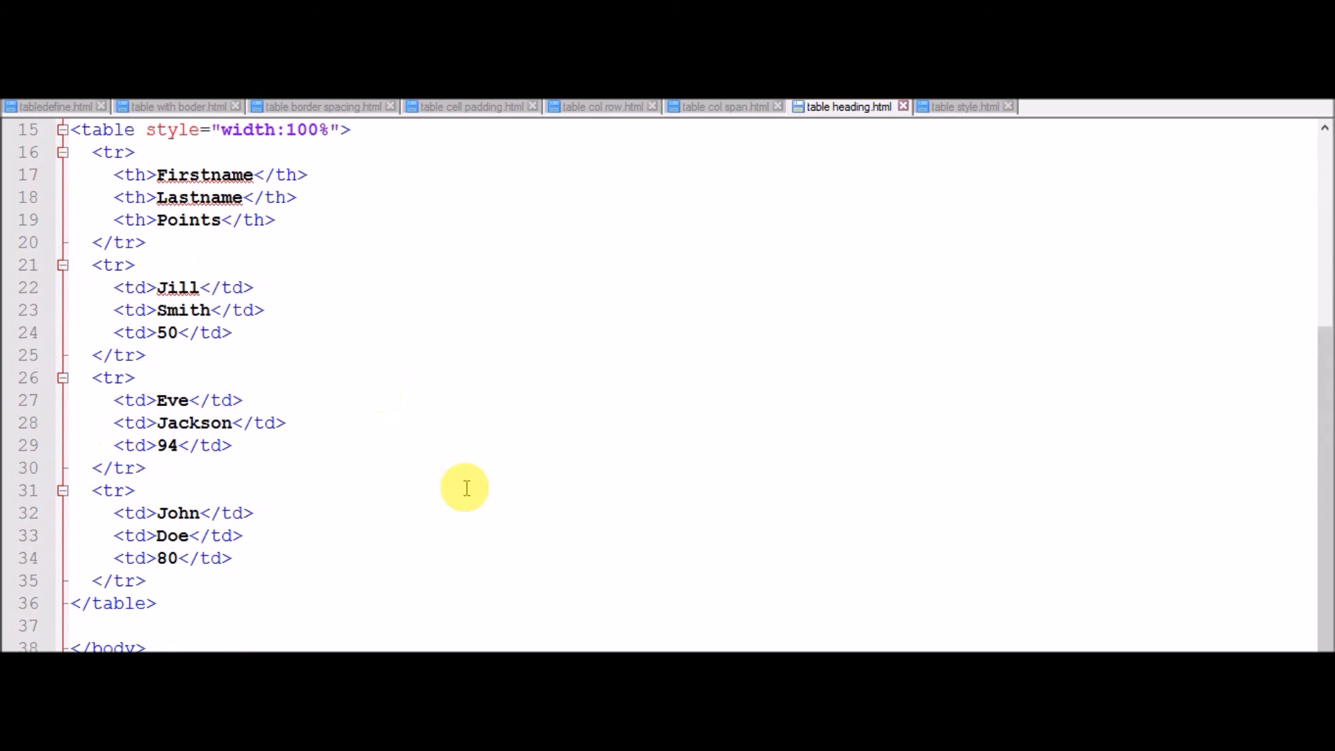
scroll("up", 3)
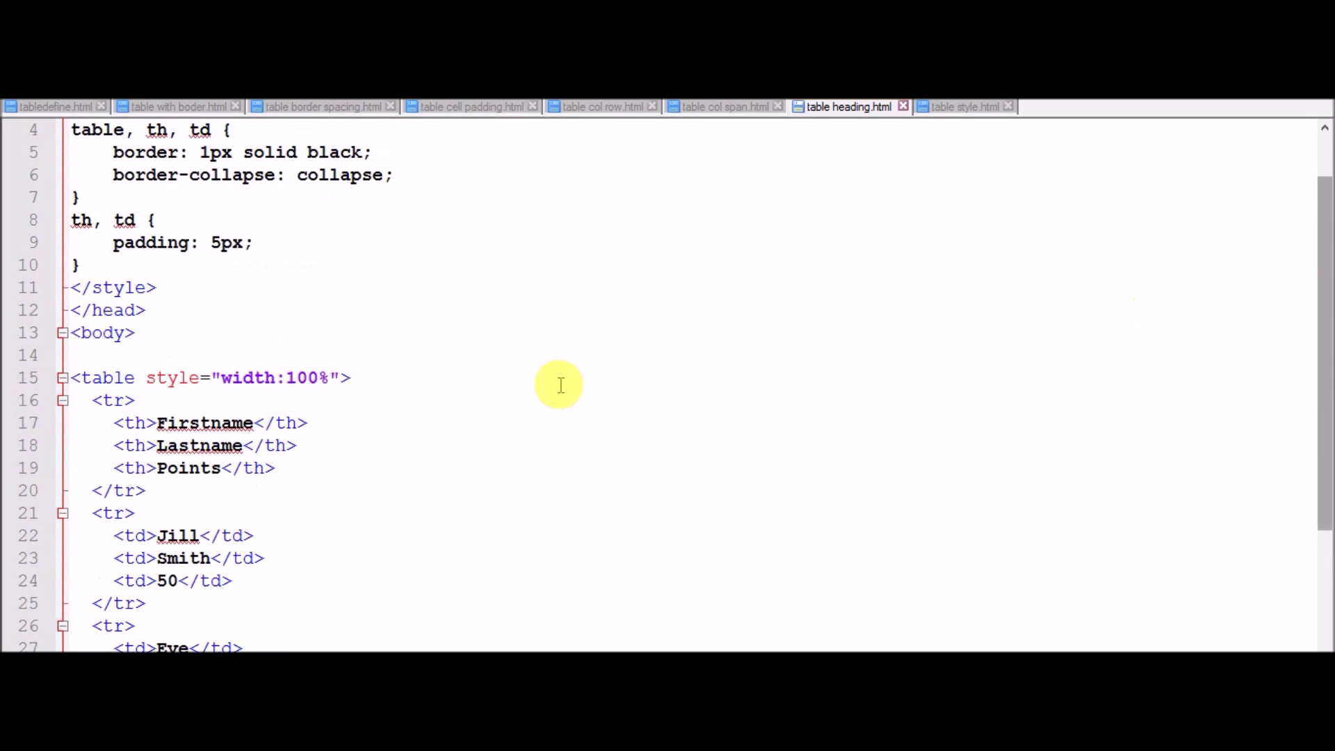
left_click(127, 423)
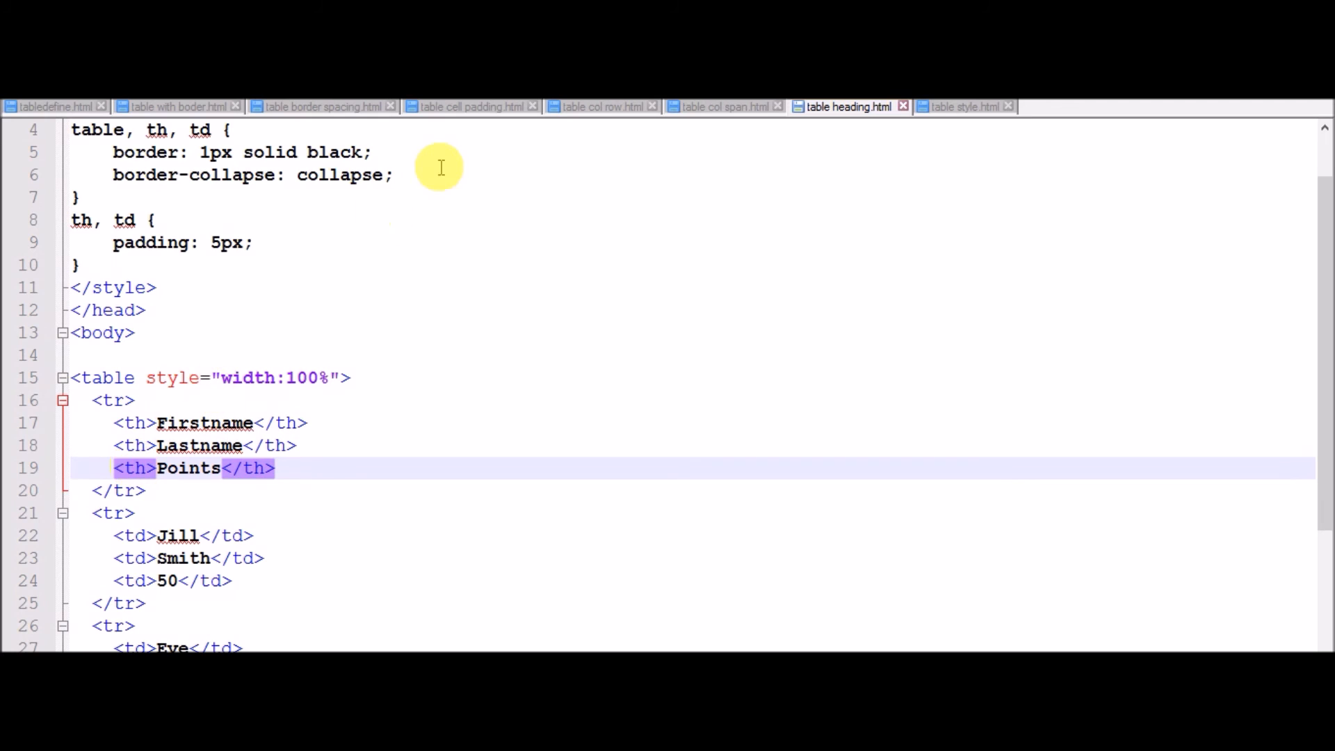
left_click(473, 100)
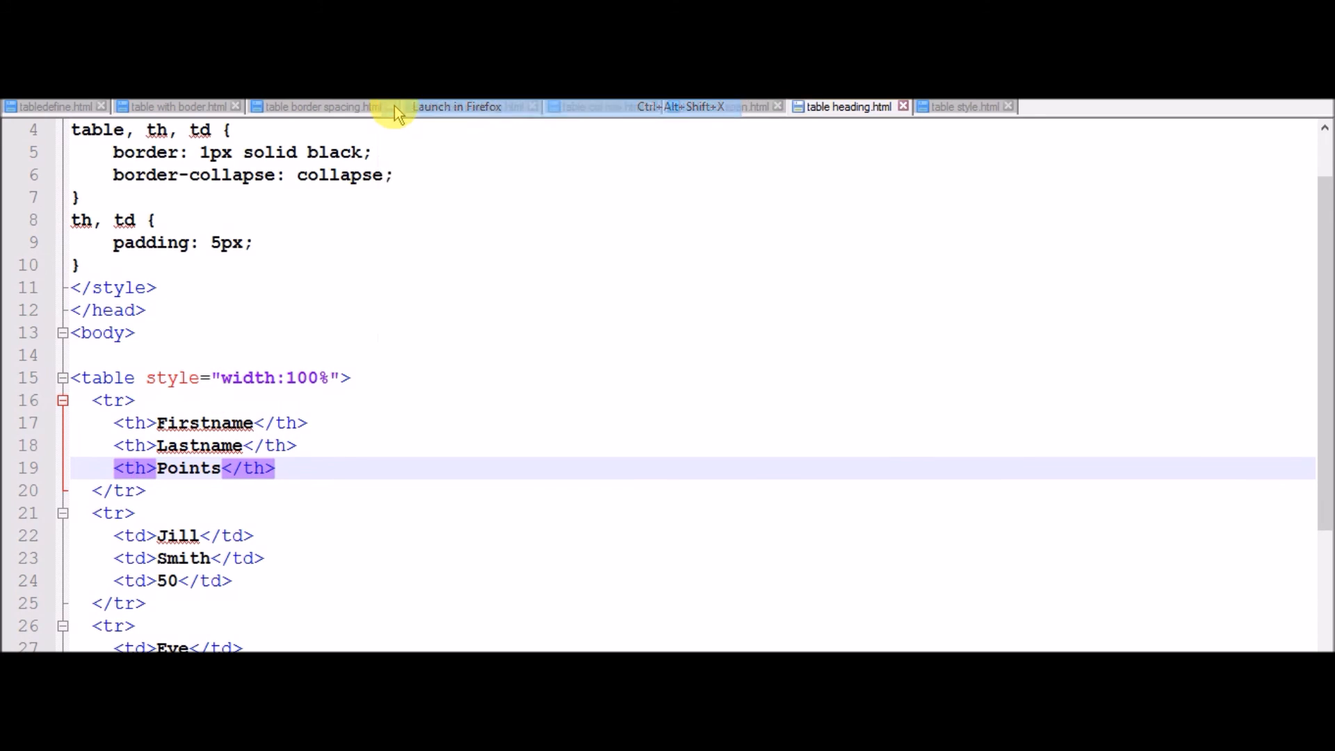
Step: Preview the heading example in Firefox, then switch to table style.html
left_click(457, 107)
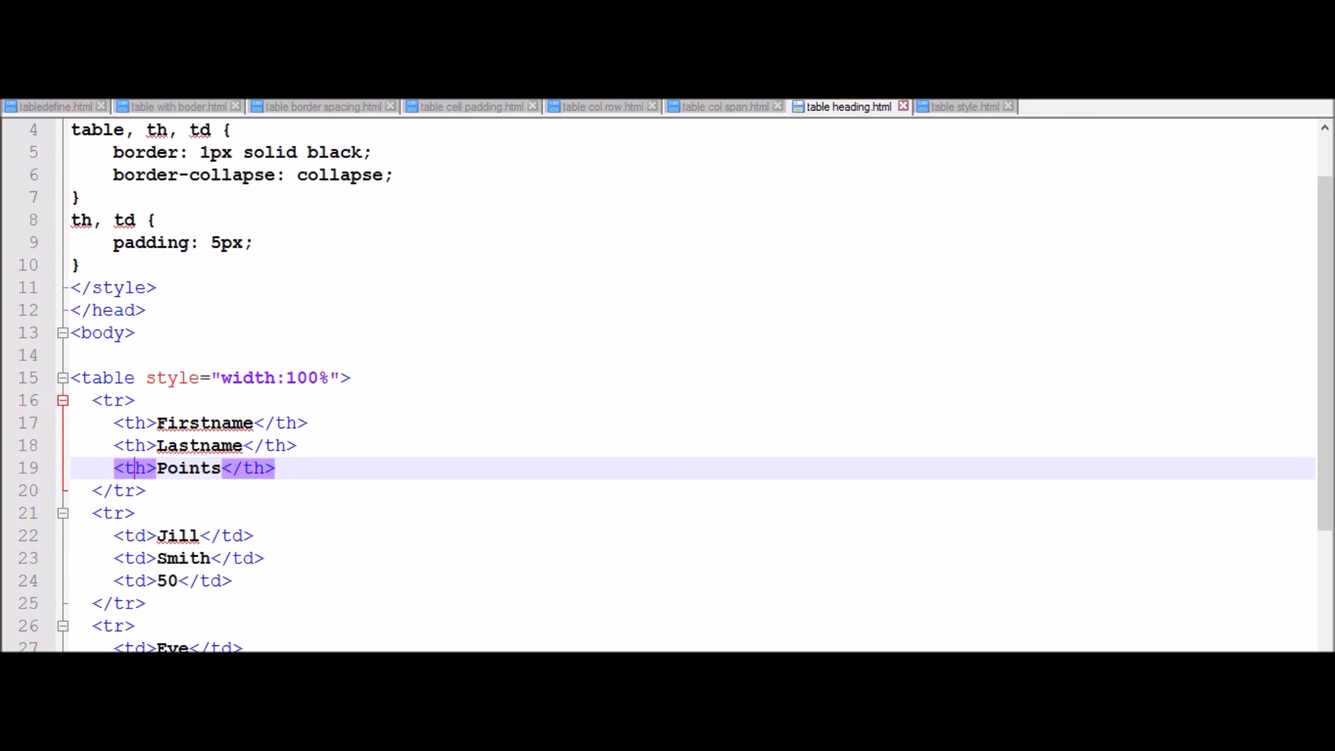
left_click(962, 107)
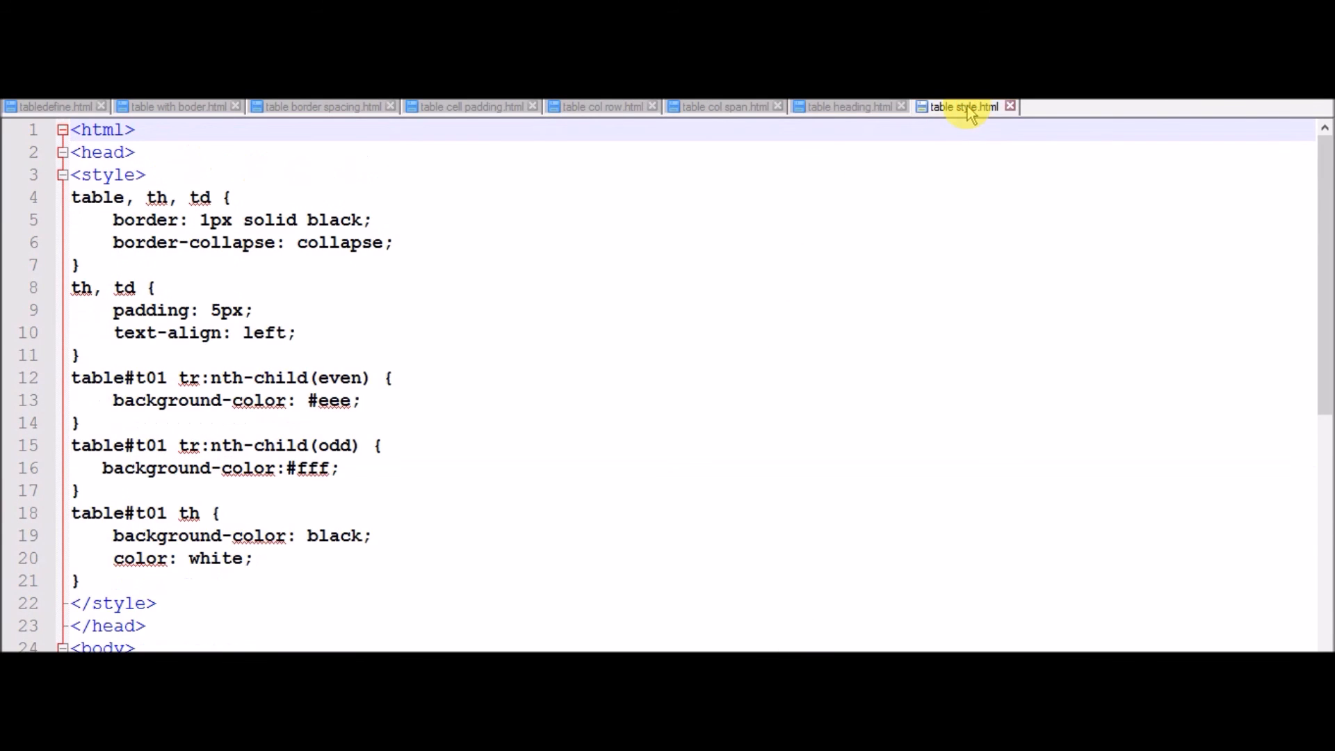
mouse_move(551, 120)
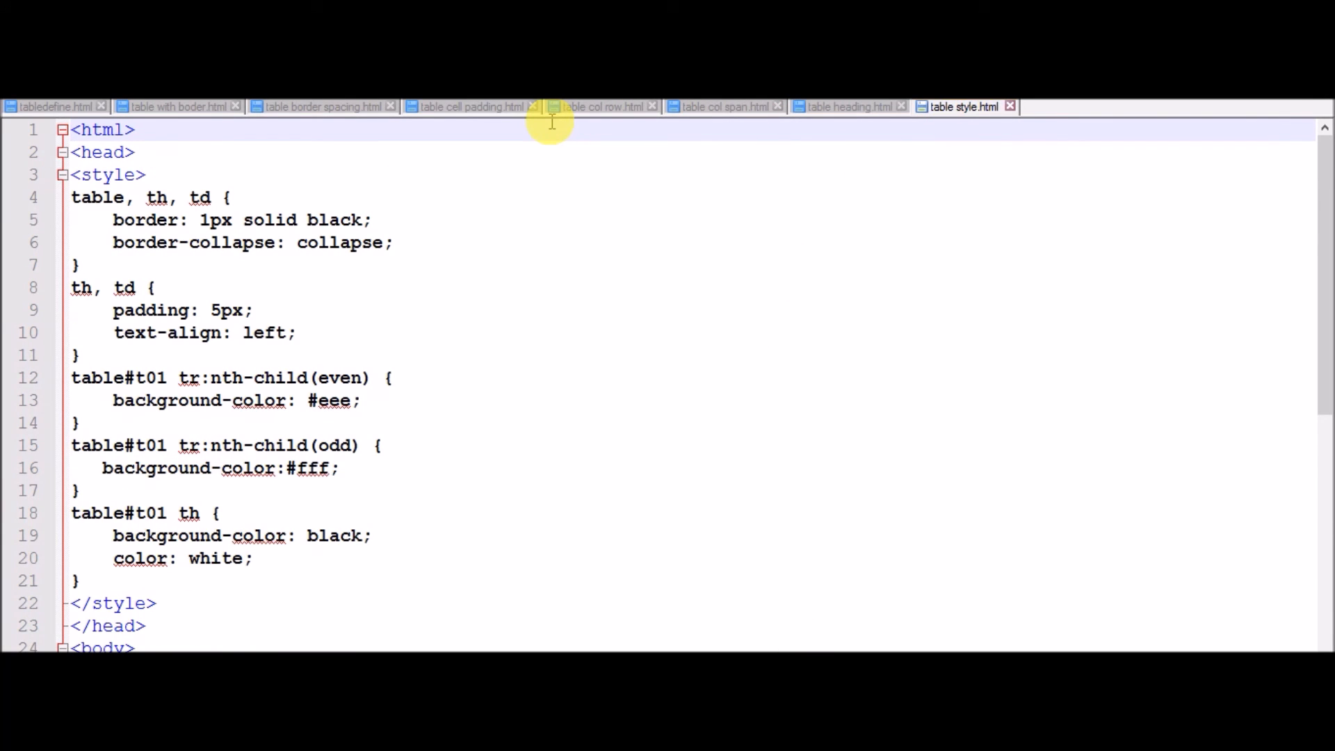
Step: Scroll through table style.html's CSS rules for striped rows and black header cells
scroll("down", 3)
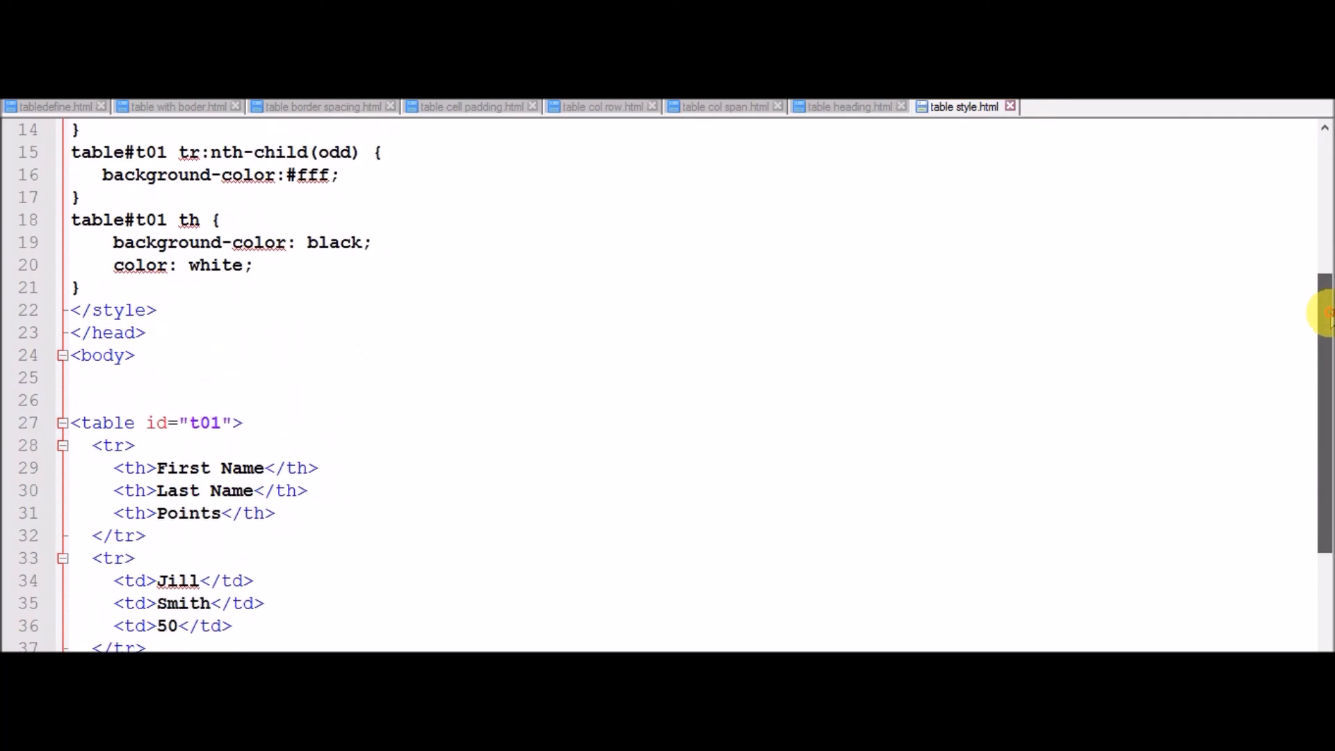
scroll("down", 3)
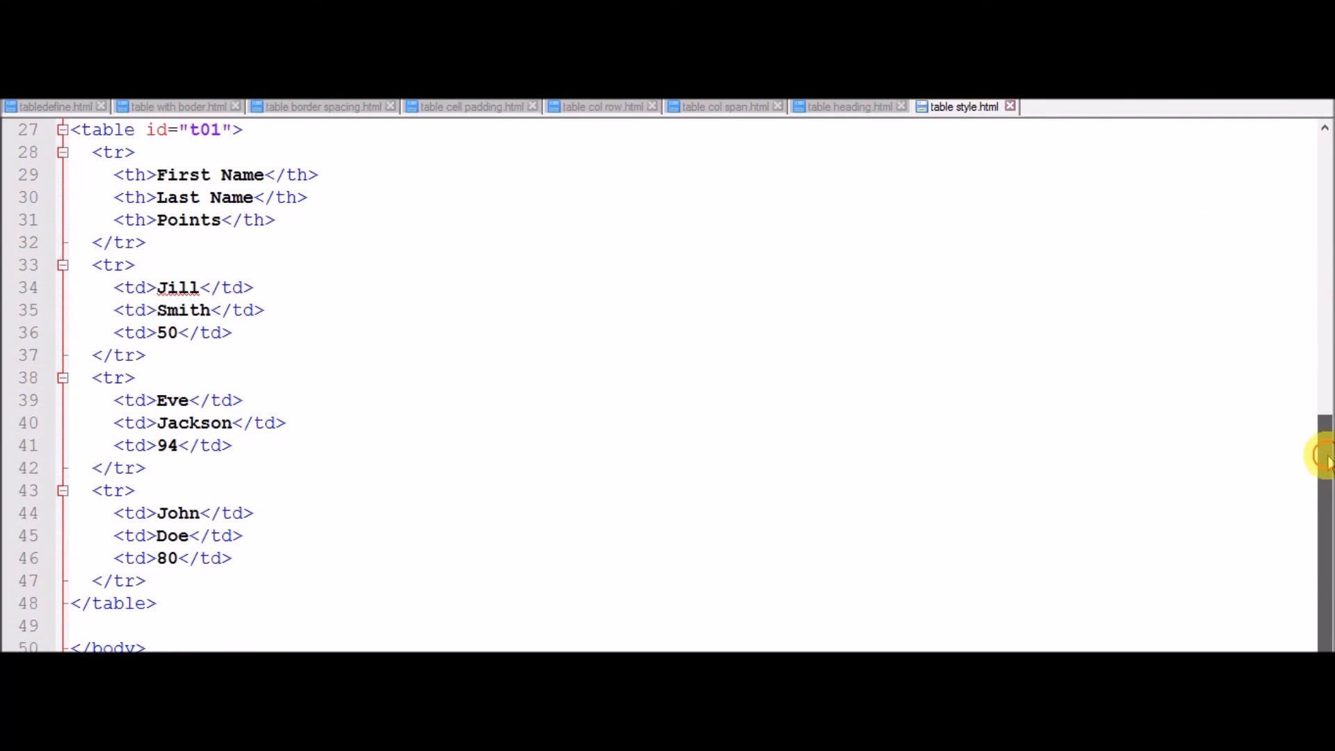
scroll("up", 3)
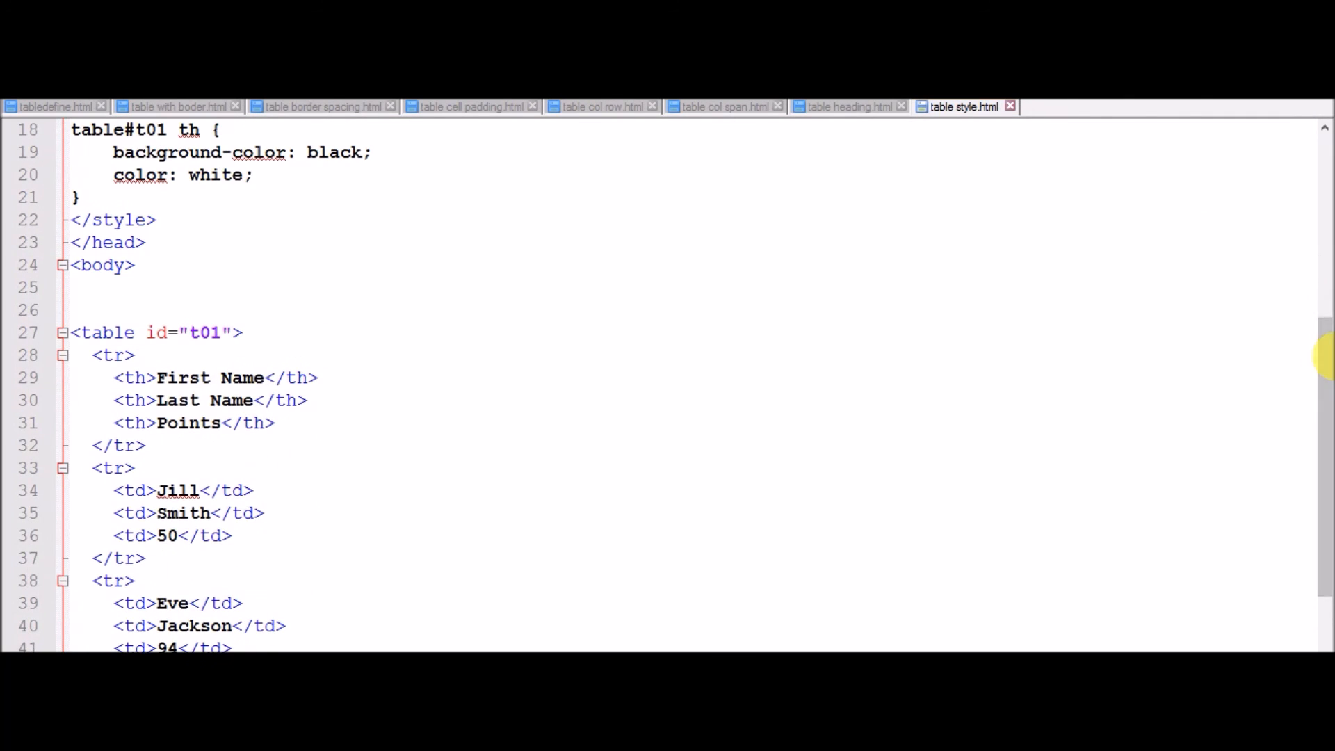
scroll("up", 3)
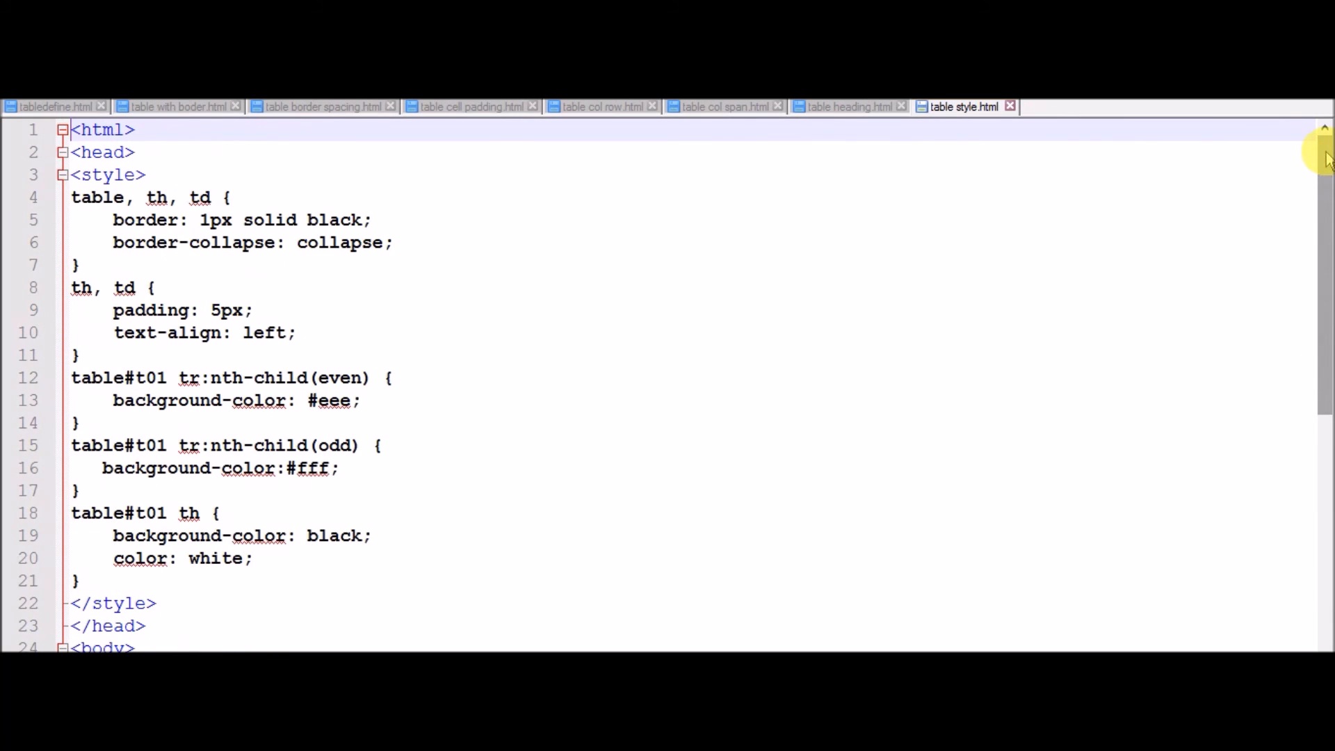
mouse_move(632, 488)
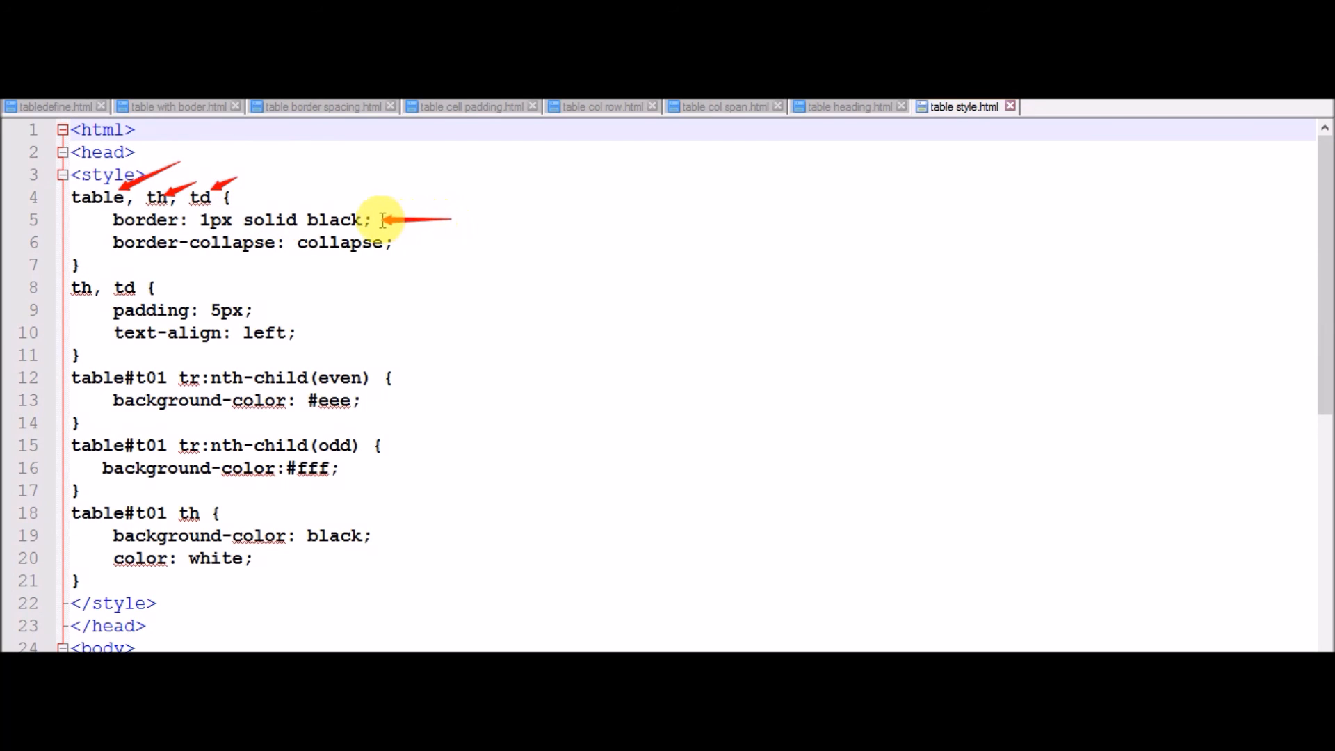
mouse_move(210, 276)
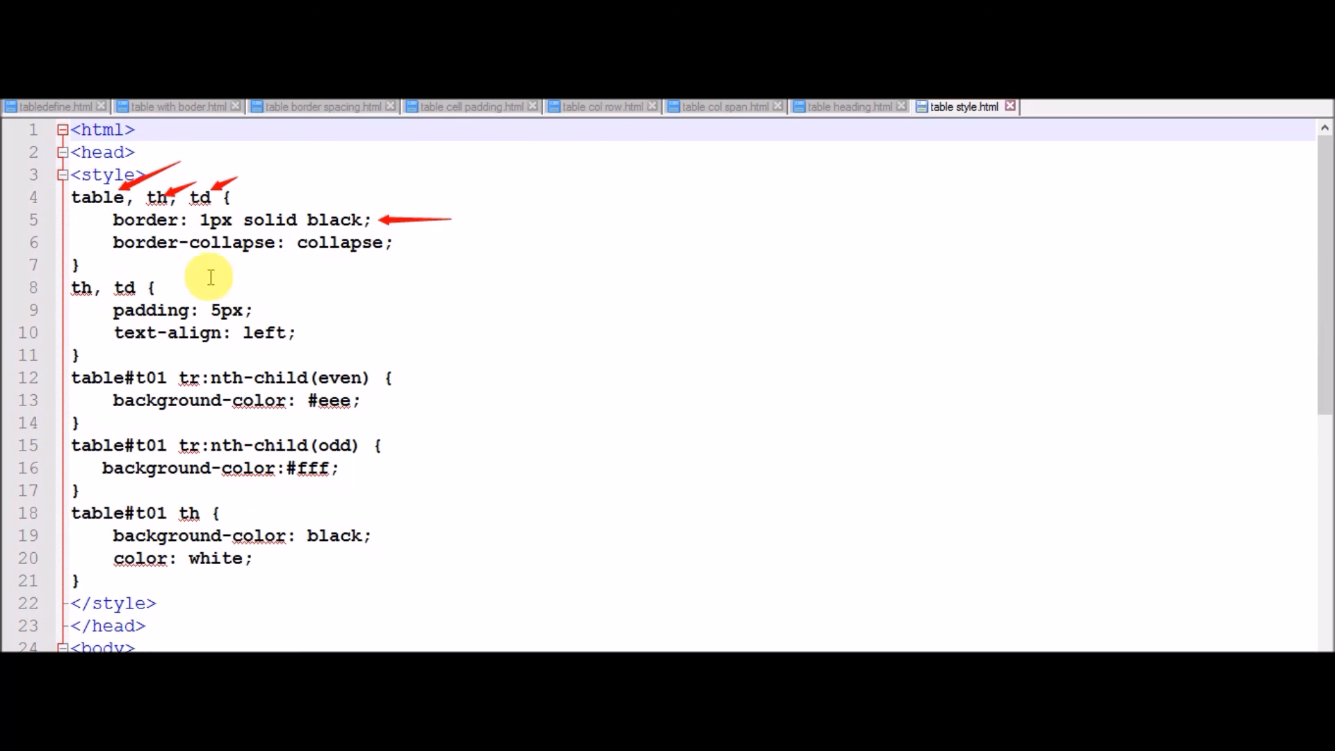
mouse_move(192, 273)
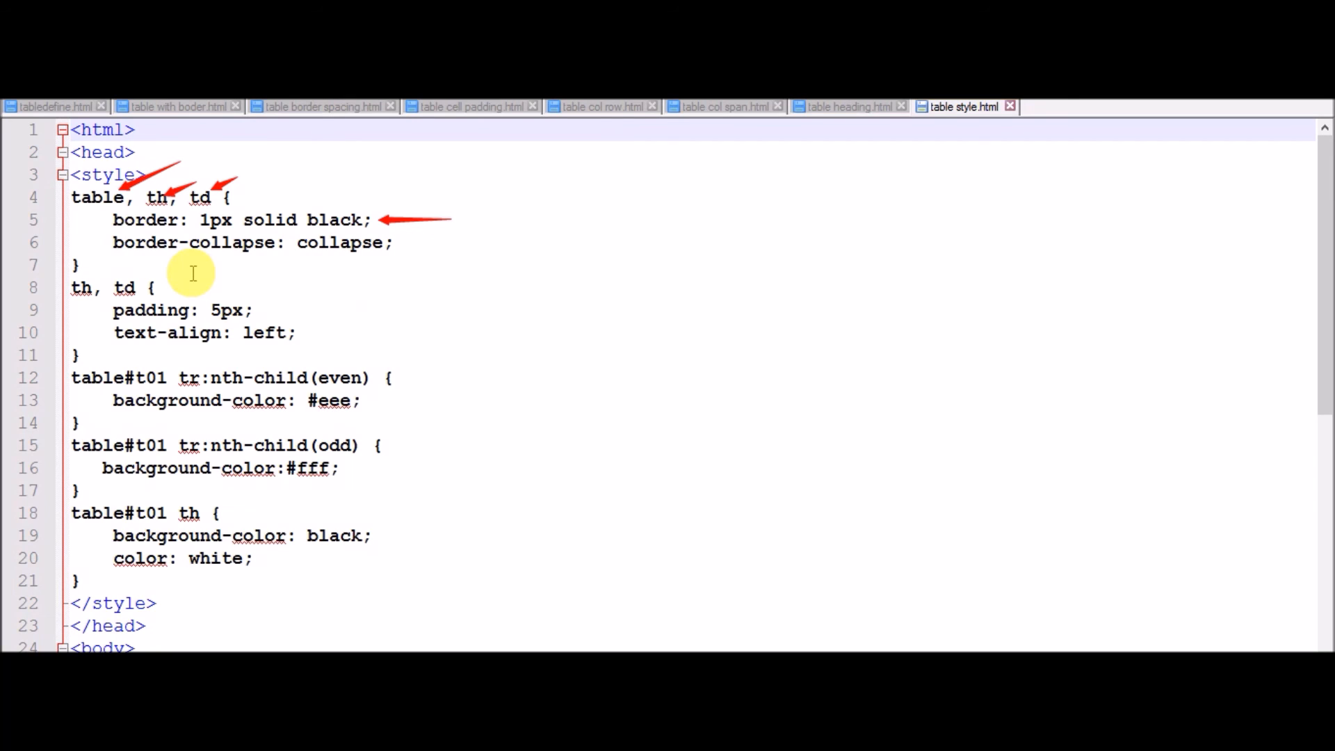
mouse_move(145, 252)
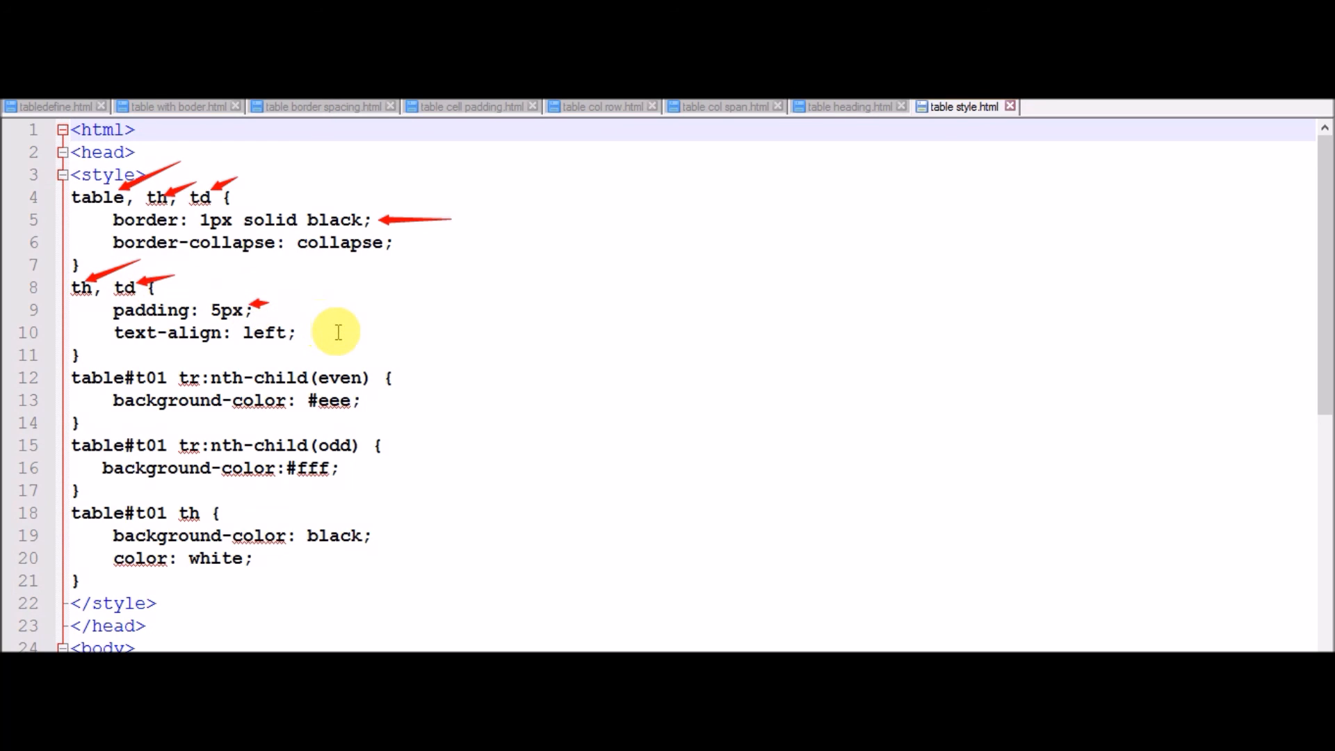
mouse_move(294, 333)
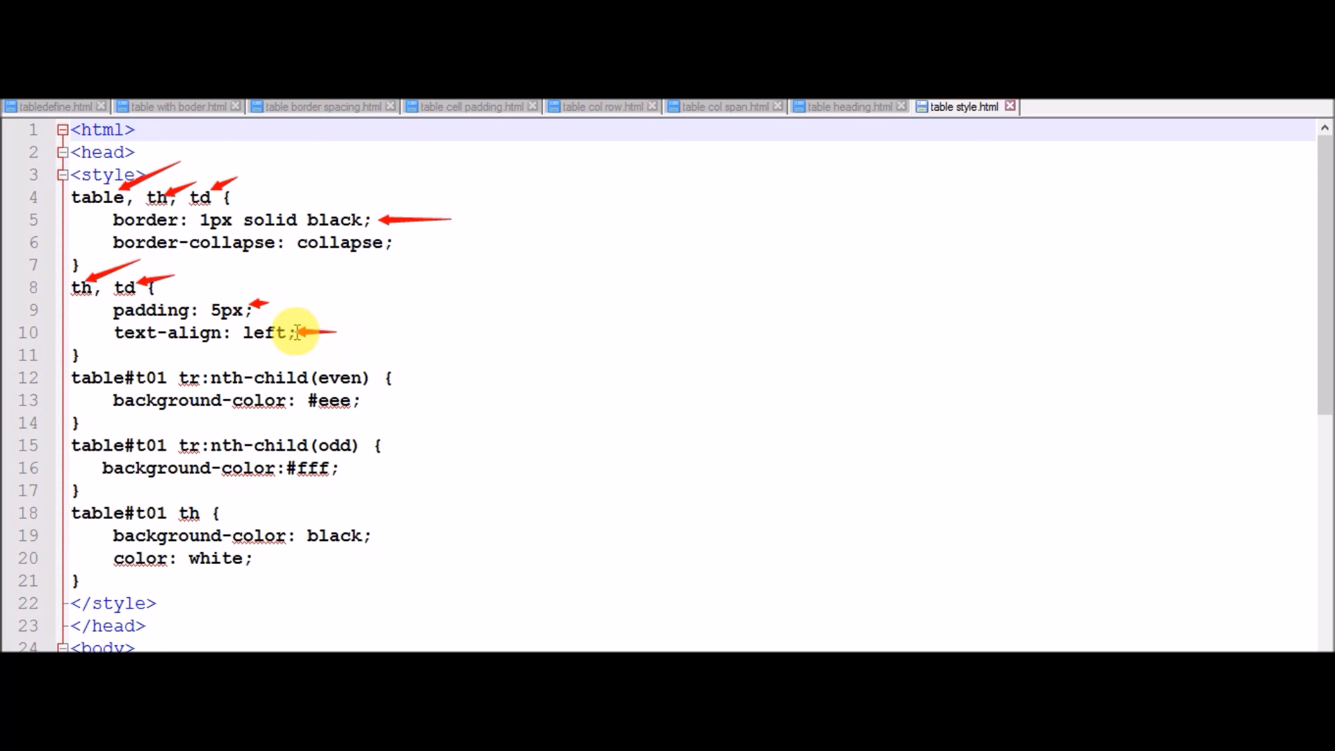
mouse_move(189, 452)
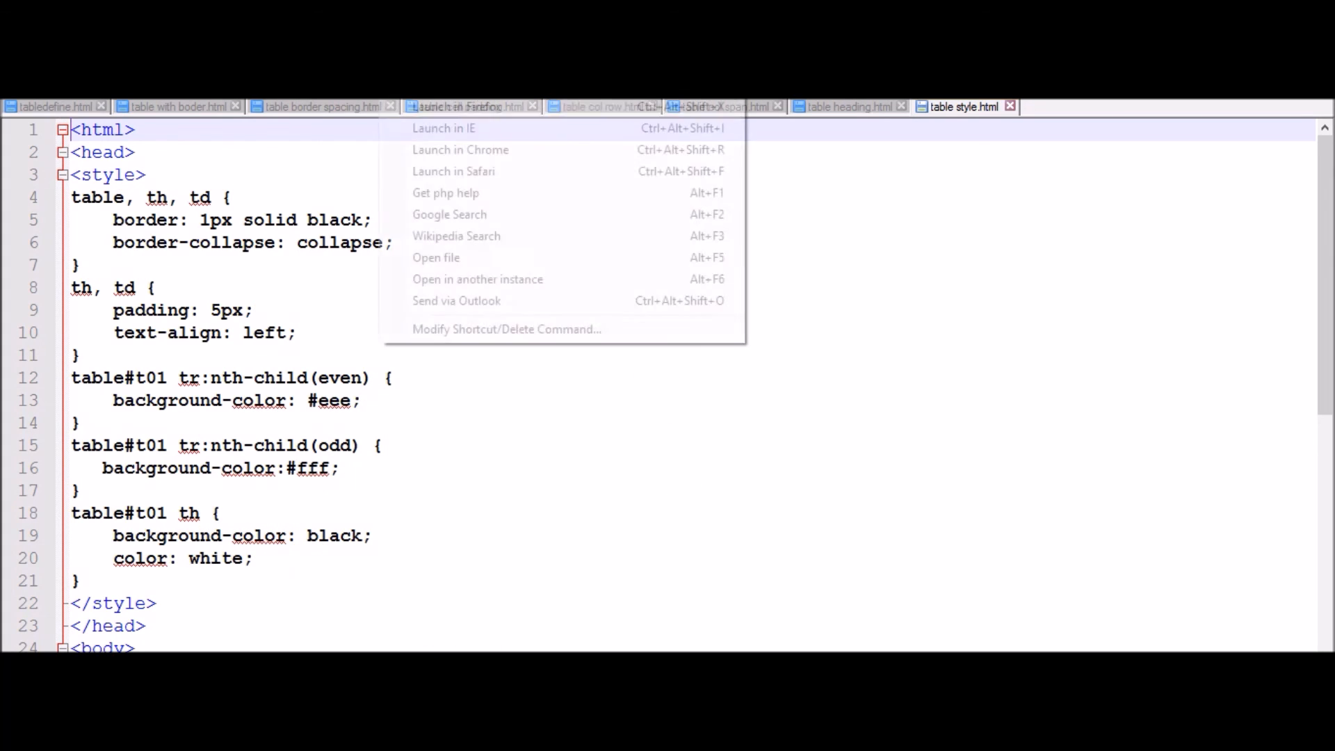
left_click(443, 128)
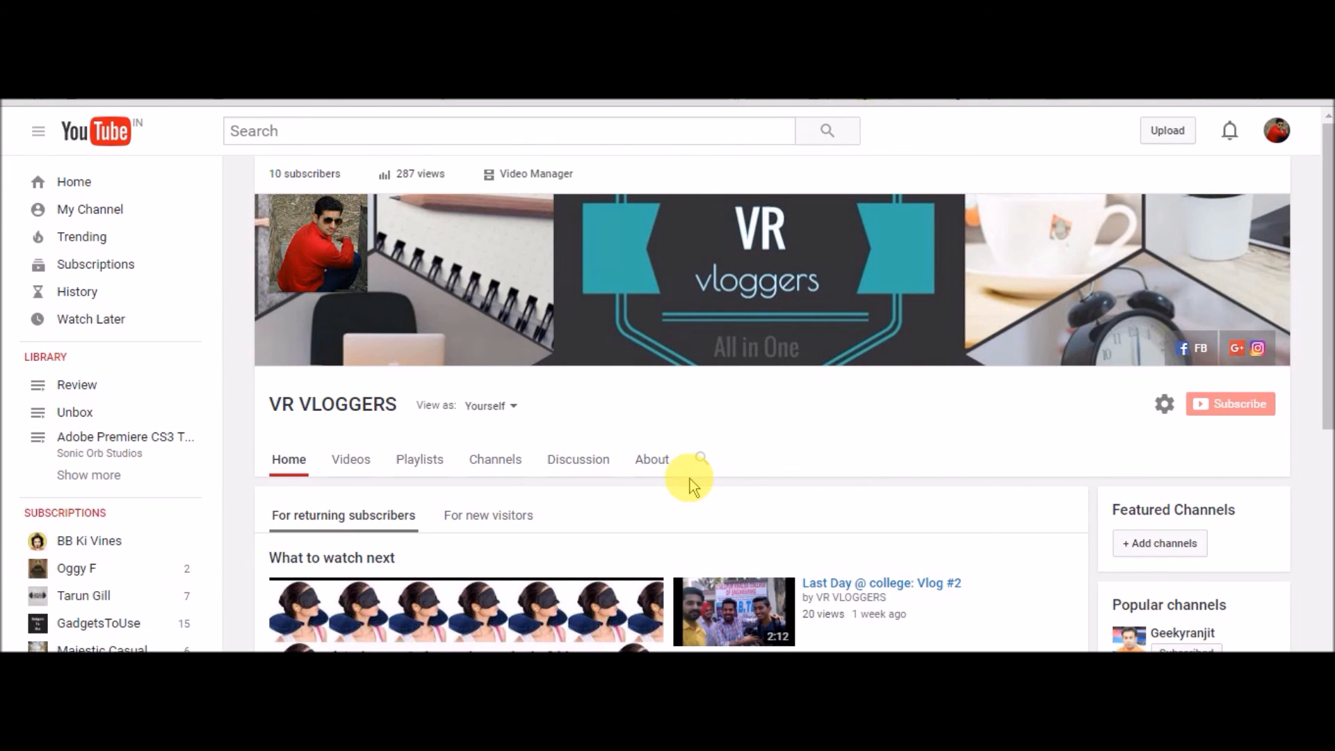
scroll("down", 3)
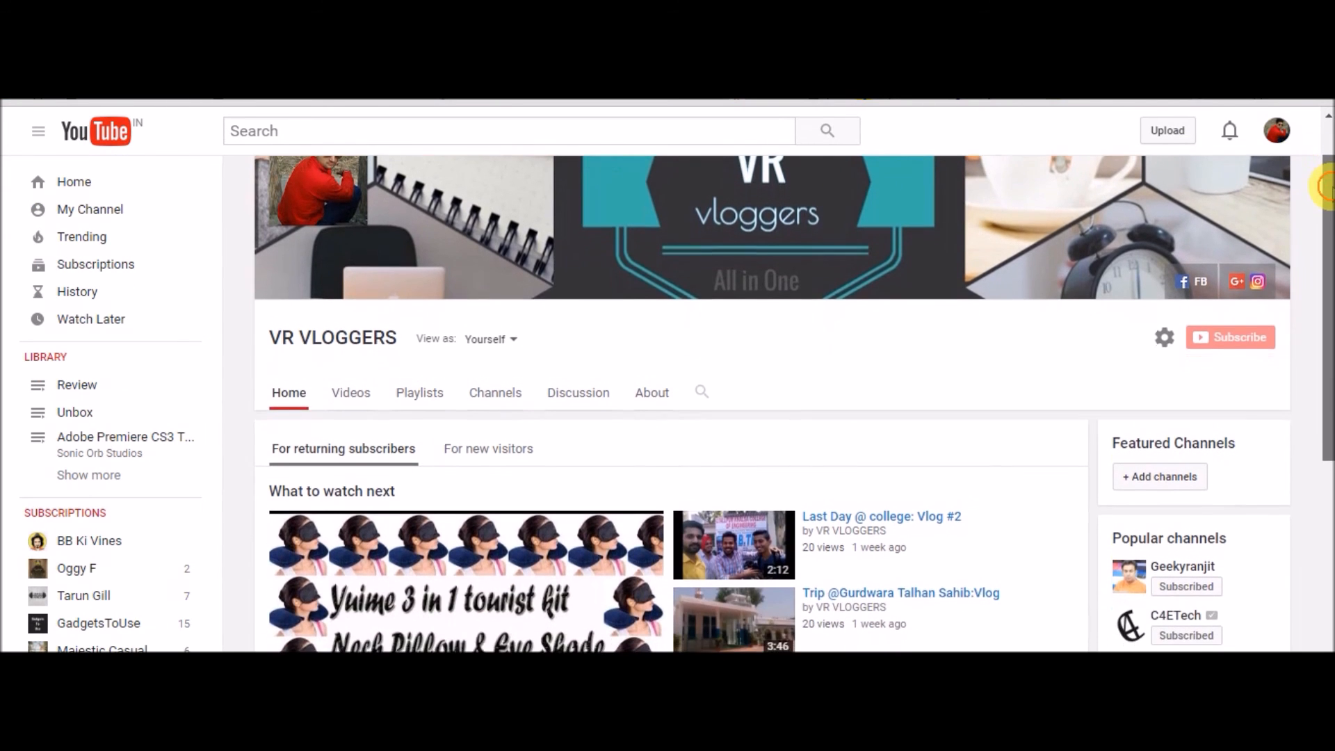
scroll("up", 3)
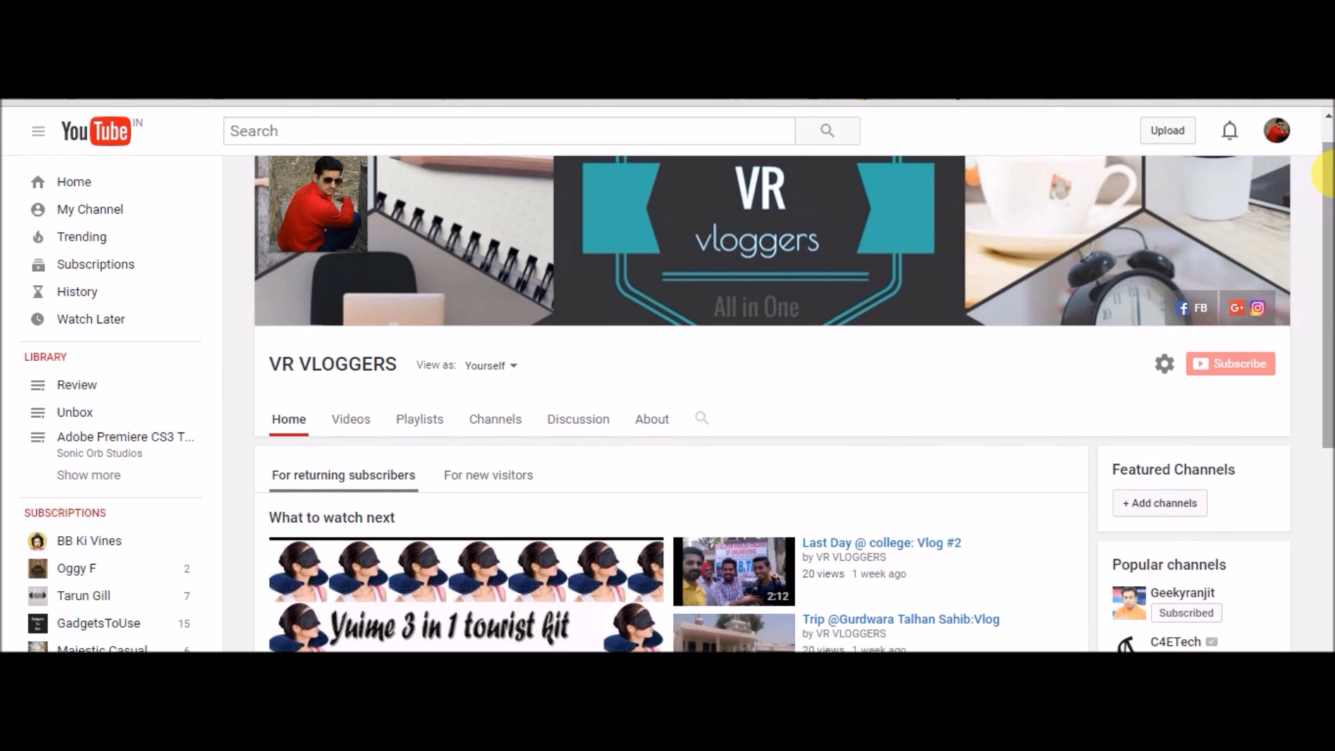
mouse_move(574, 642)
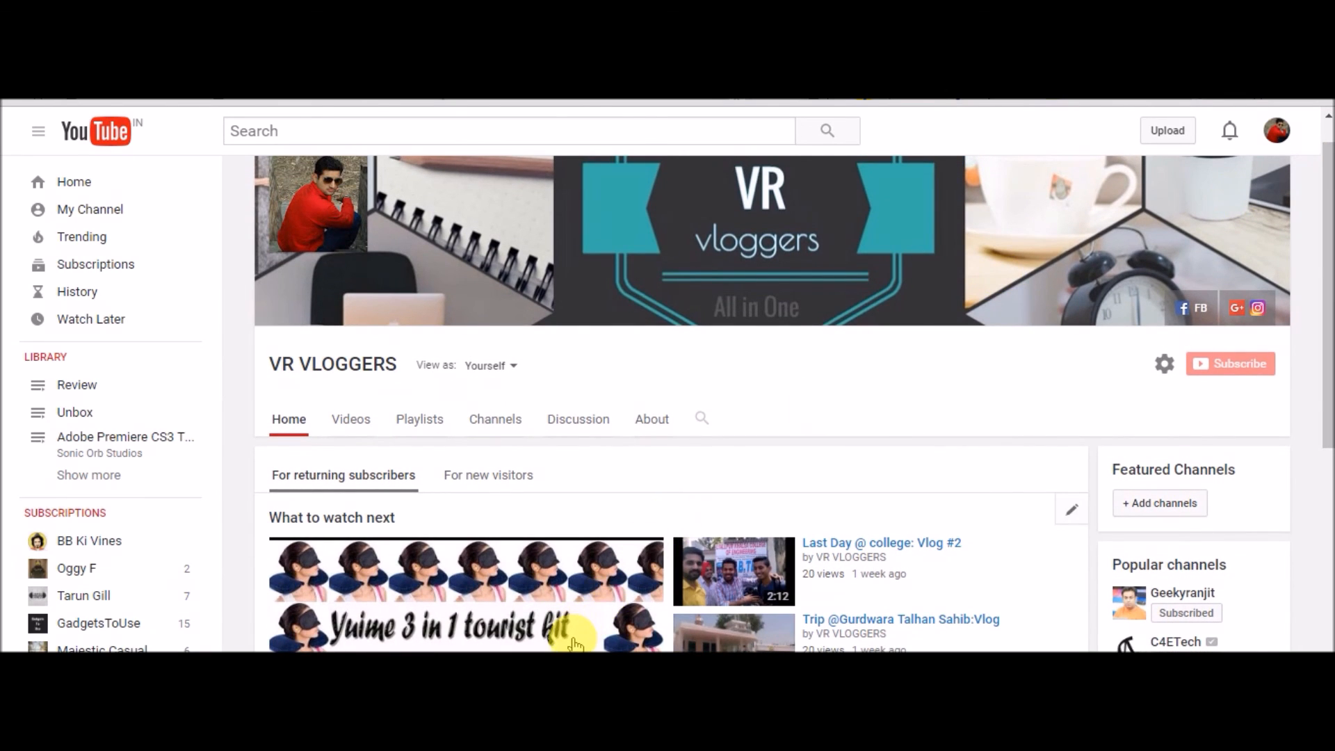